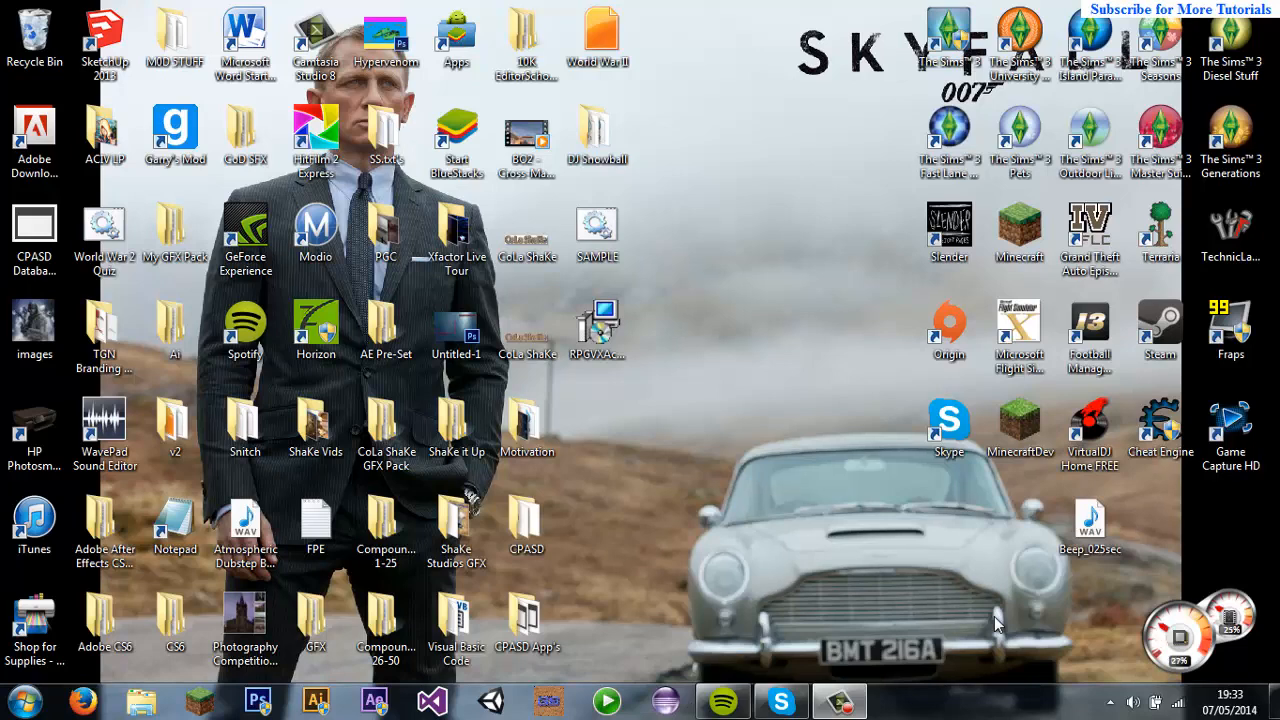
mouse_move(997, 623)
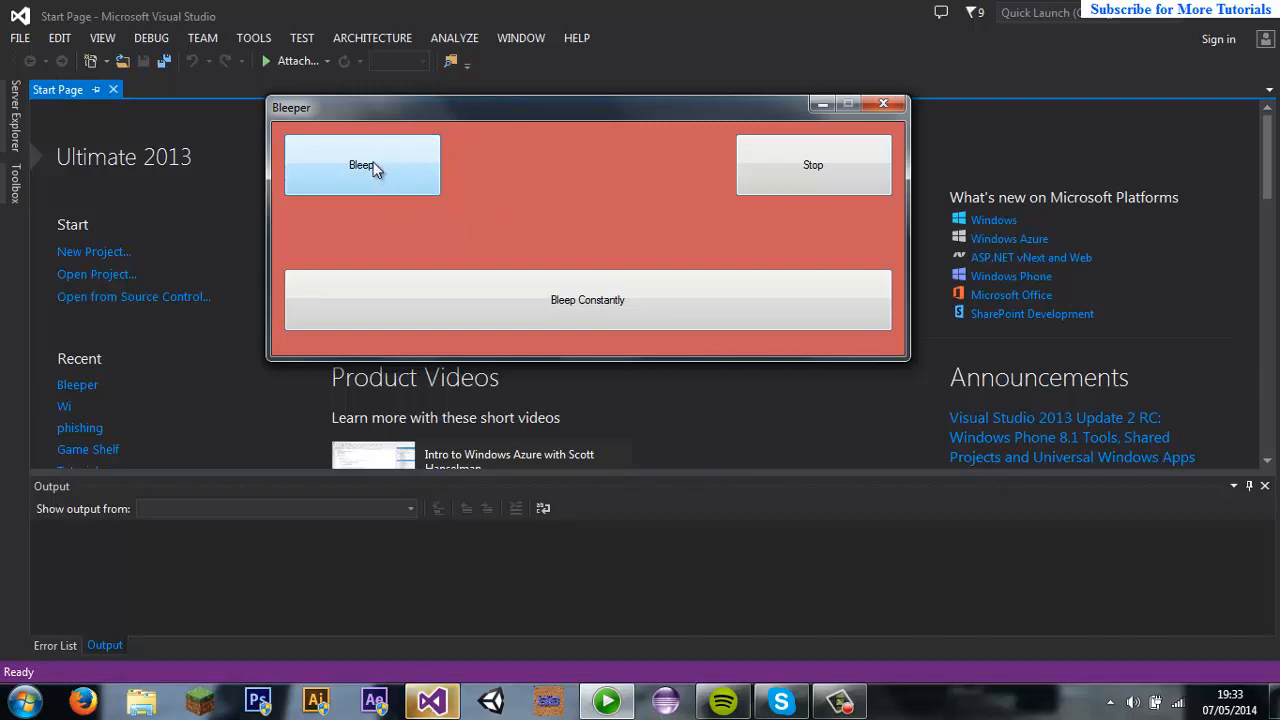
mouse_move(377, 177)
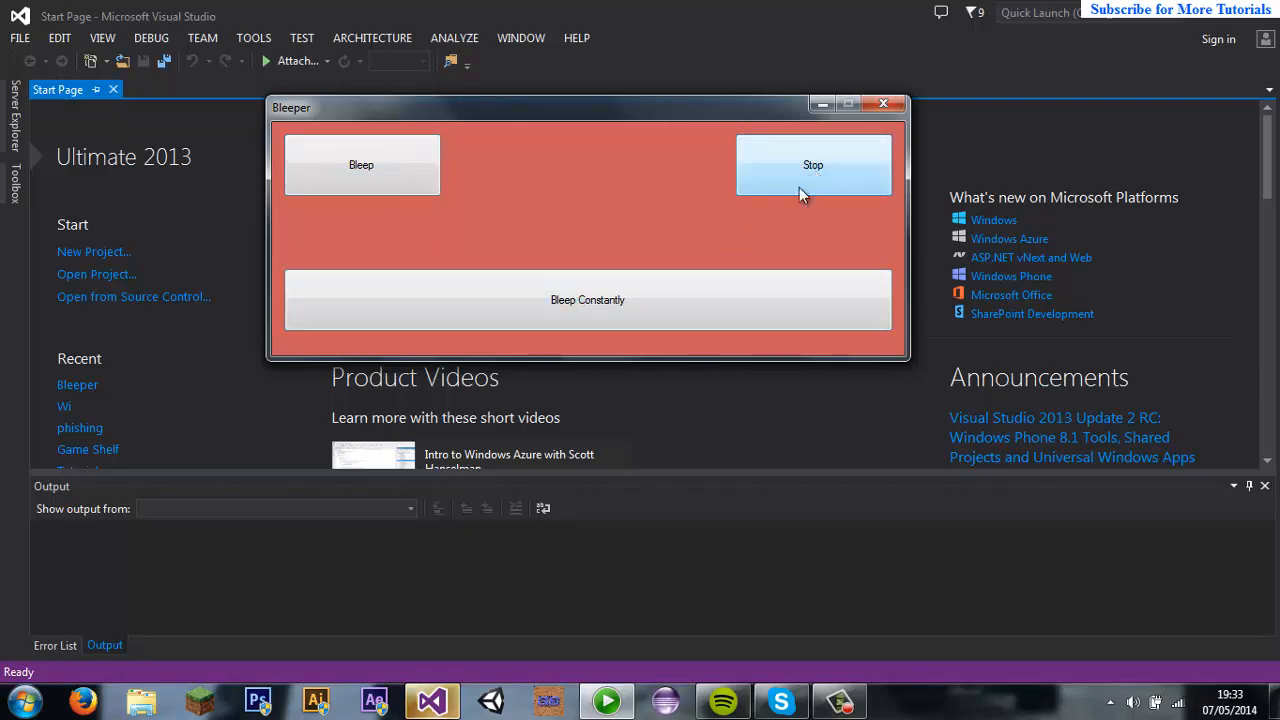
Step: Close the running Bleeper demo and launch a second Visual Studio 2013 instance from the taskbar
click(883, 103)
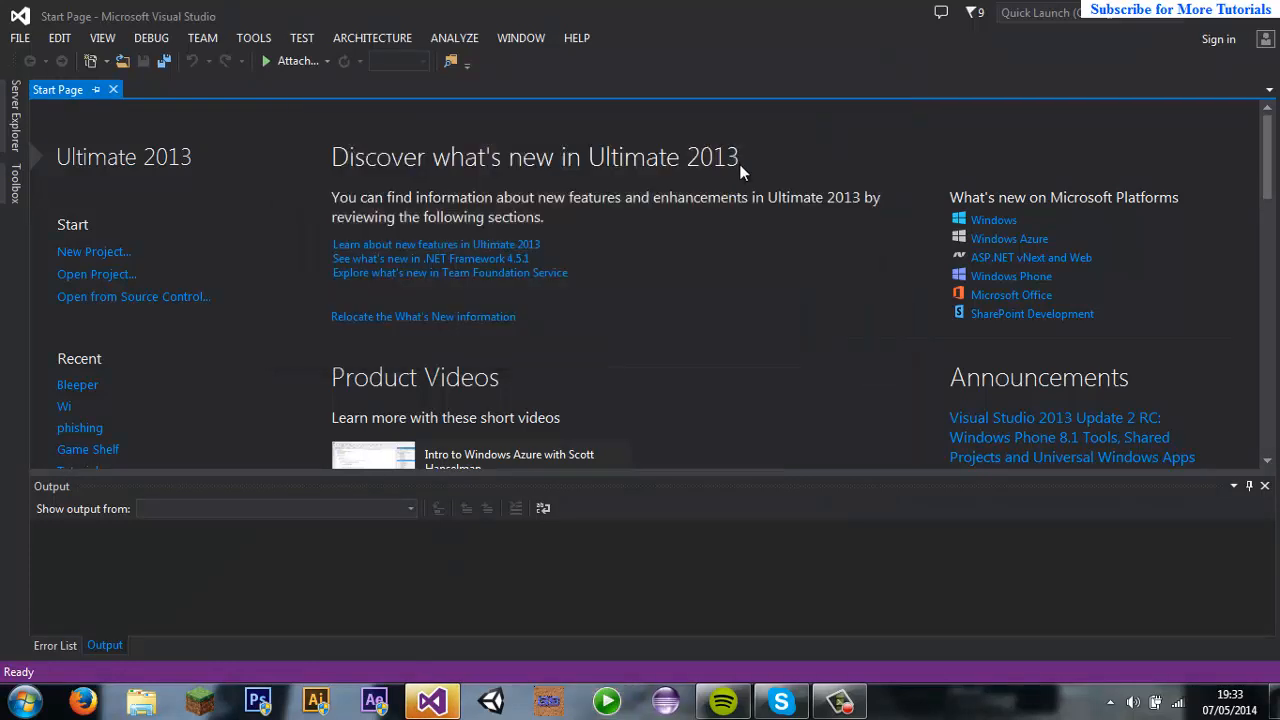
mouse_move(85, 392)
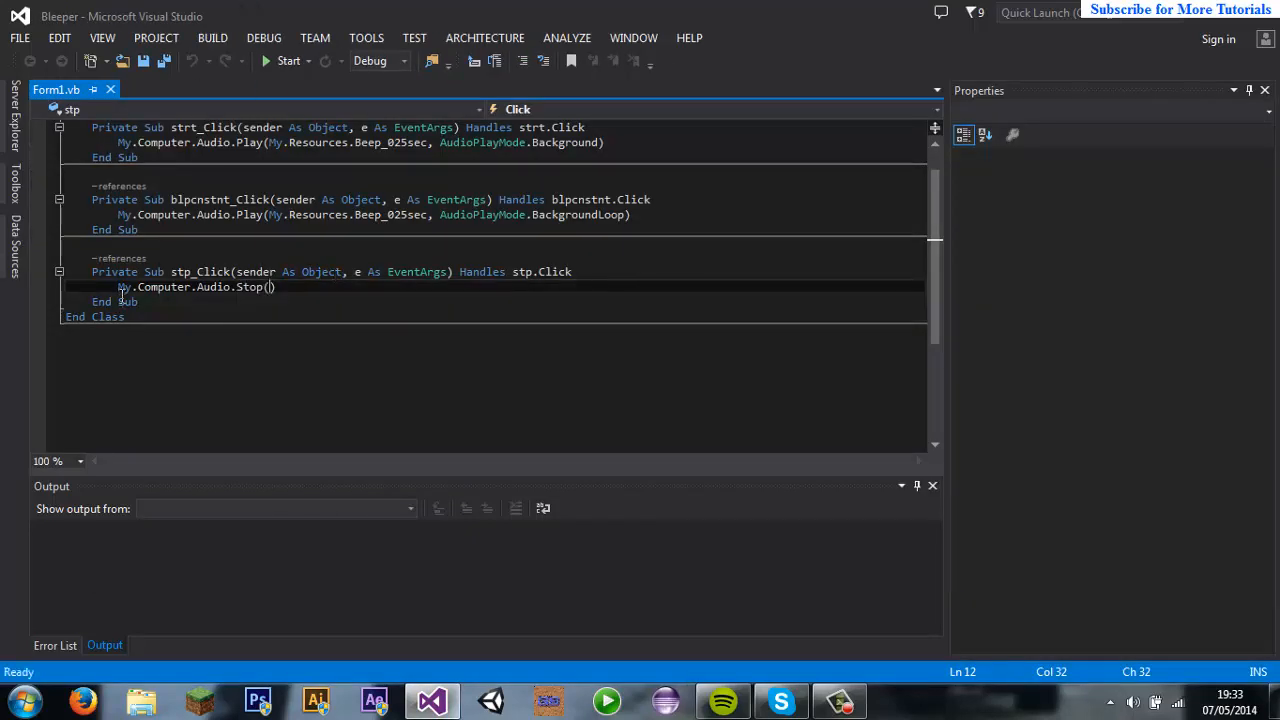
right_click(431, 700)
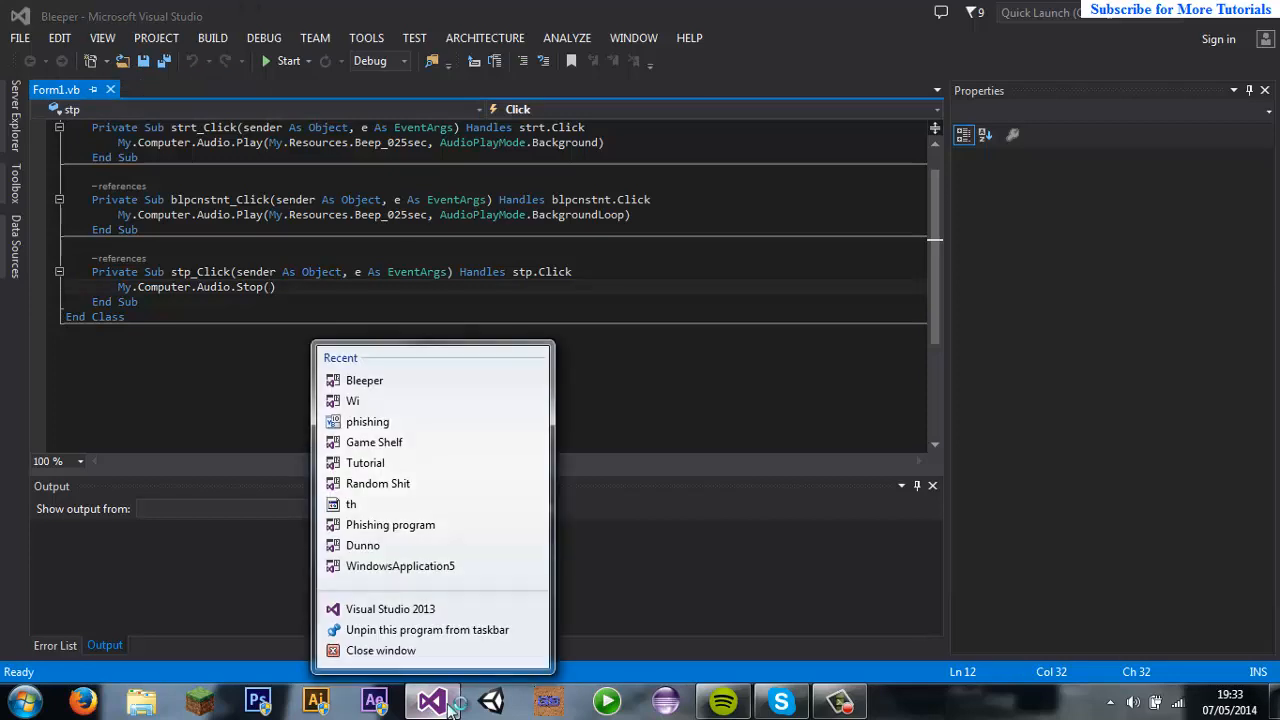
mouse_move(390, 608)
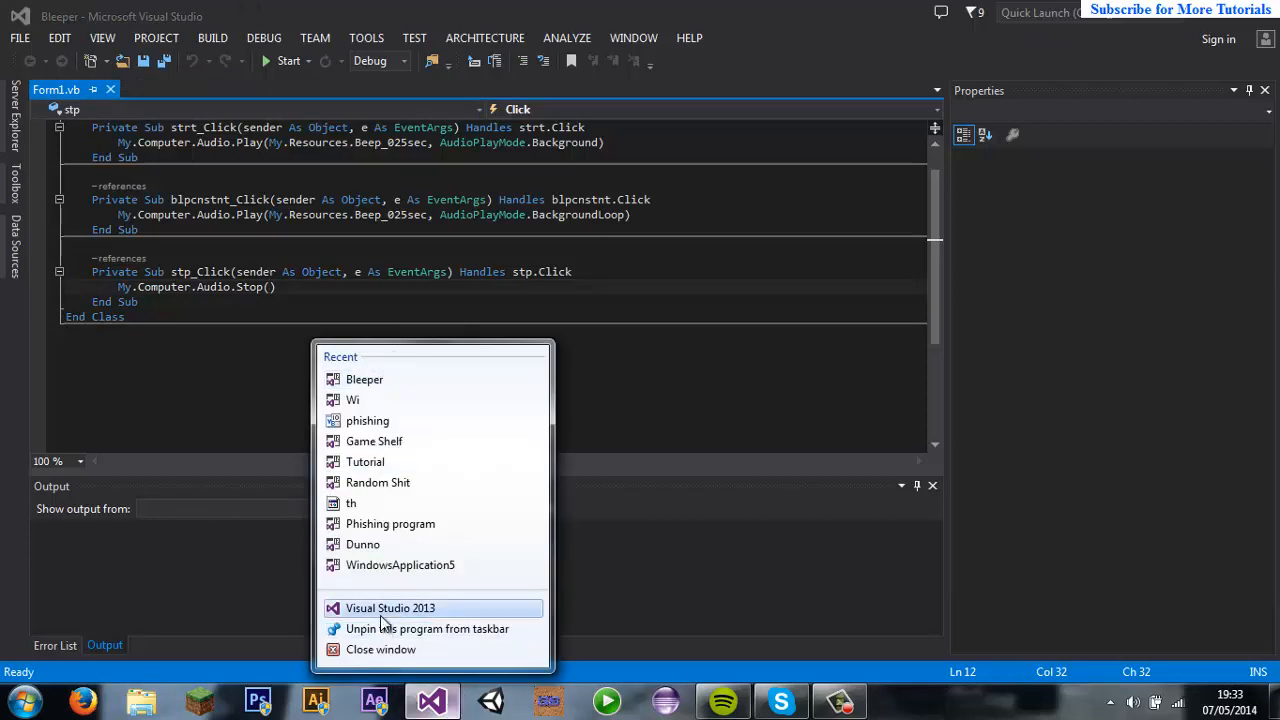
click(390, 608)
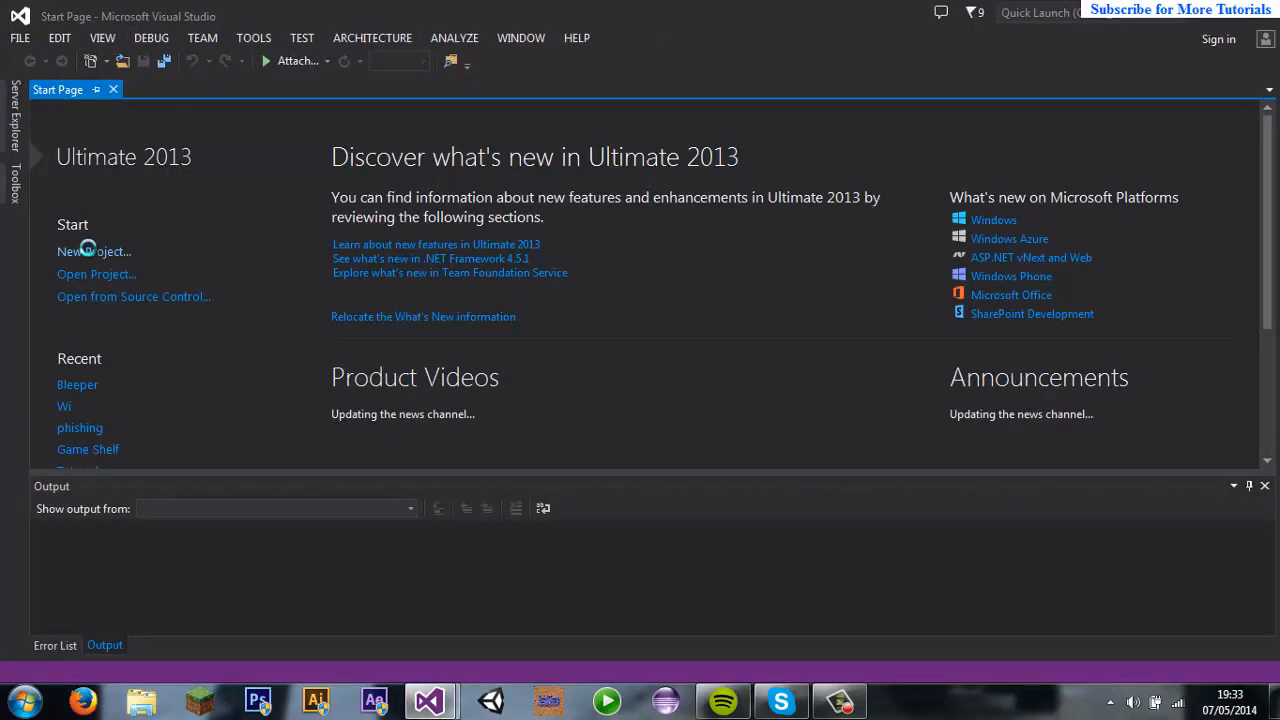
Step: Create a new Visual Basic Windows Forms Application project
click(94, 251)
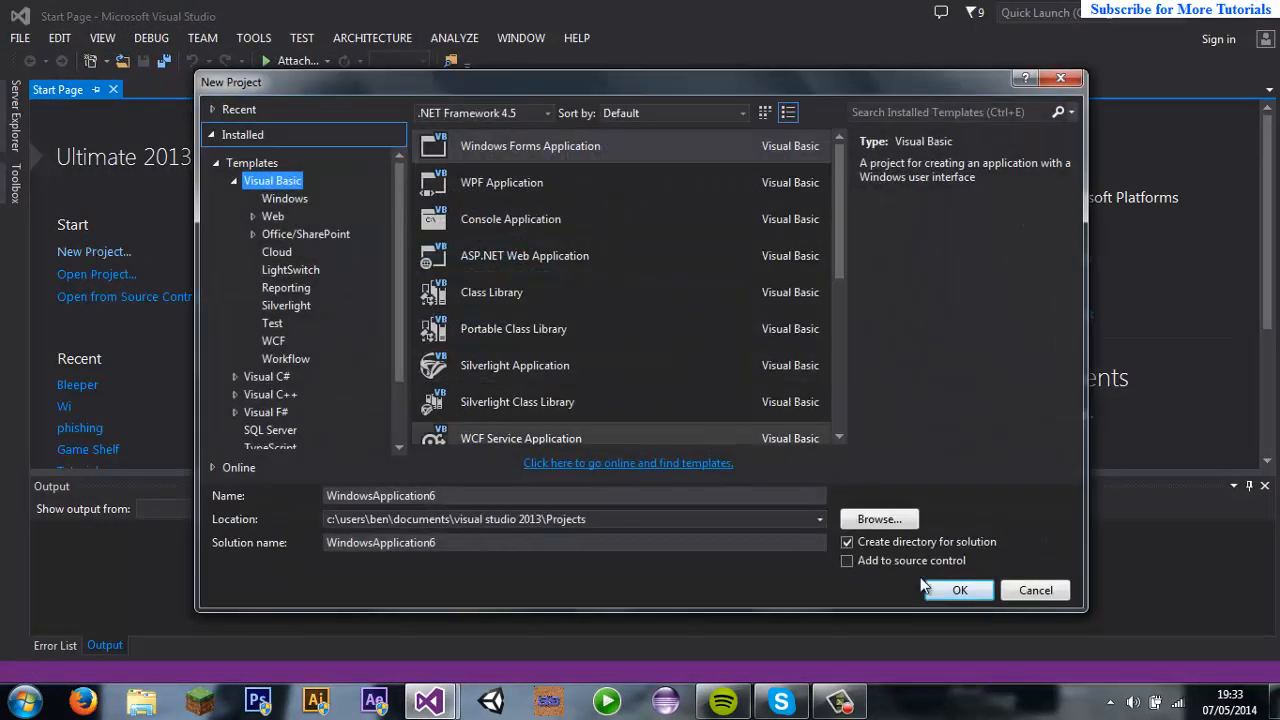
click(958, 590)
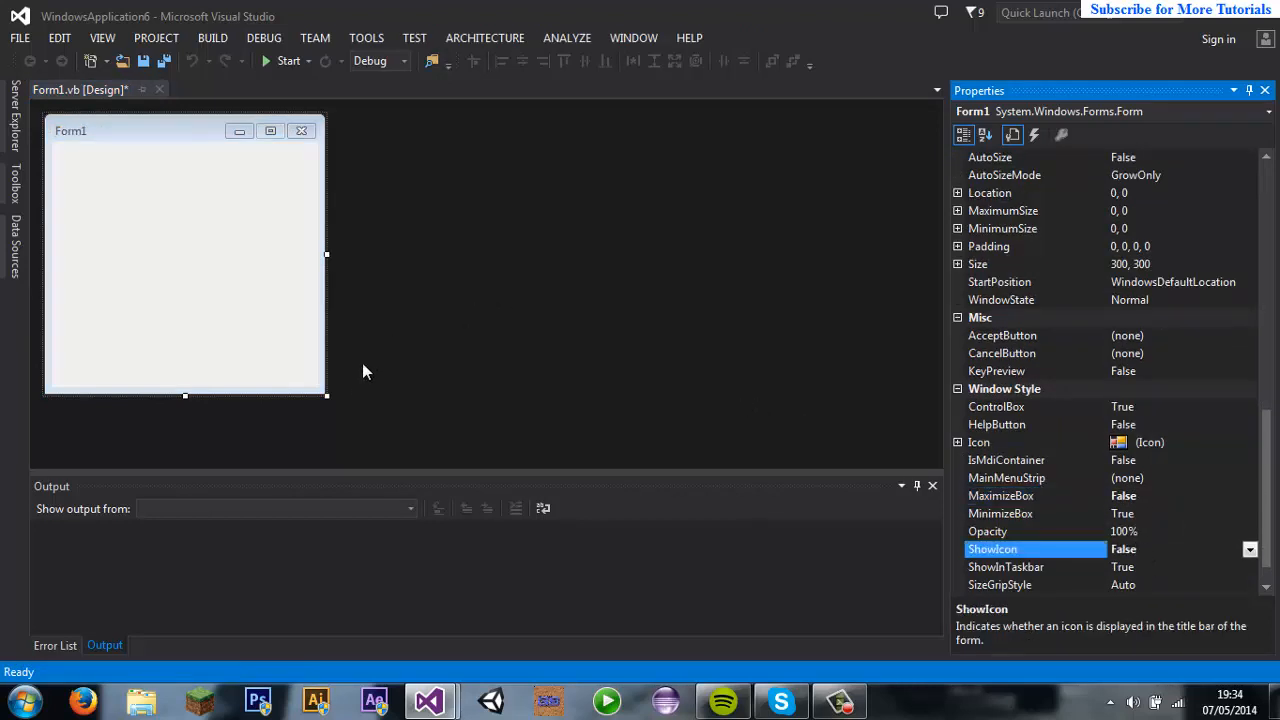
mouse_move(123, 302)
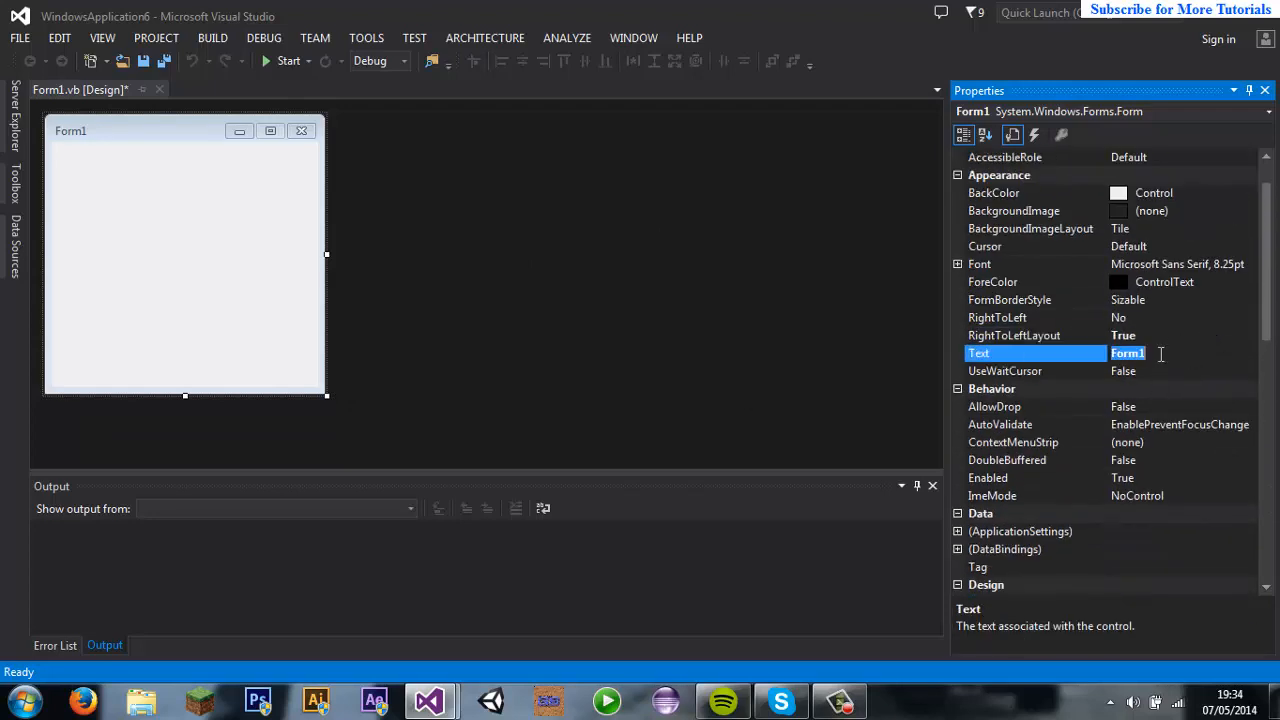
Step: Replace Form1's Text property with 'Bleeper Tutorial'
click(1123, 335)
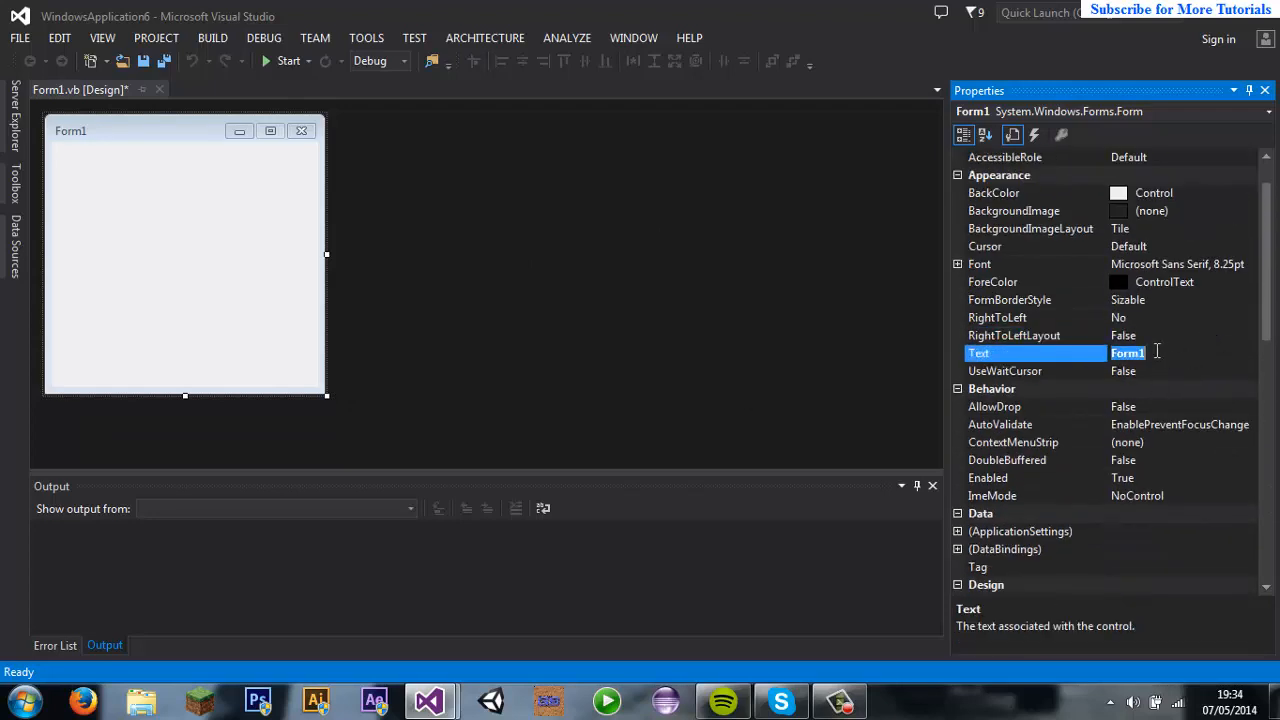
text(Blee)
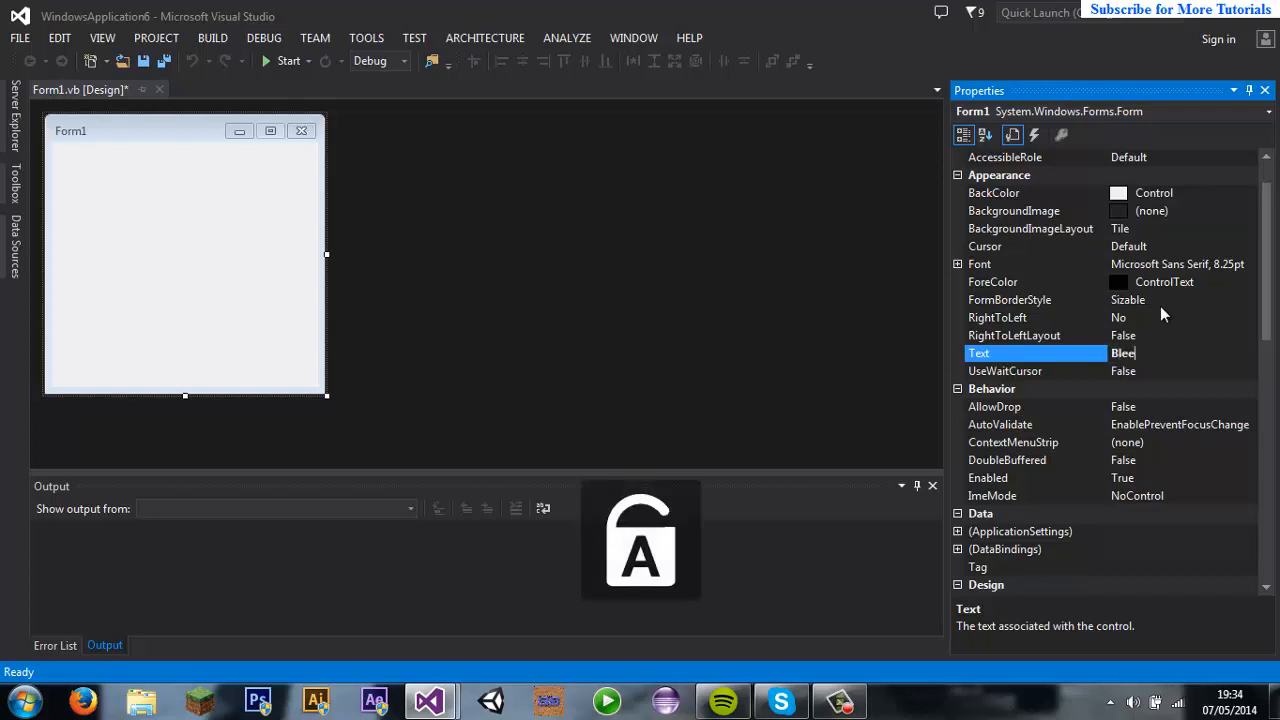
text(per)
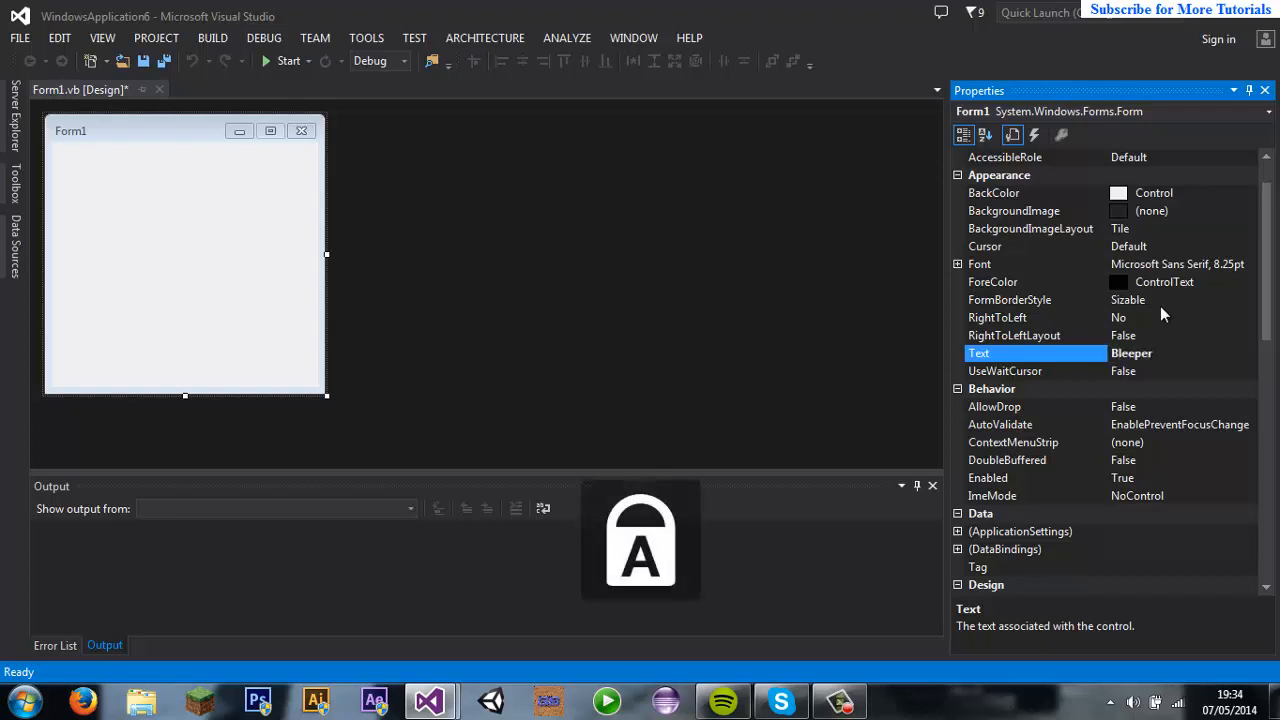
text(Tutorial)
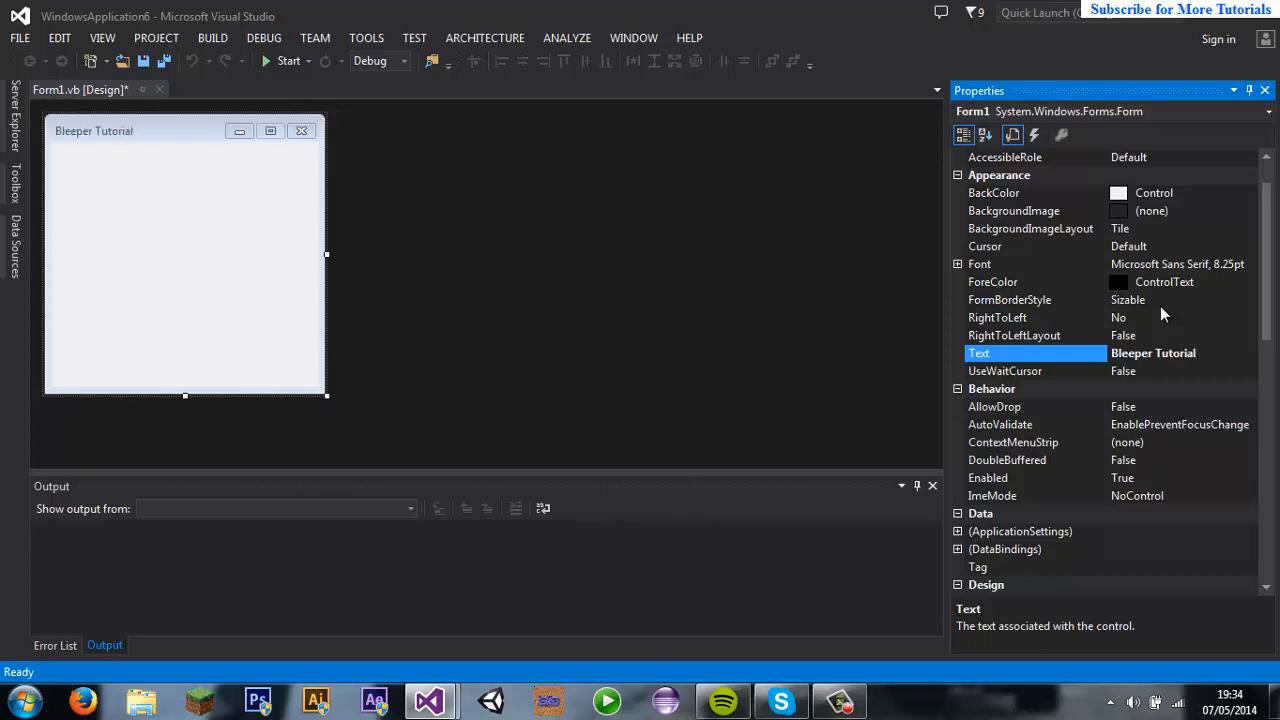
mouse_move(645, 238)
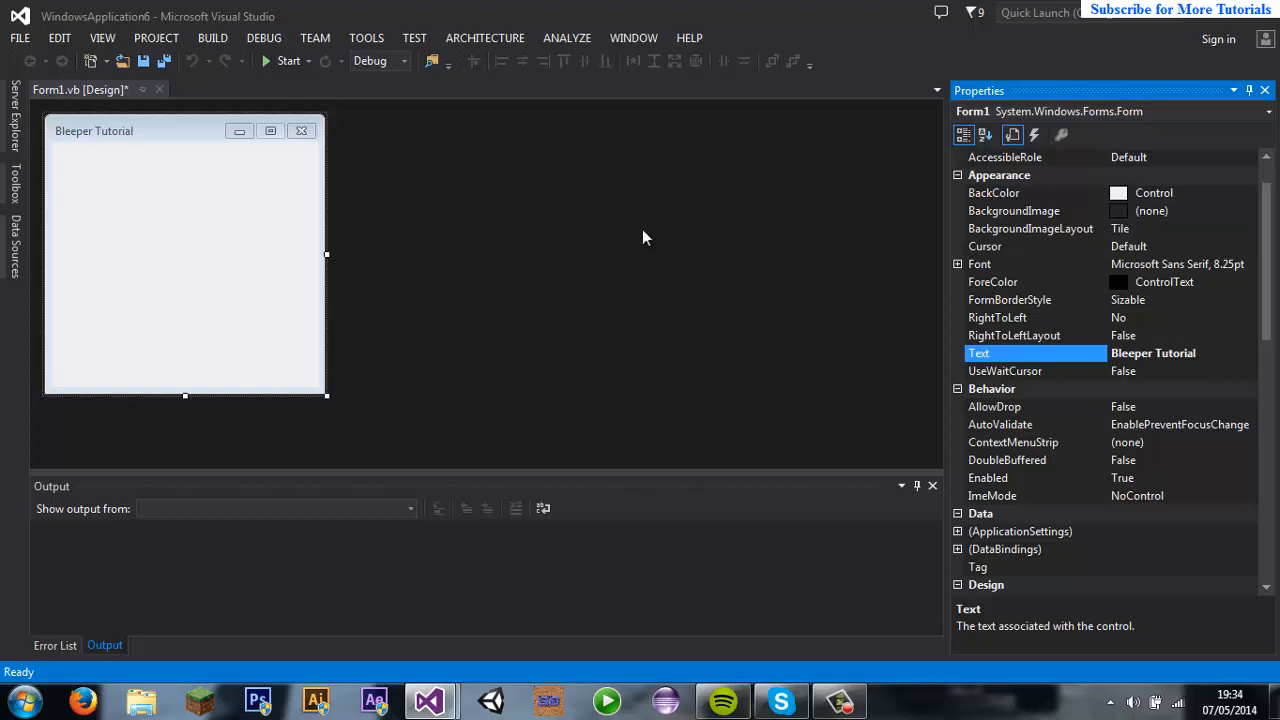
mouse_move(24, 215)
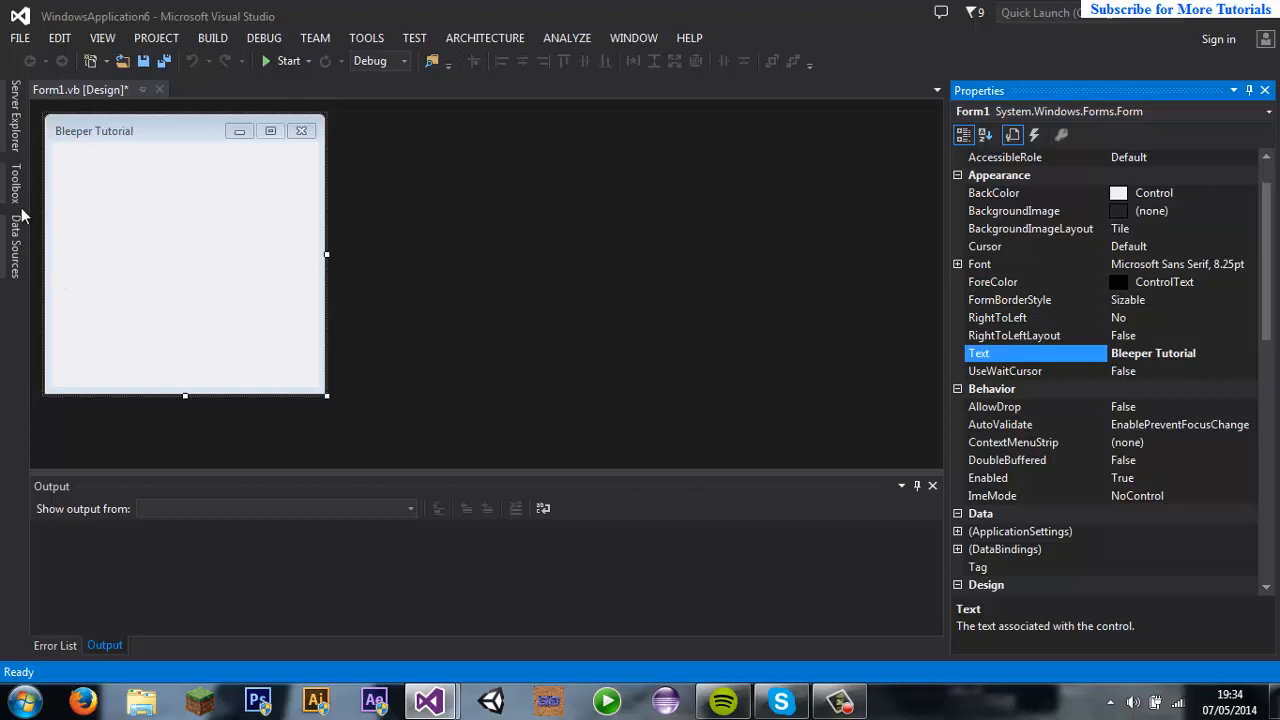
Step: Search the Toolbox for the Button control
click(15, 190)
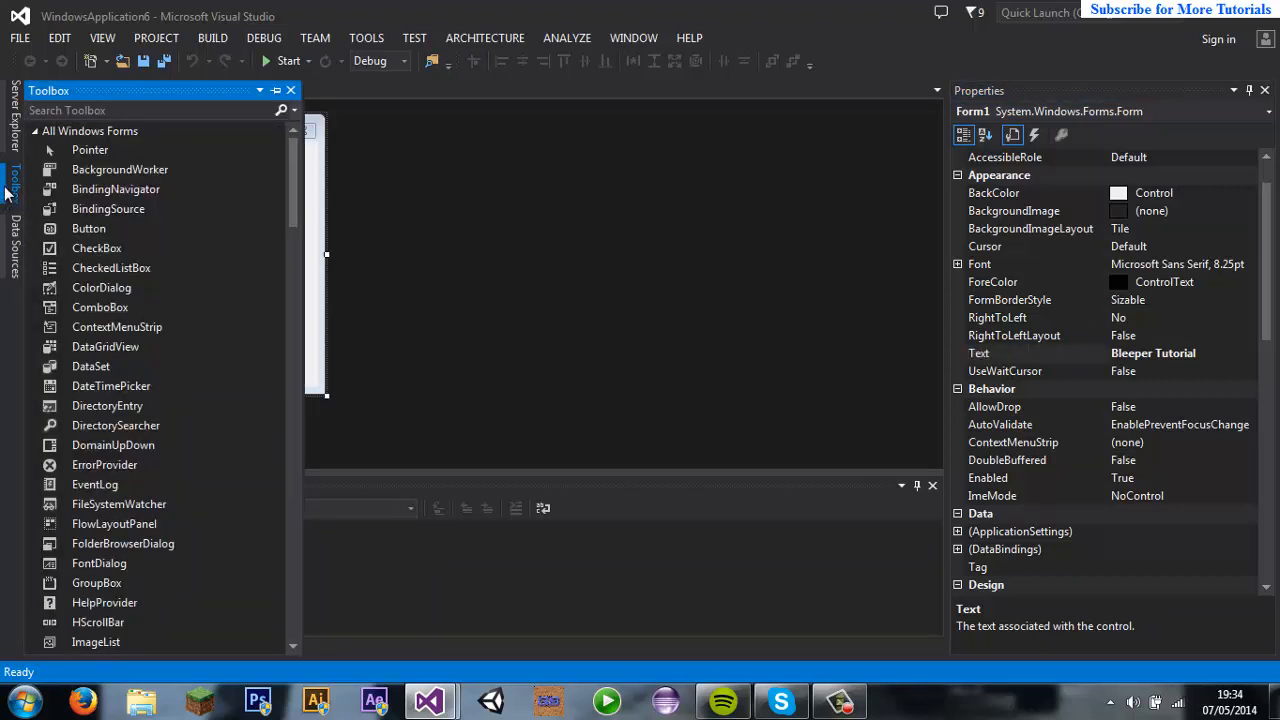
click(150, 110)
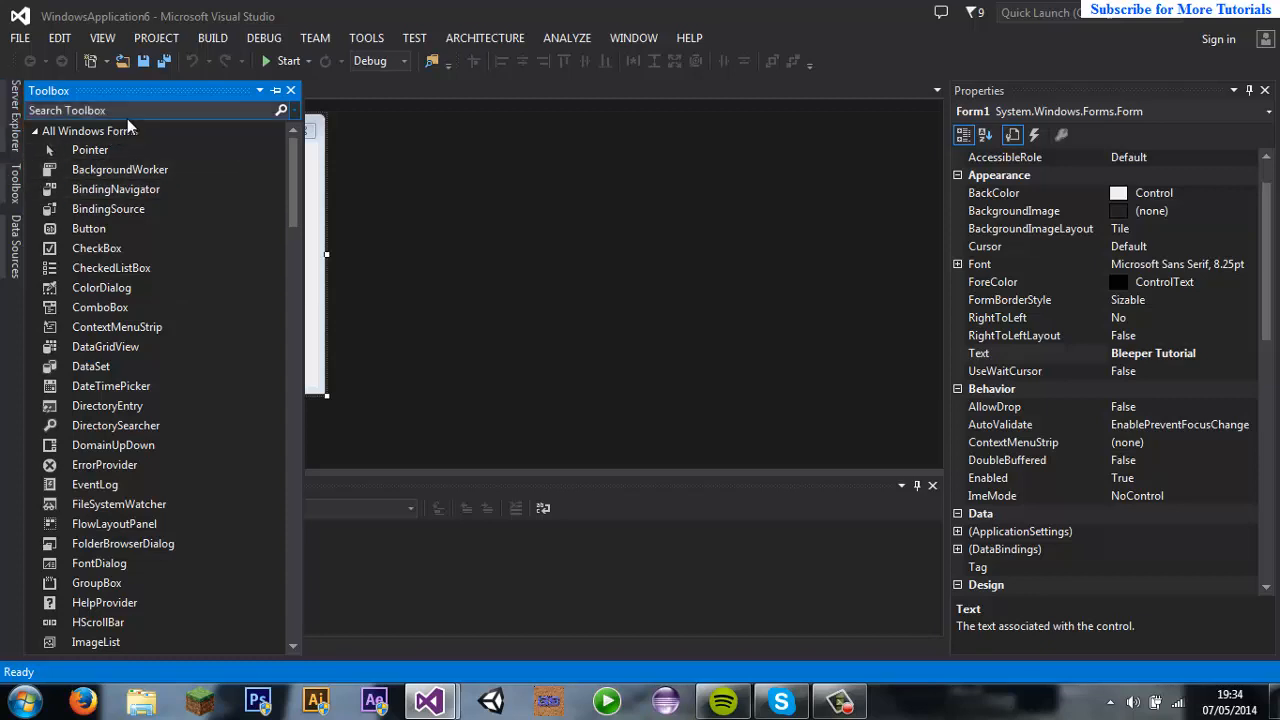
click(140, 110)
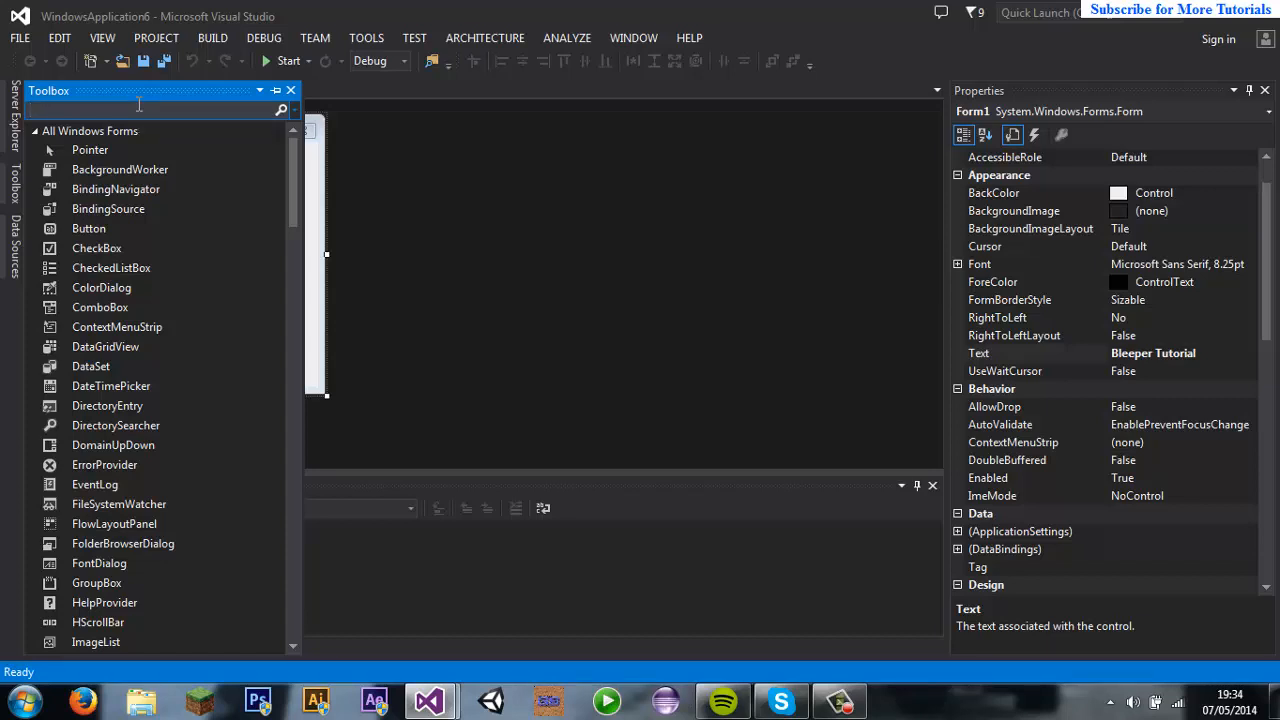
text(Bu)
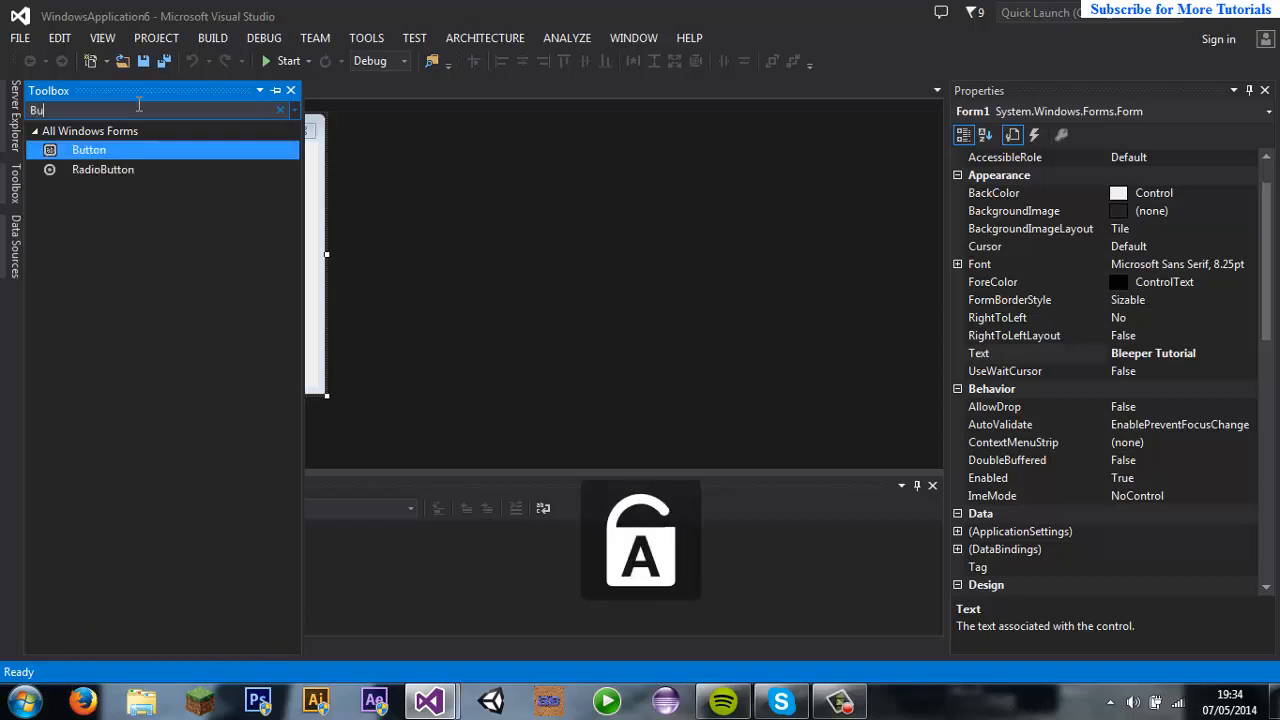
text(tt)
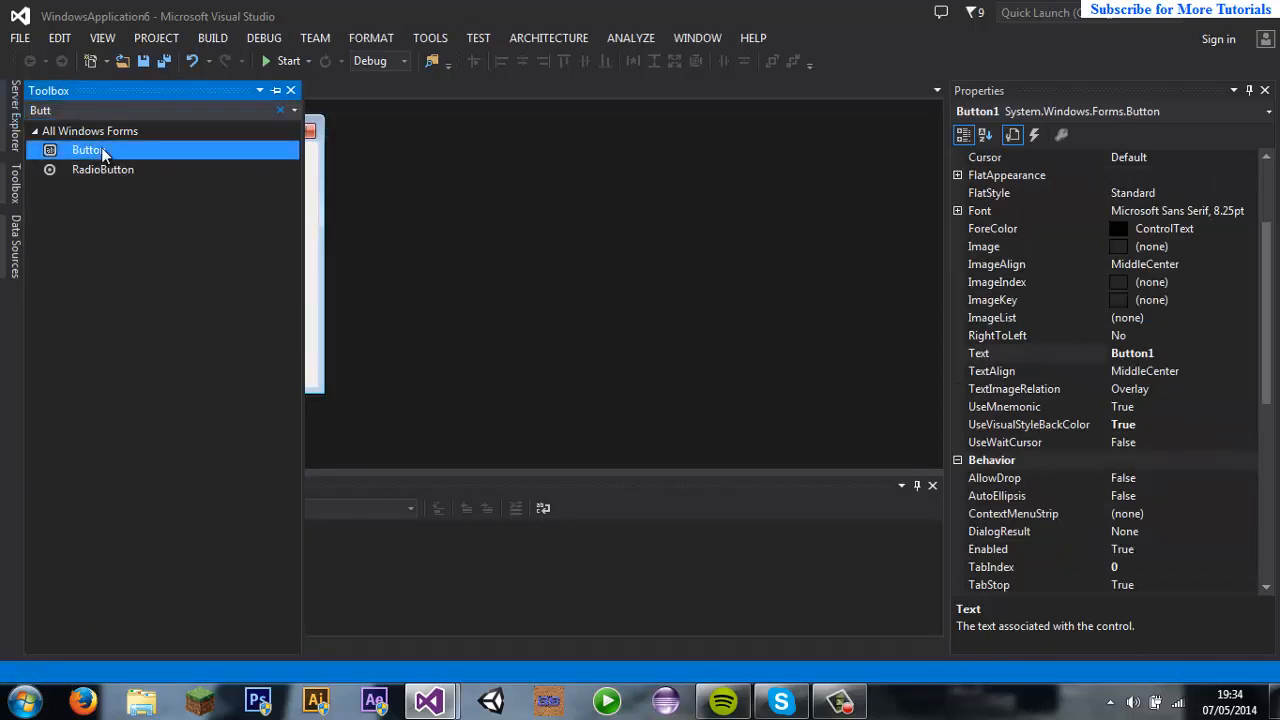
Step: Add three buttons: Button1 and Button2 side by side on top, Button3 below
drag(88, 150, 100, 167)
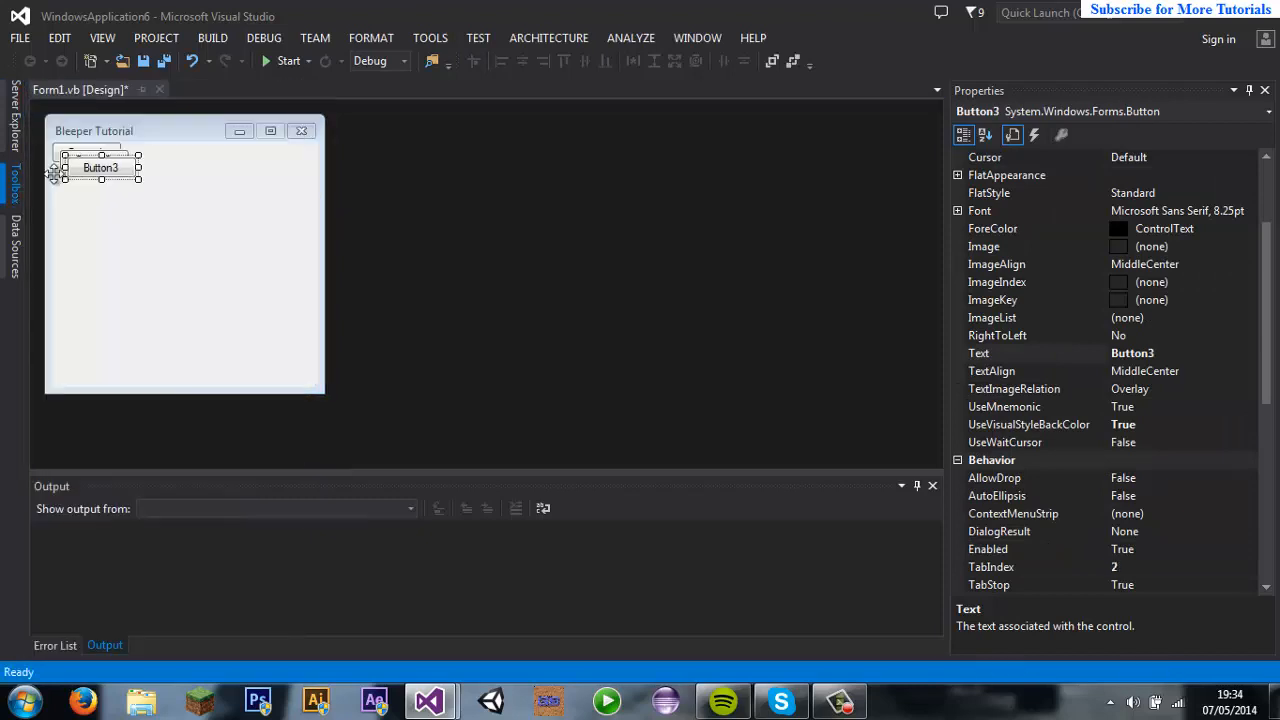
drag(100, 167, 270, 160)
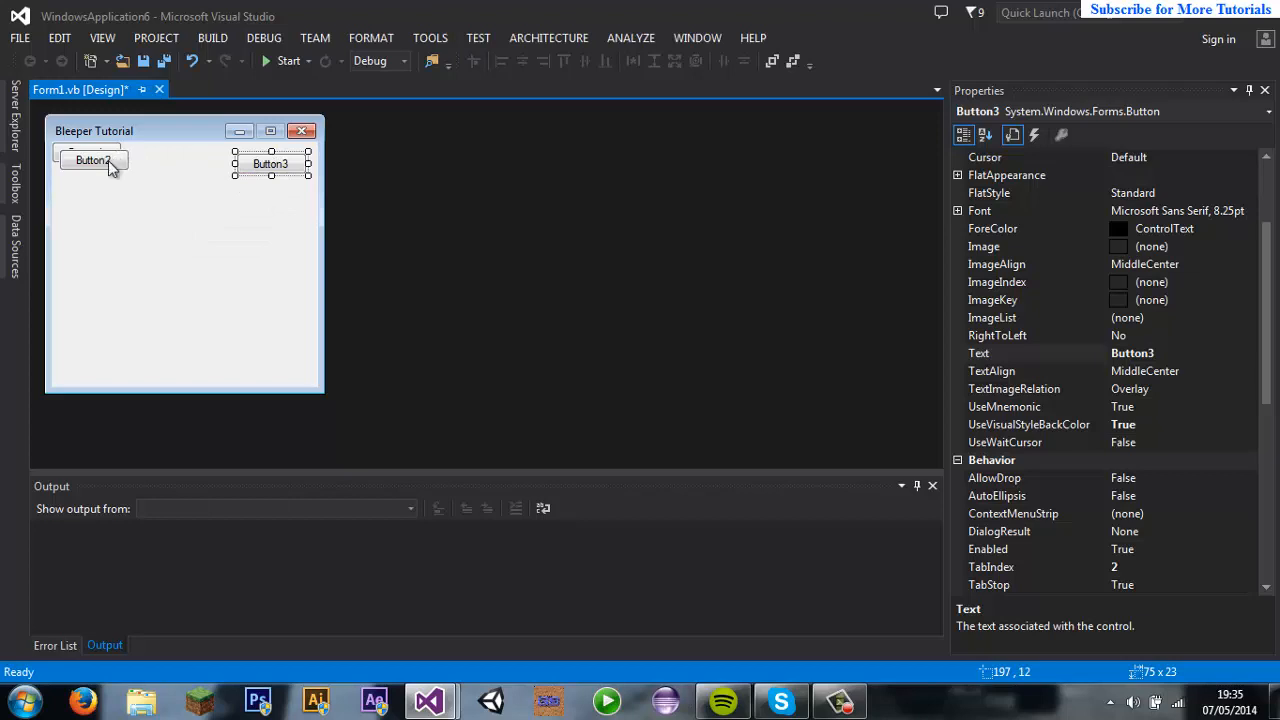
drag(90, 160, 210, 171)
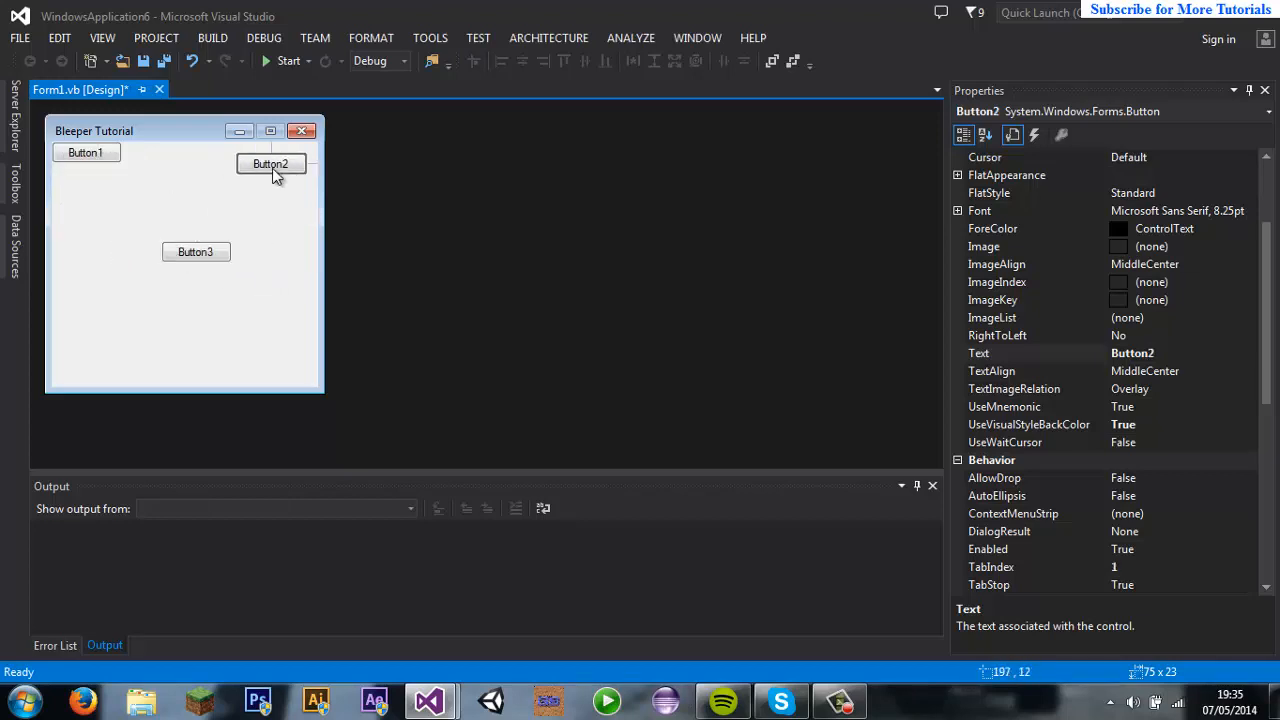
click(87, 163)
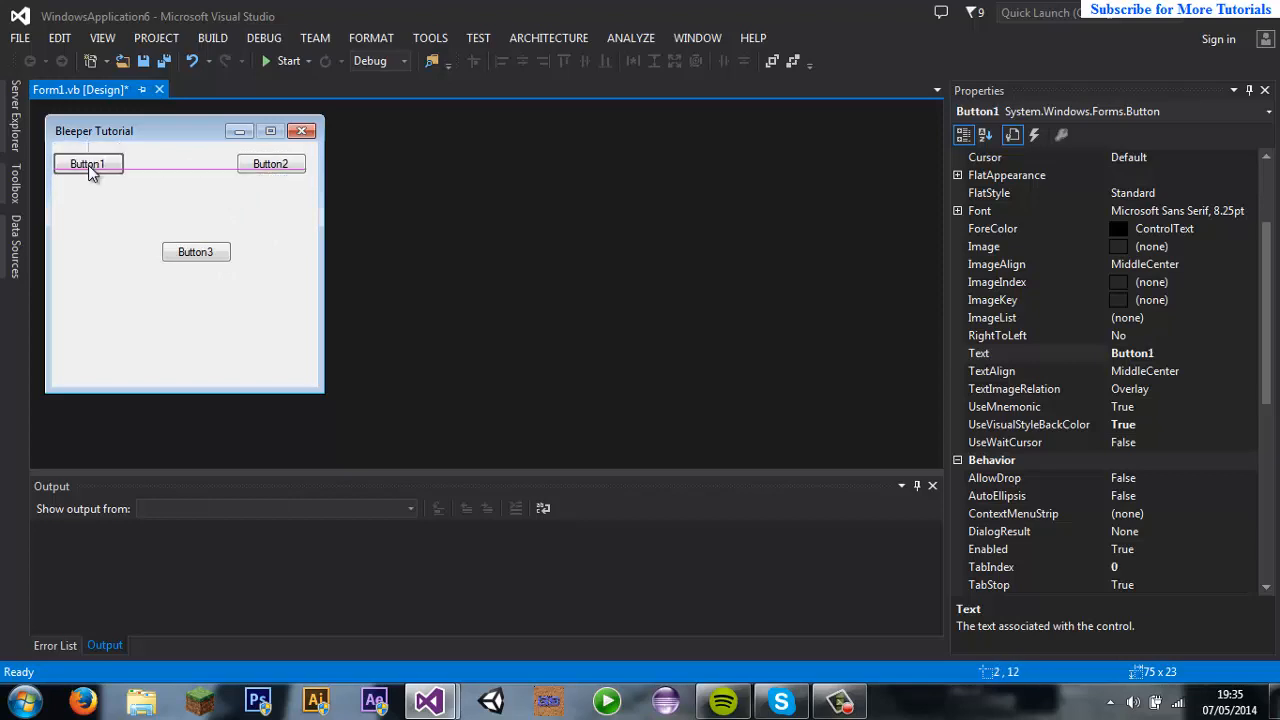
click(231, 163)
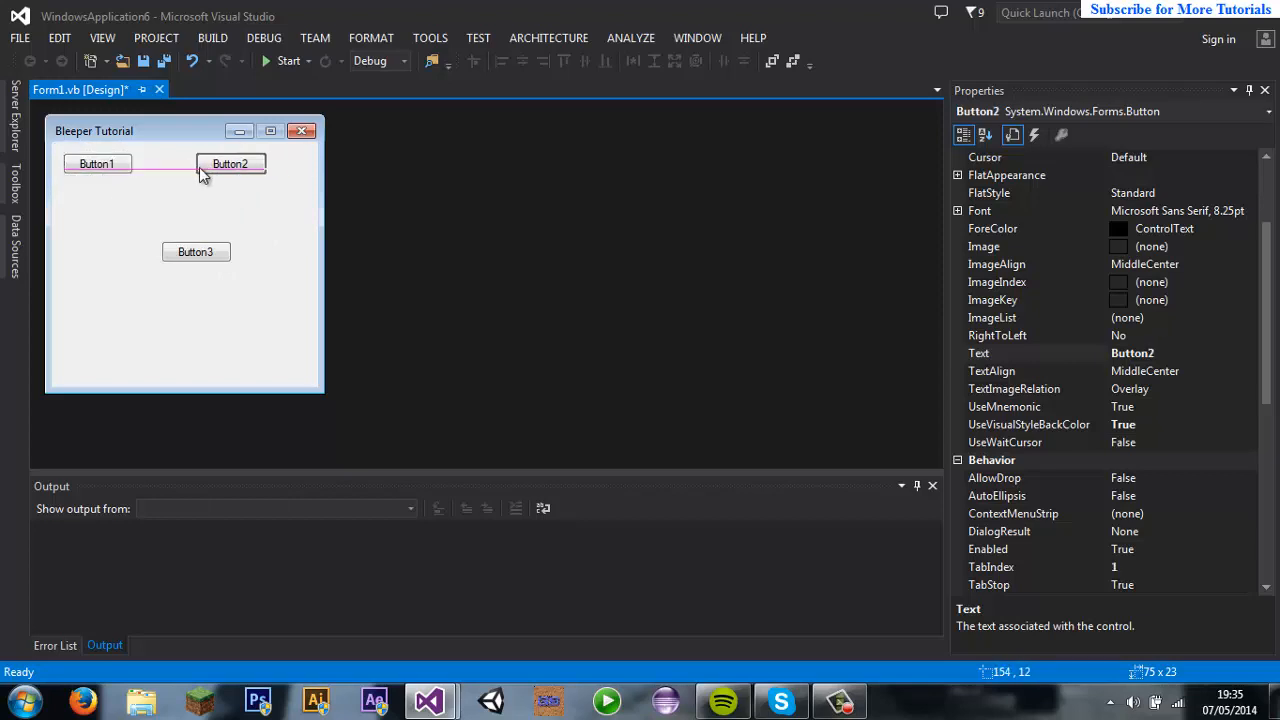
drag(230, 163, 173, 163)
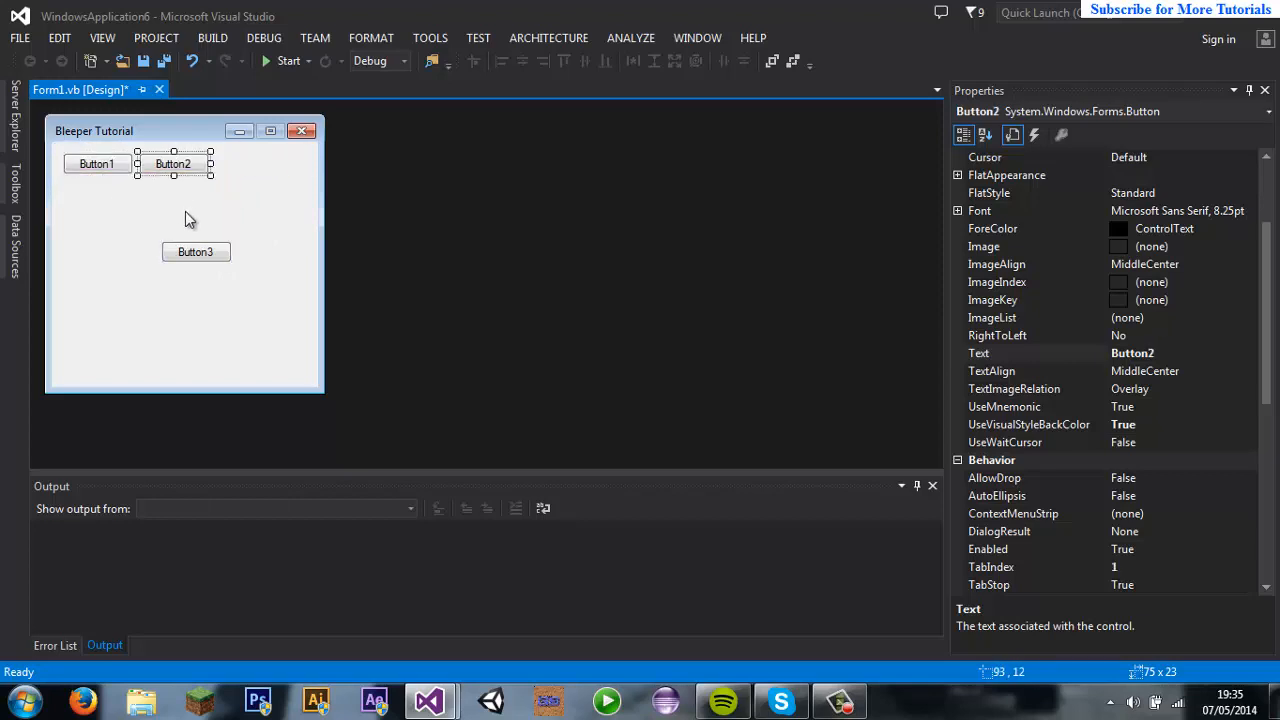
drag(196, 251, 140, 190)
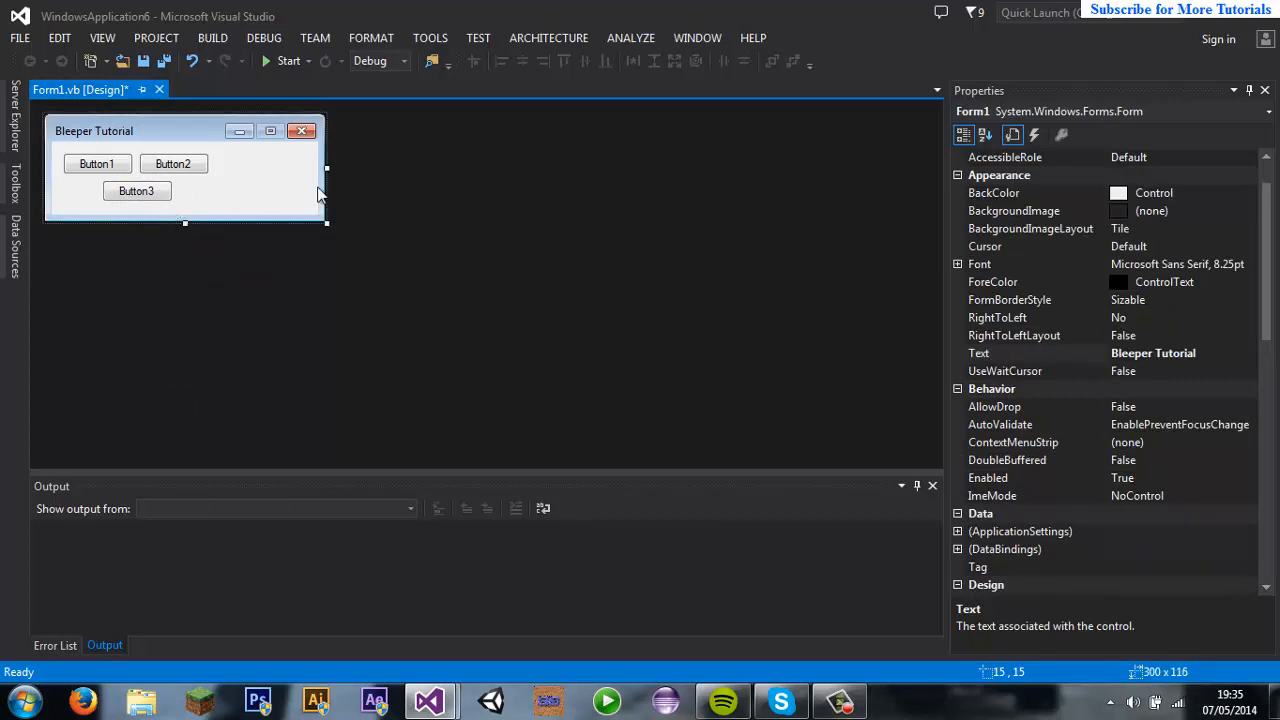
mouse_move(335, 178)
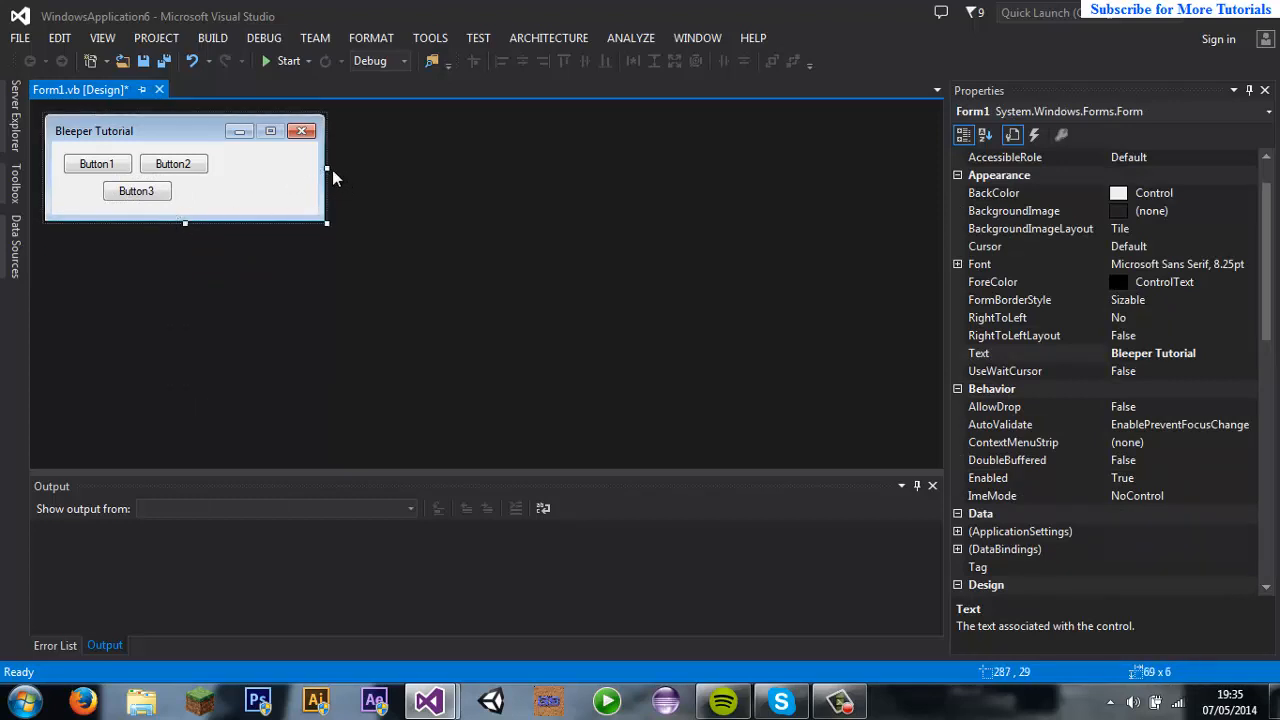
Step: Narrow the form to fit its buttons and shorten its title to 'Bleeper Tut'
drag(327, 181, 219, 181)
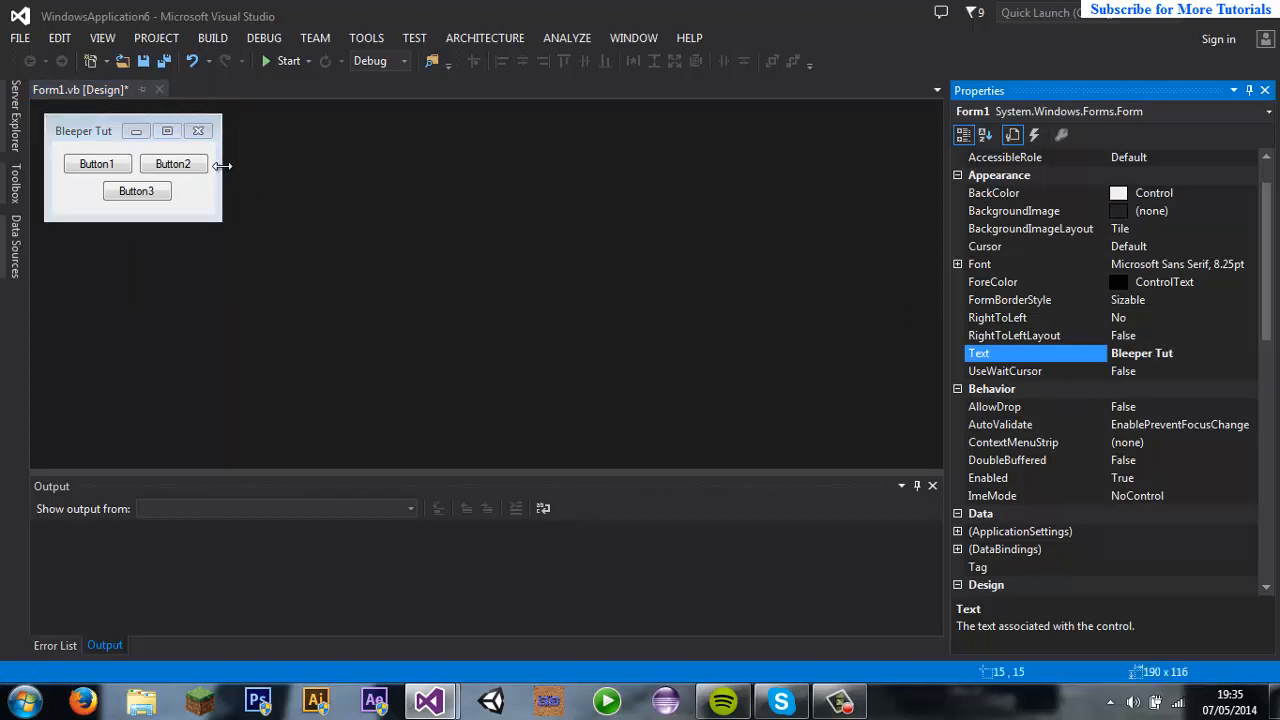
click(133, 210)
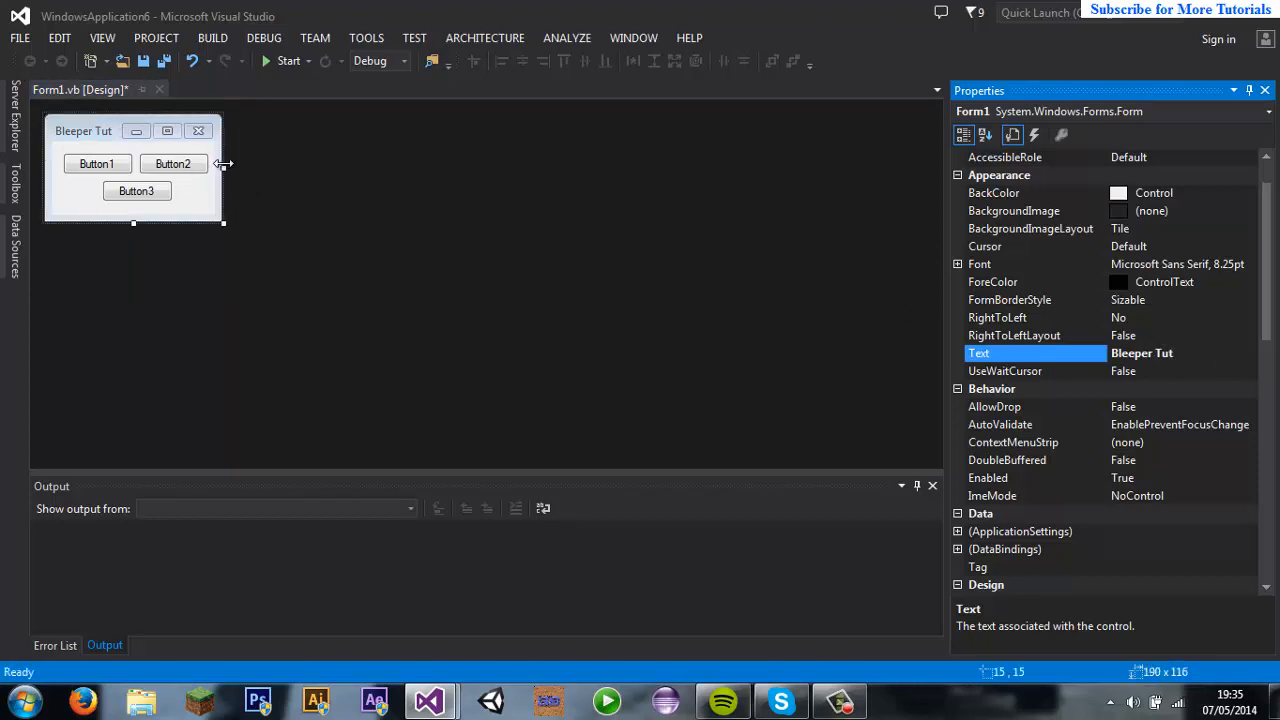
click(96, 163)
text(B)
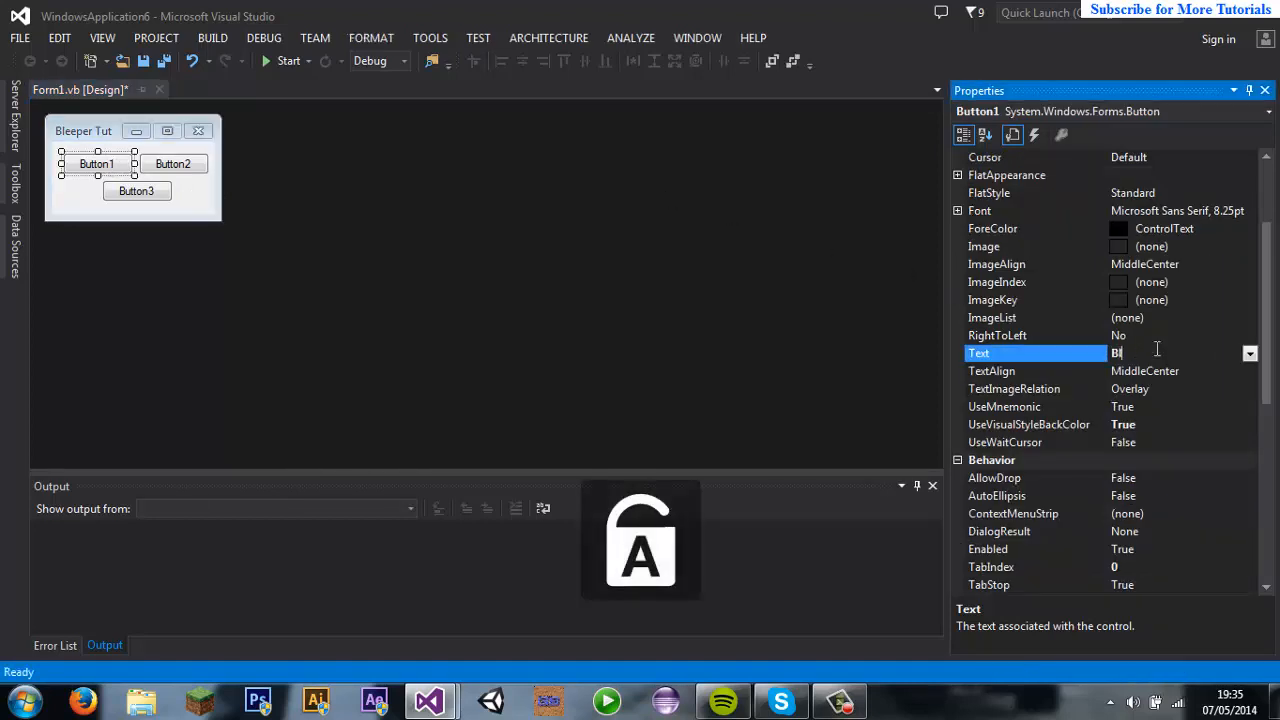
Step: Caption the buttons 'Bleep', 'Stop' and 'Bleep C', then reselect the Bleep button
text(leep)
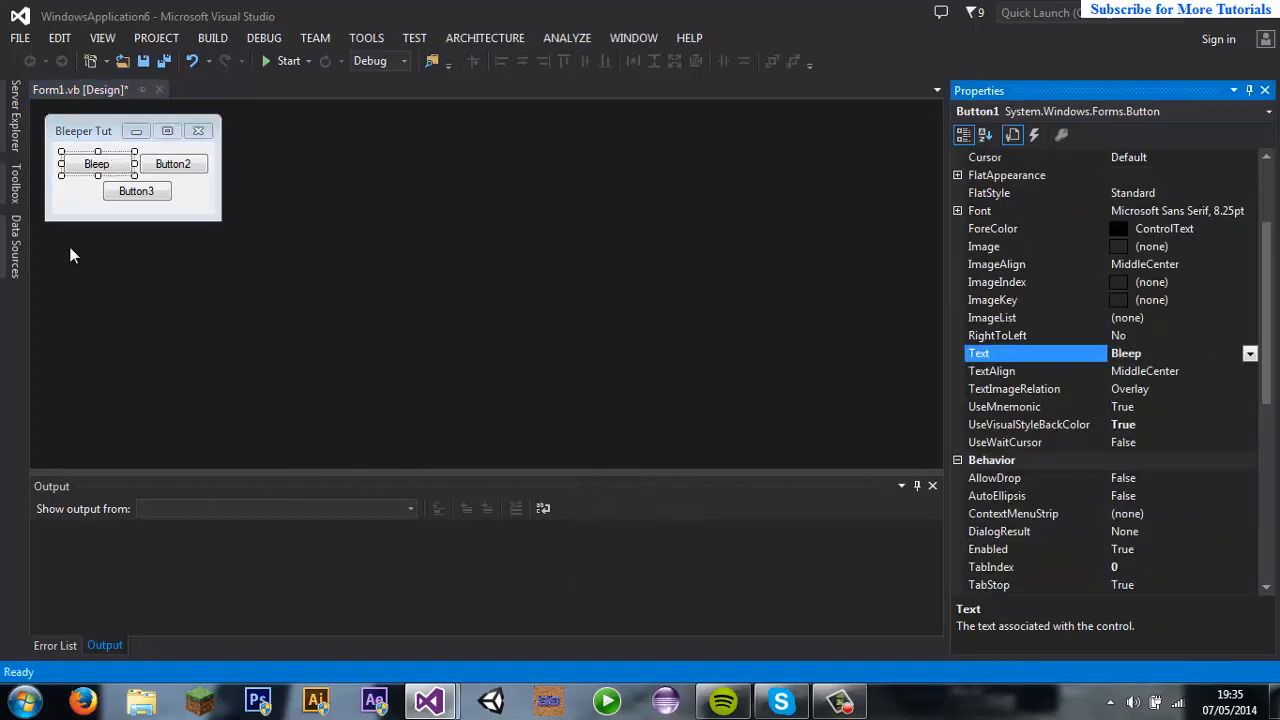
click(172, 163)
text(S)
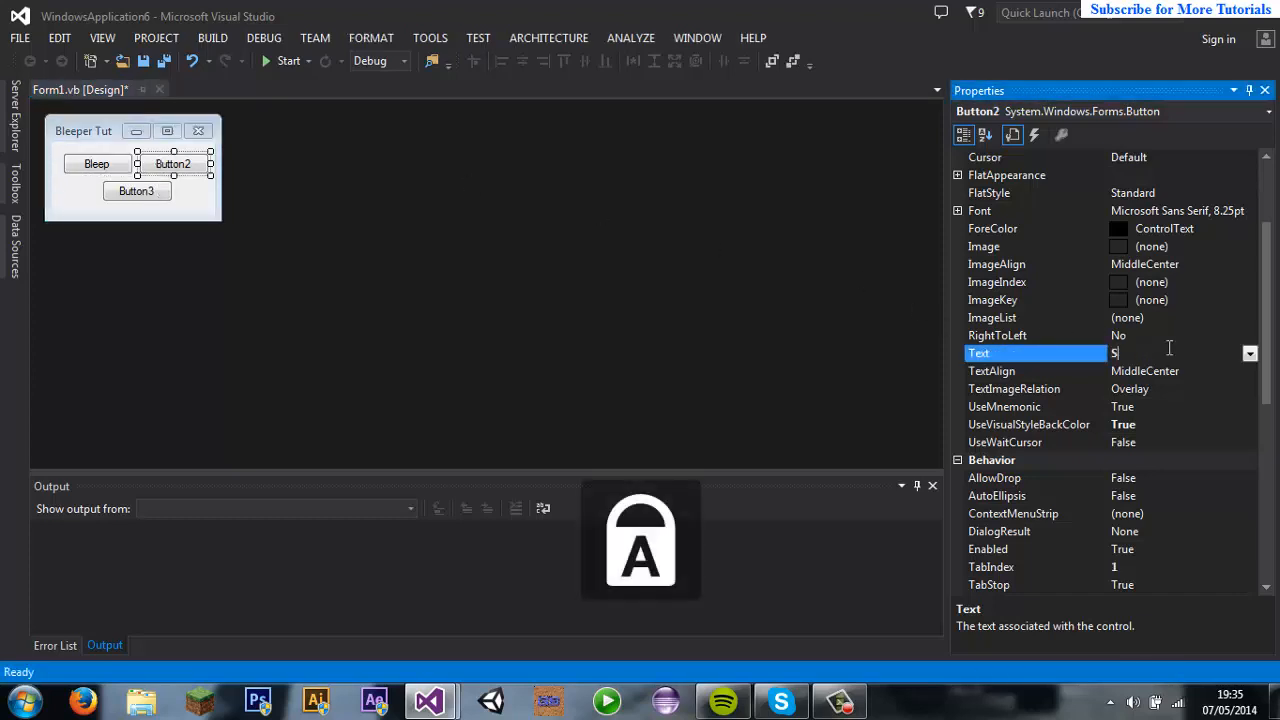
text(top)
text(B)
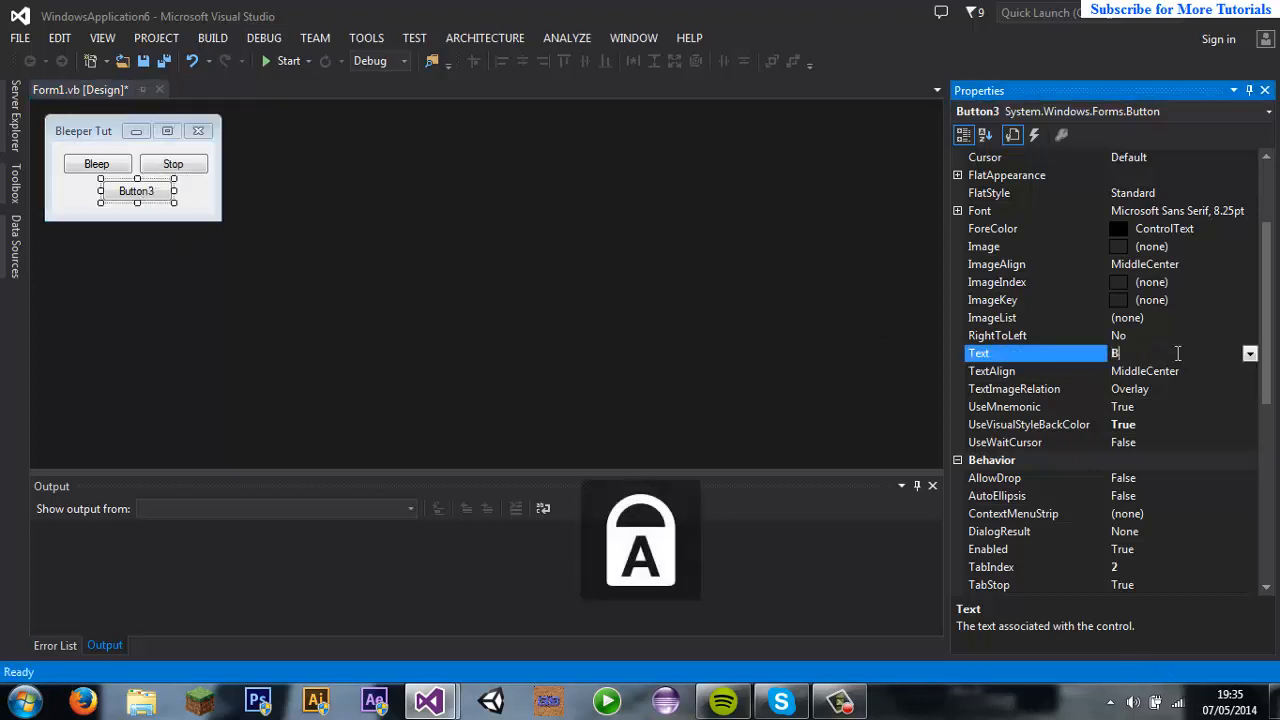
text(leep C)
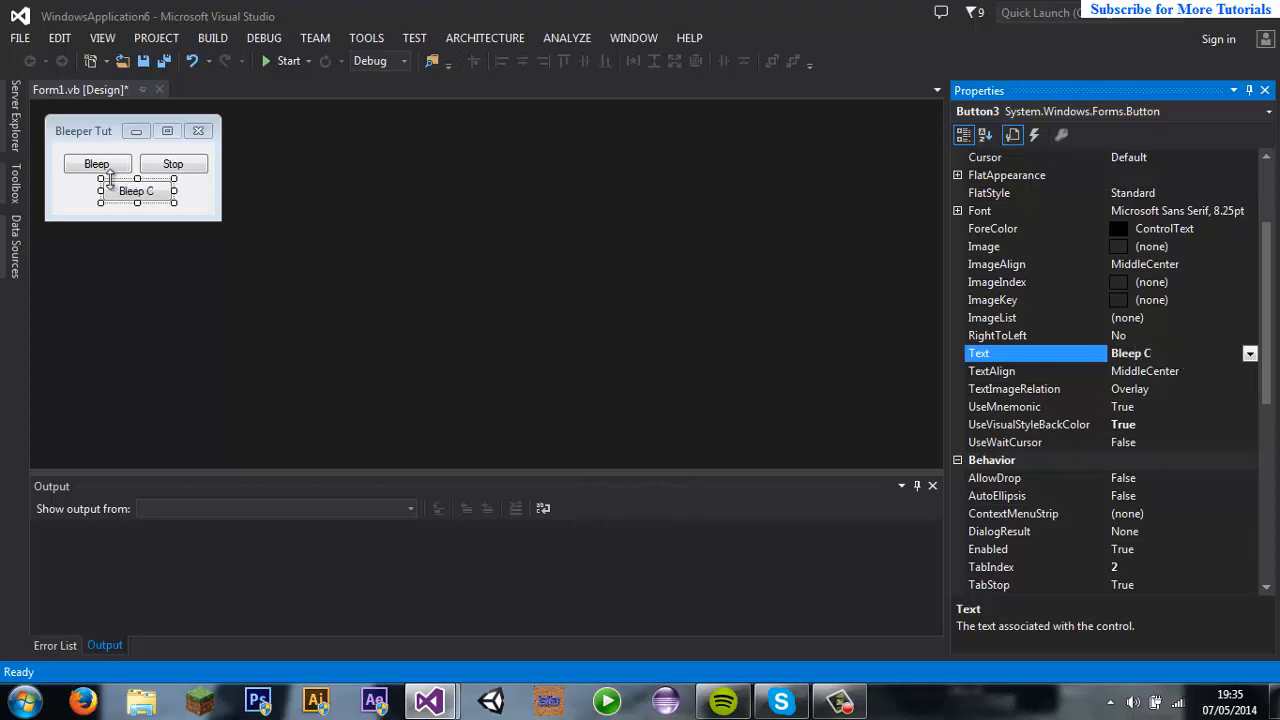
click(97, 163)
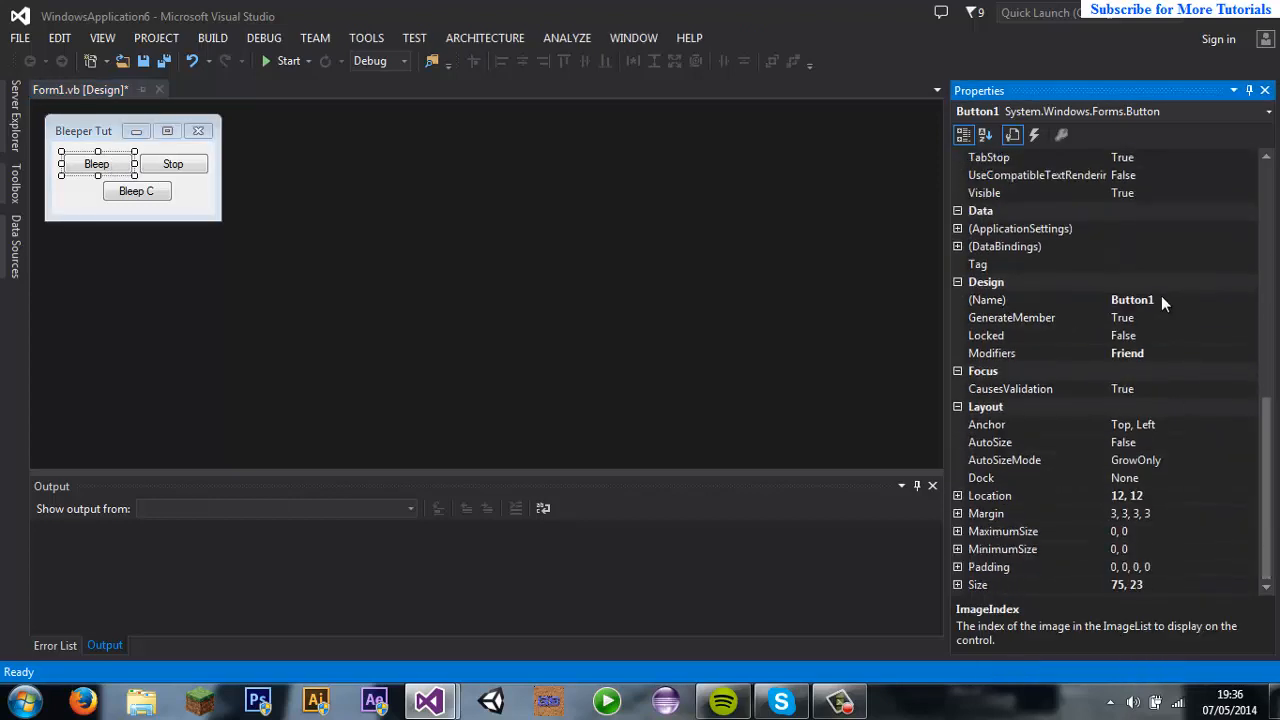
Step: Set the buttons' (Name) properties to blp, stp and blpc
click(1150, 299)
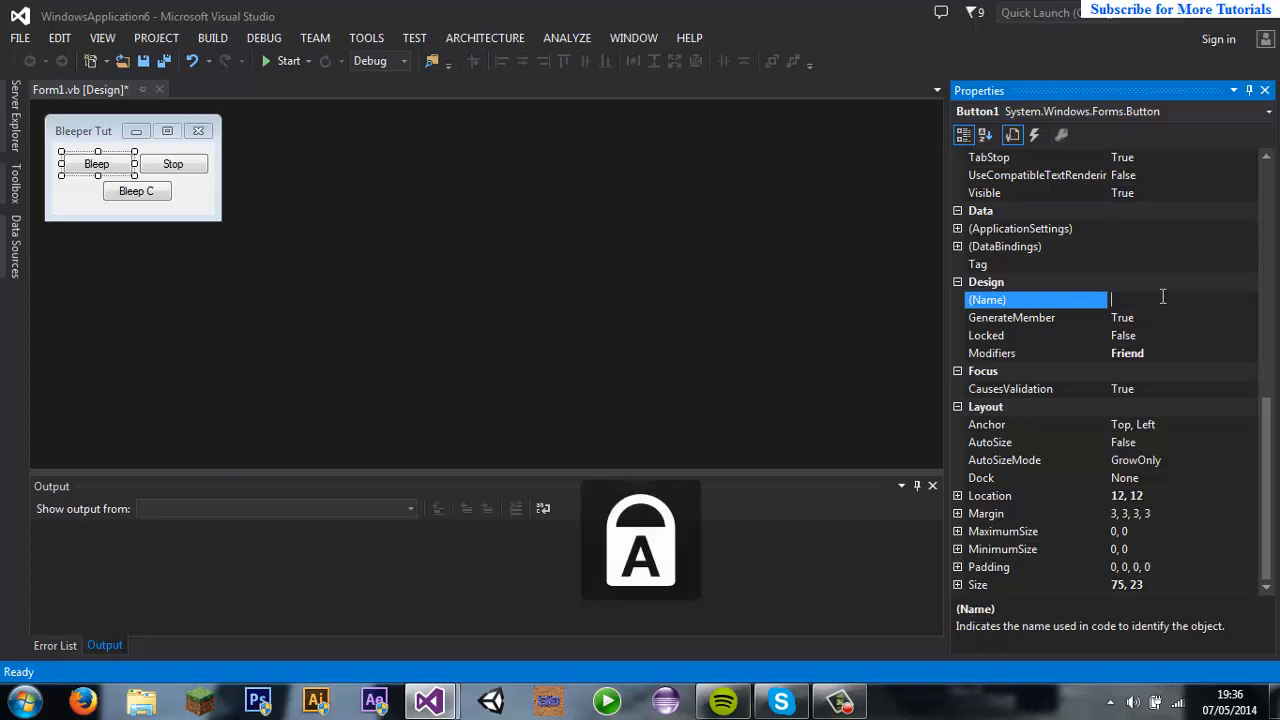
text(b)
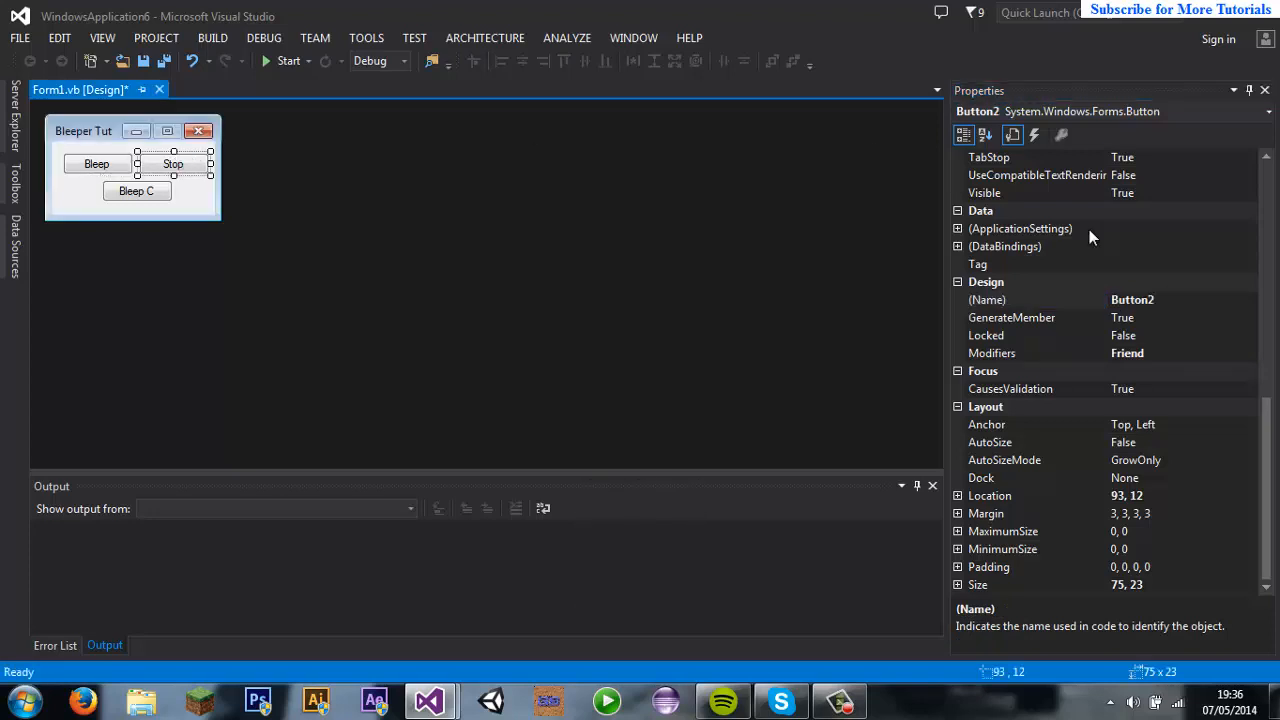
click(1035, 299)
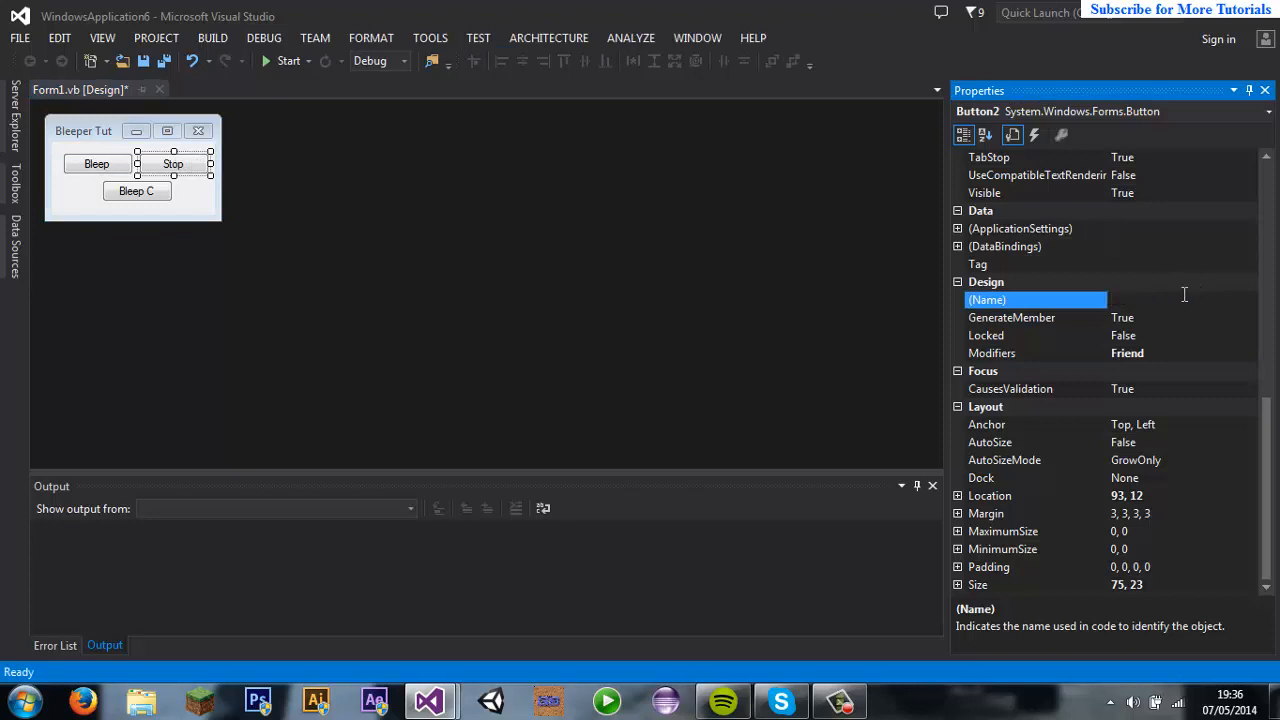
text(stp)
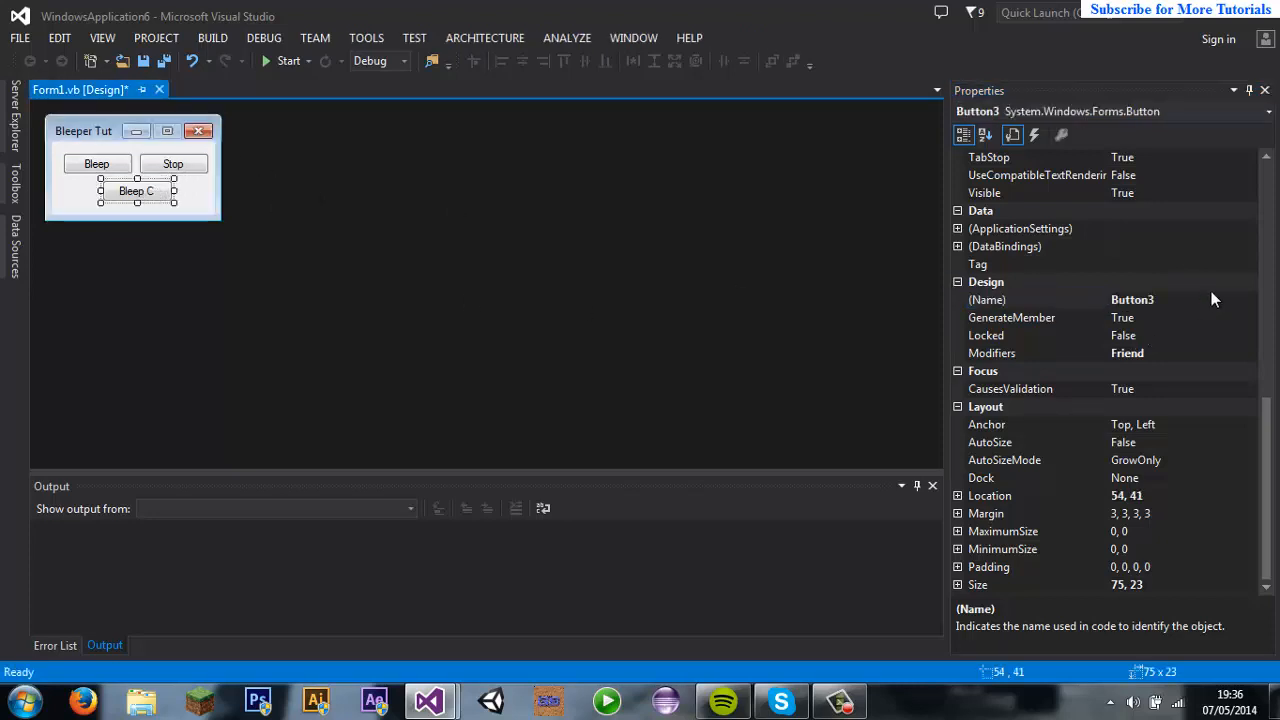
text(b)
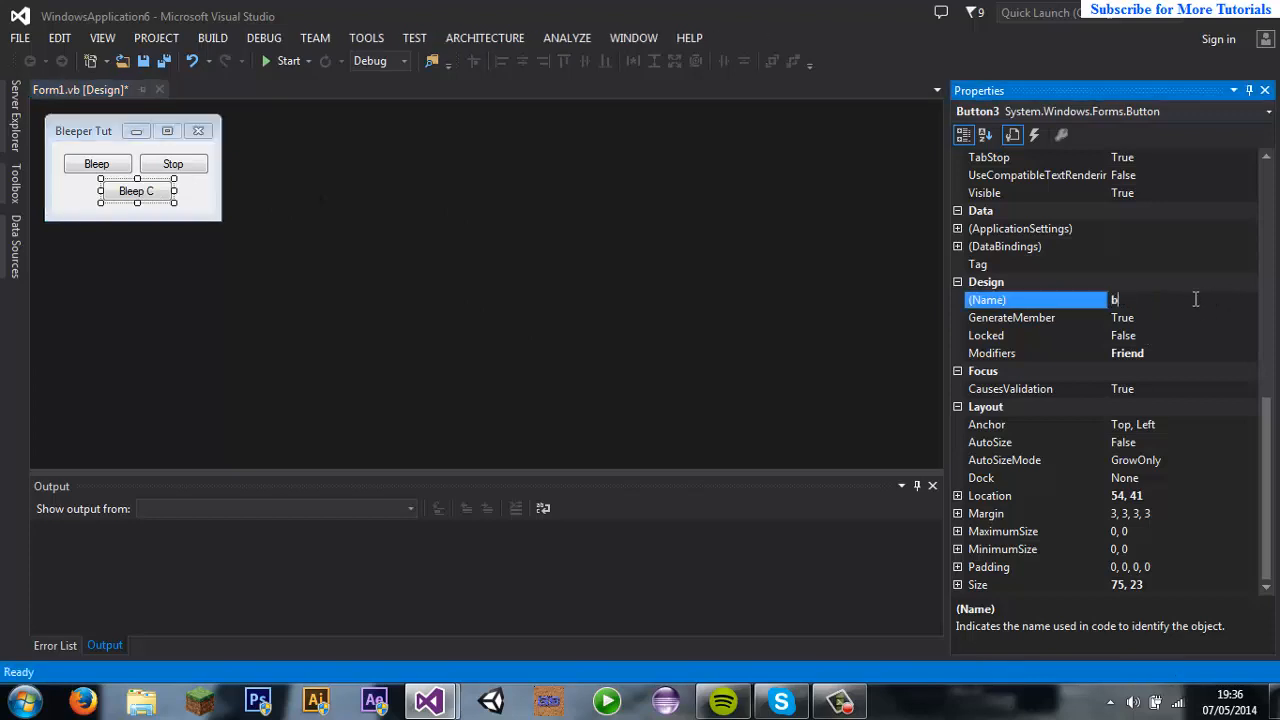
text(lpc)
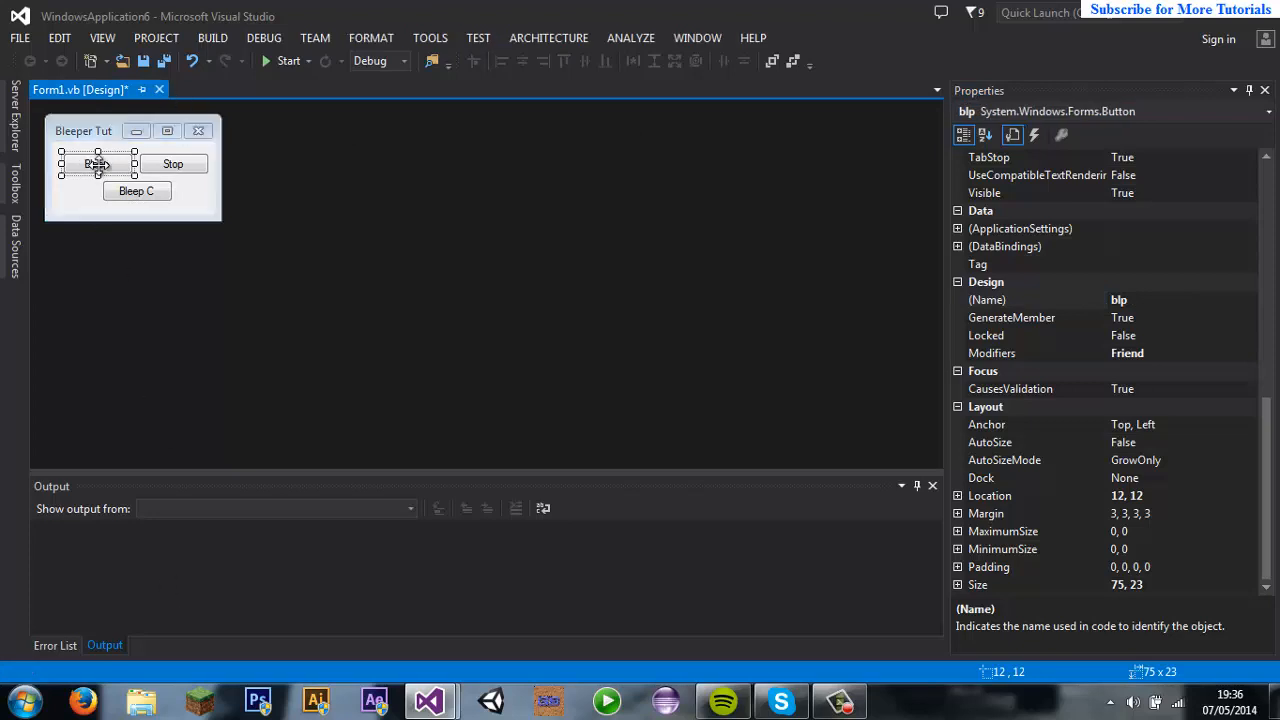
Step: Create the Bleep button's click handler and save the Bleeper project's Form1.vb
double_click(97, 163)
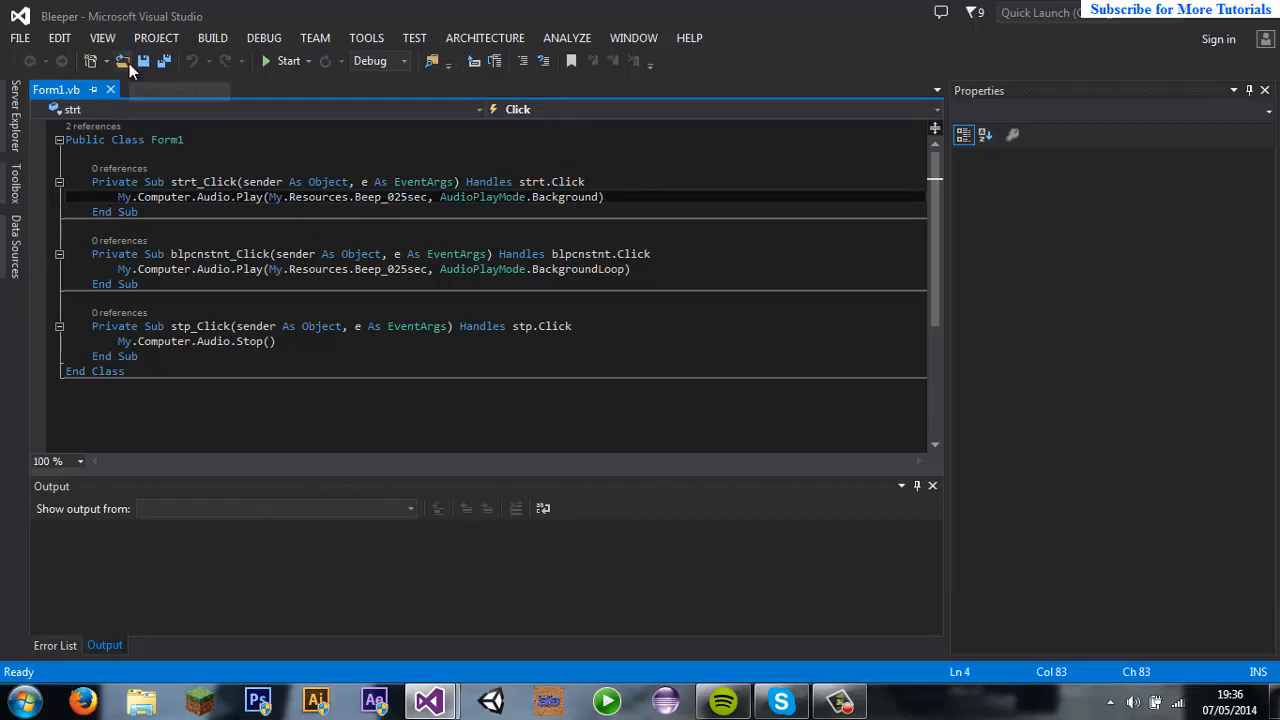
right_click(56, 89)
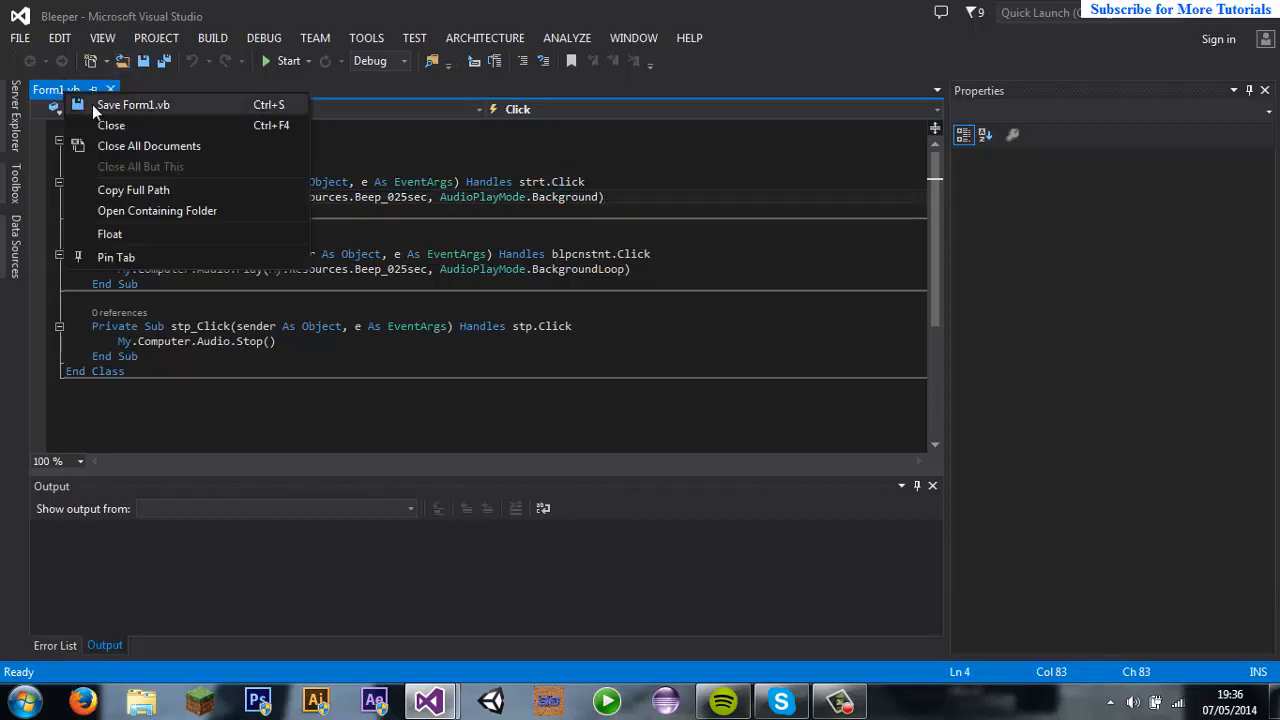
click(133, 104)
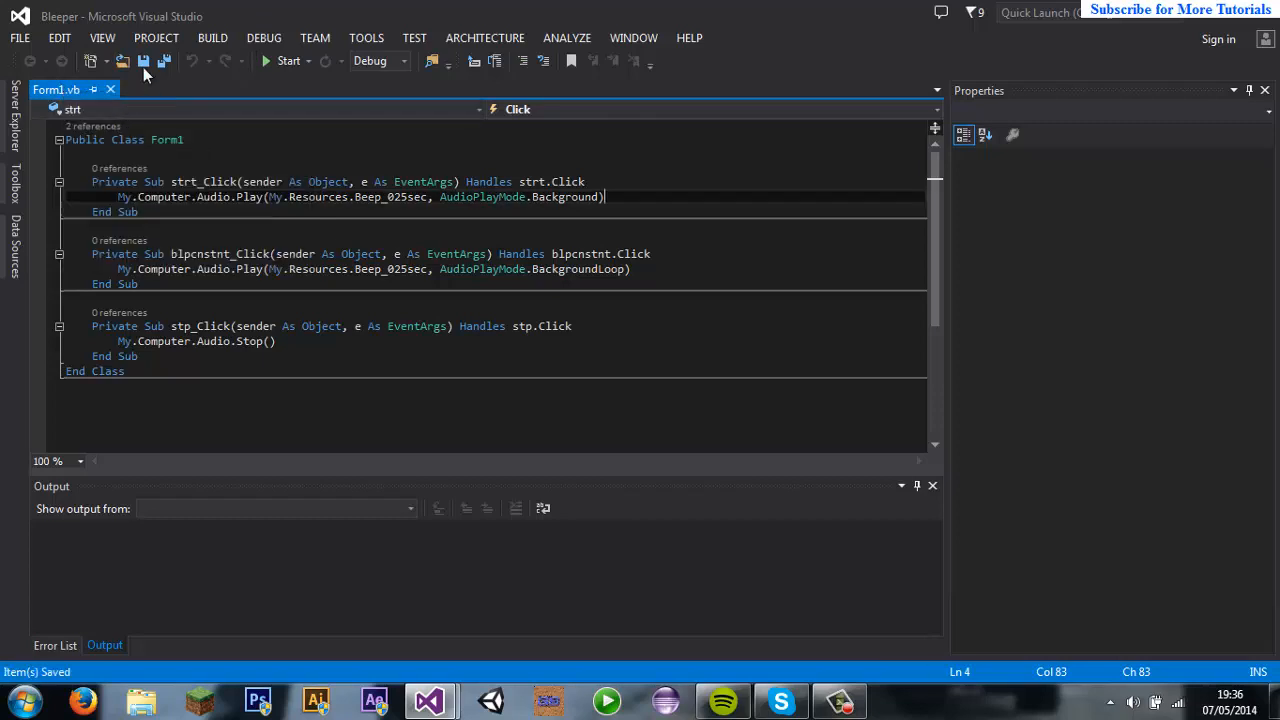
click(156, 38)
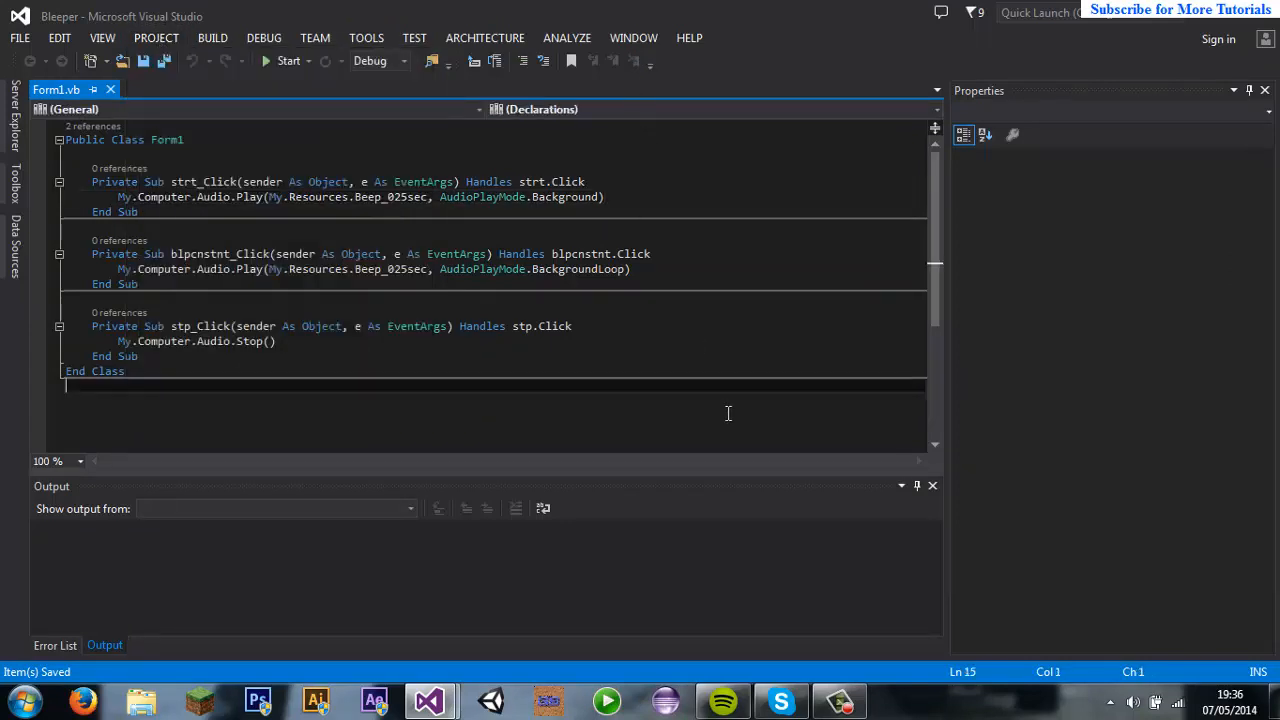
right_click(728, 413)
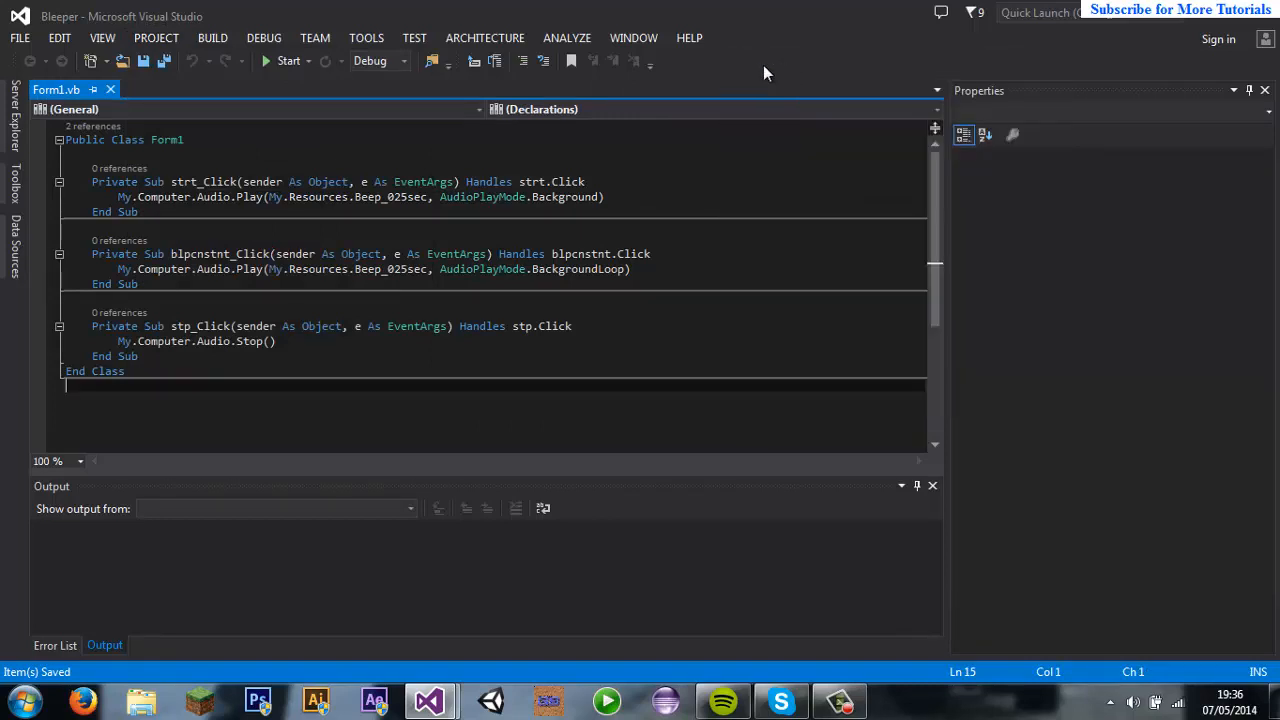
Step: Open the Bleeper project properties and list its Audio resources
click(156, 37)
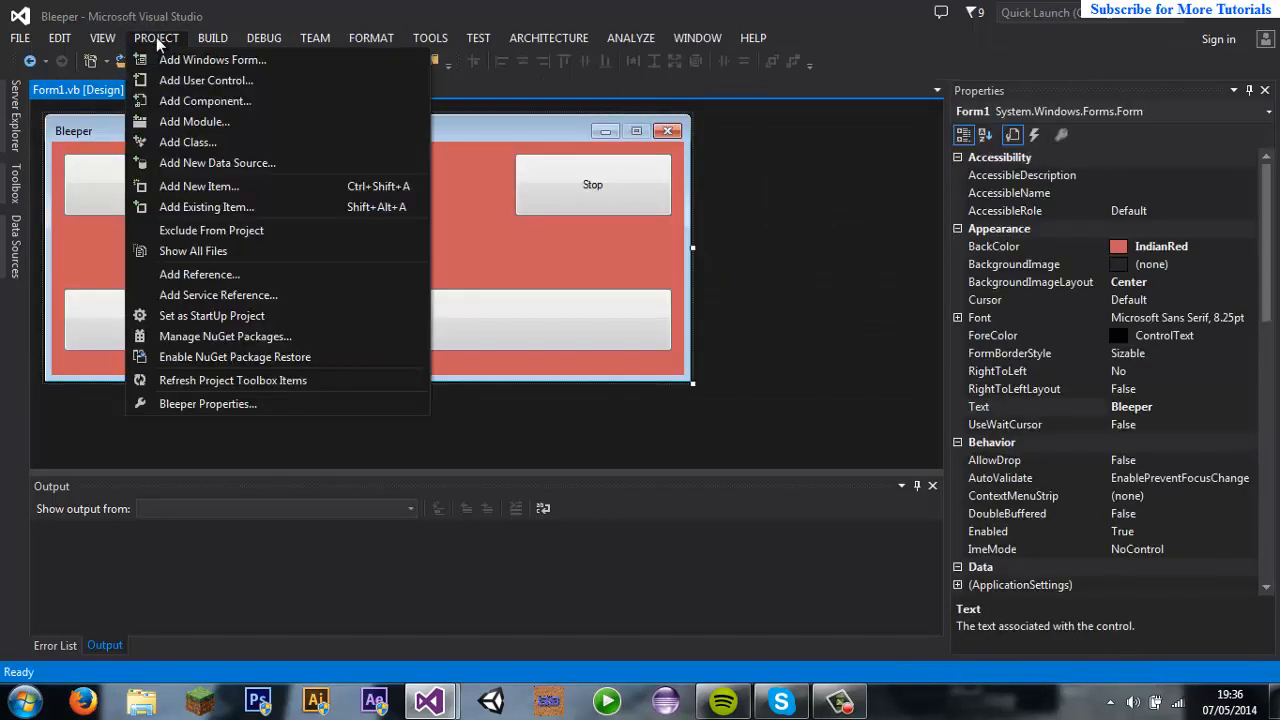
mouse_move(210, 412)
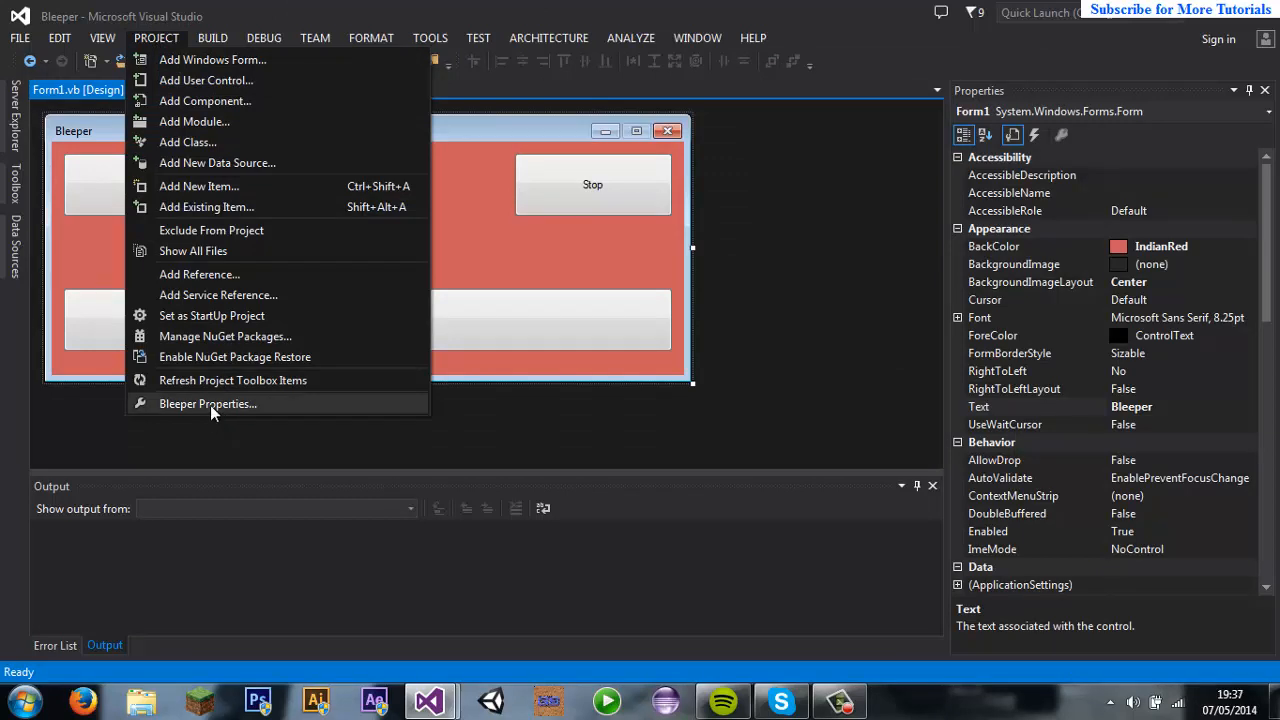
click(208, 403)
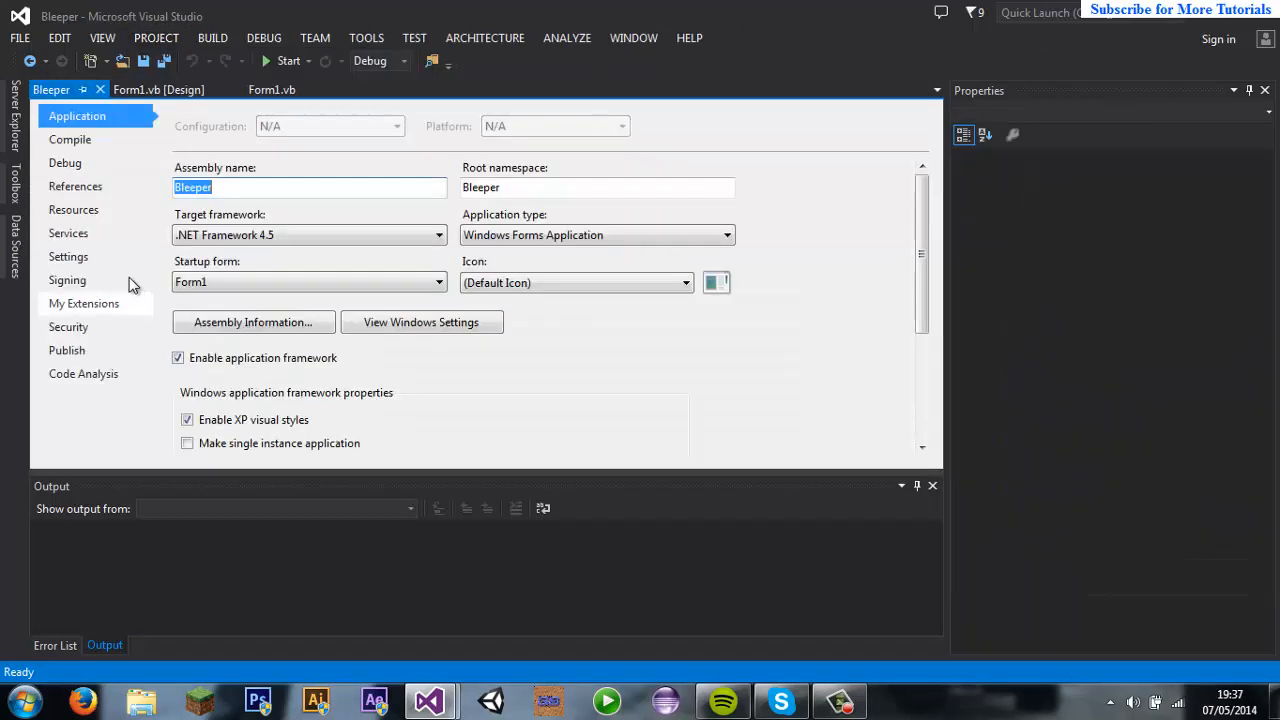
click(73, 209)
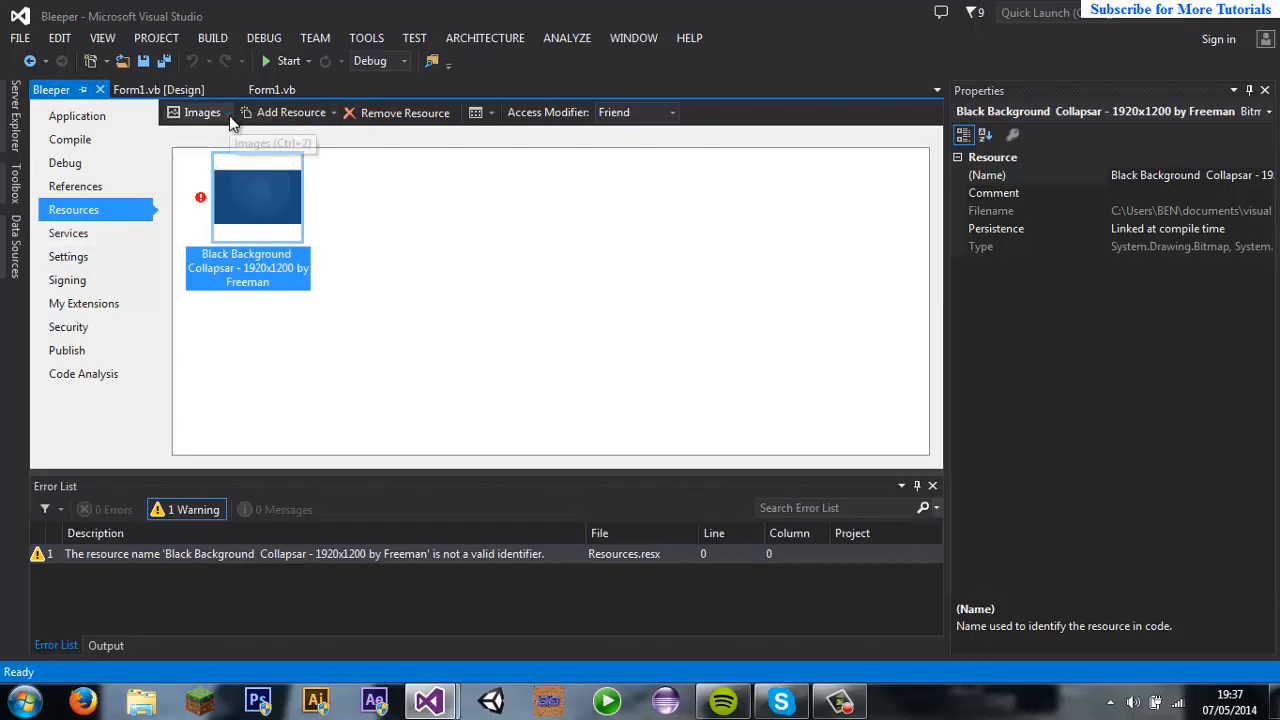
click(201, 112)
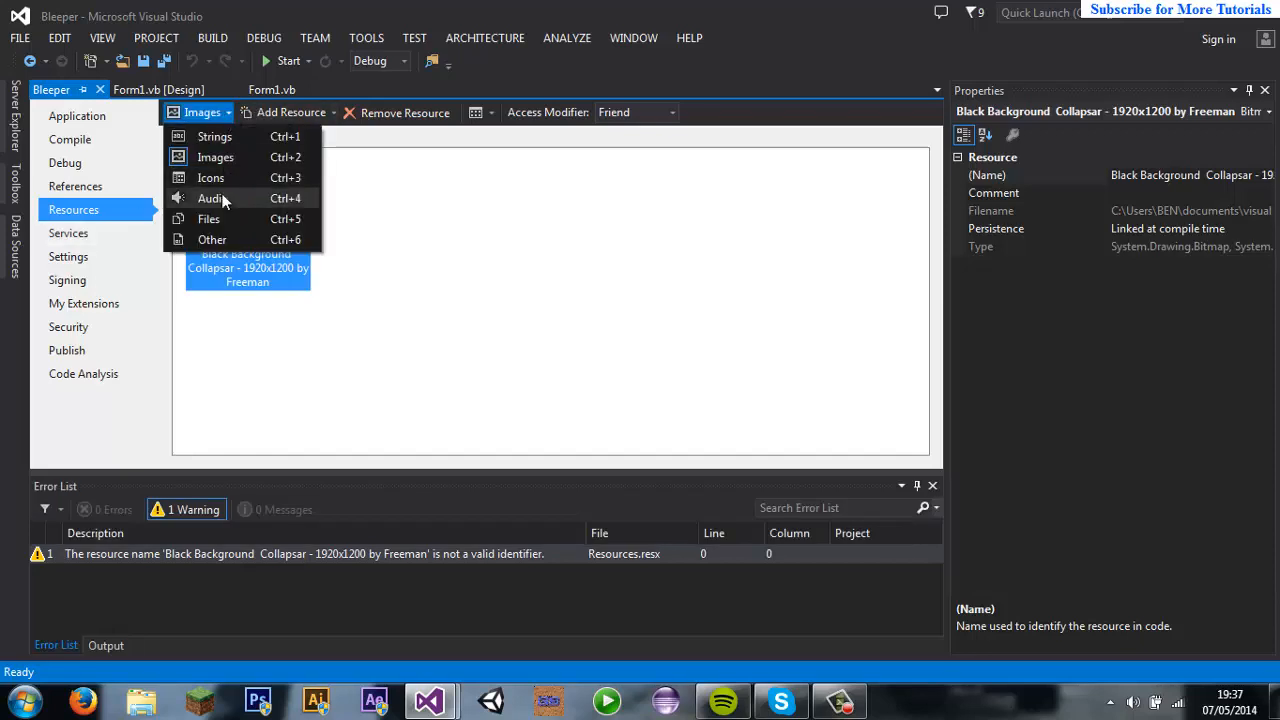
click(211, 198)
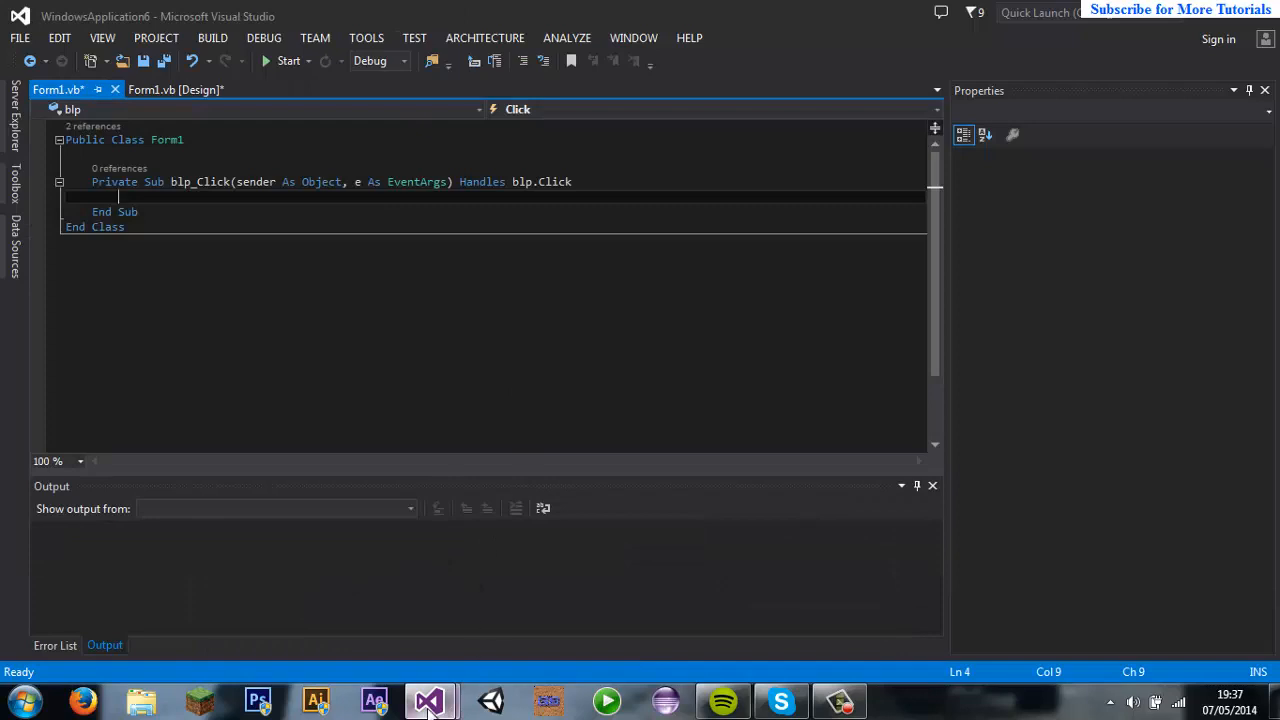
Step: Review the finished Bleeper form, then go back to WindowsApplication6's empty blp_Click code
click(158, 89)
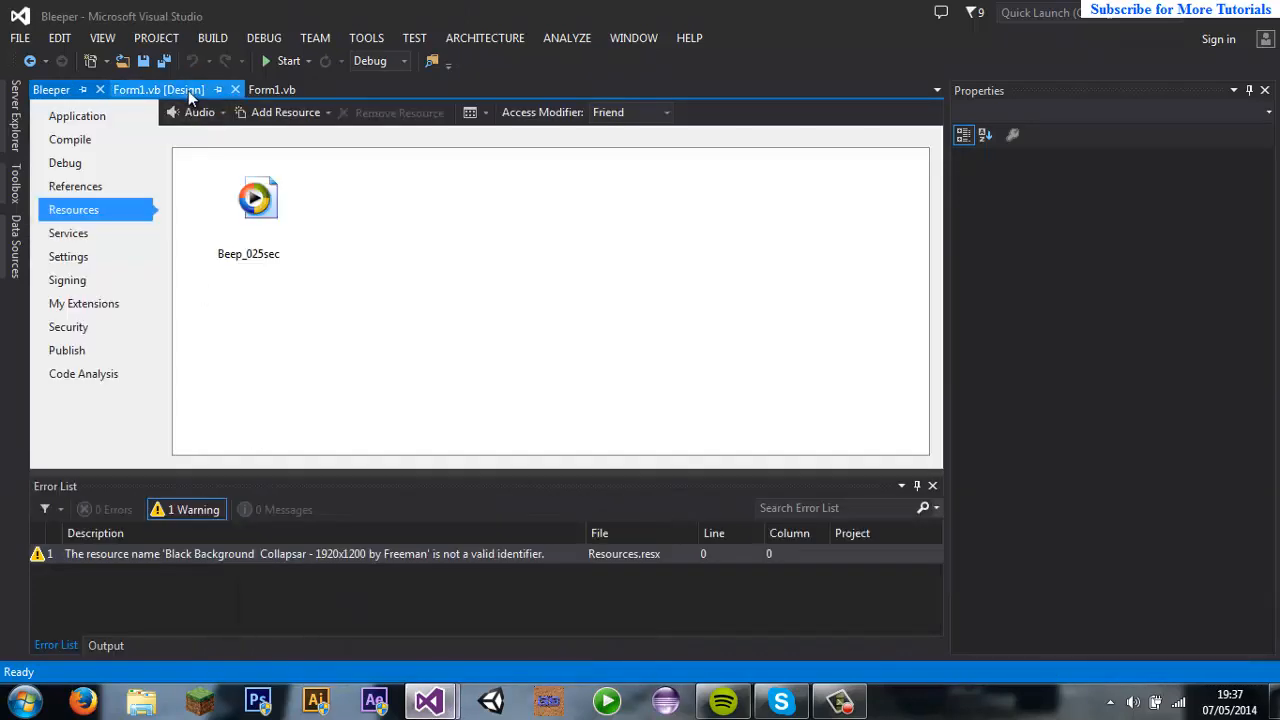
click(158, 89)
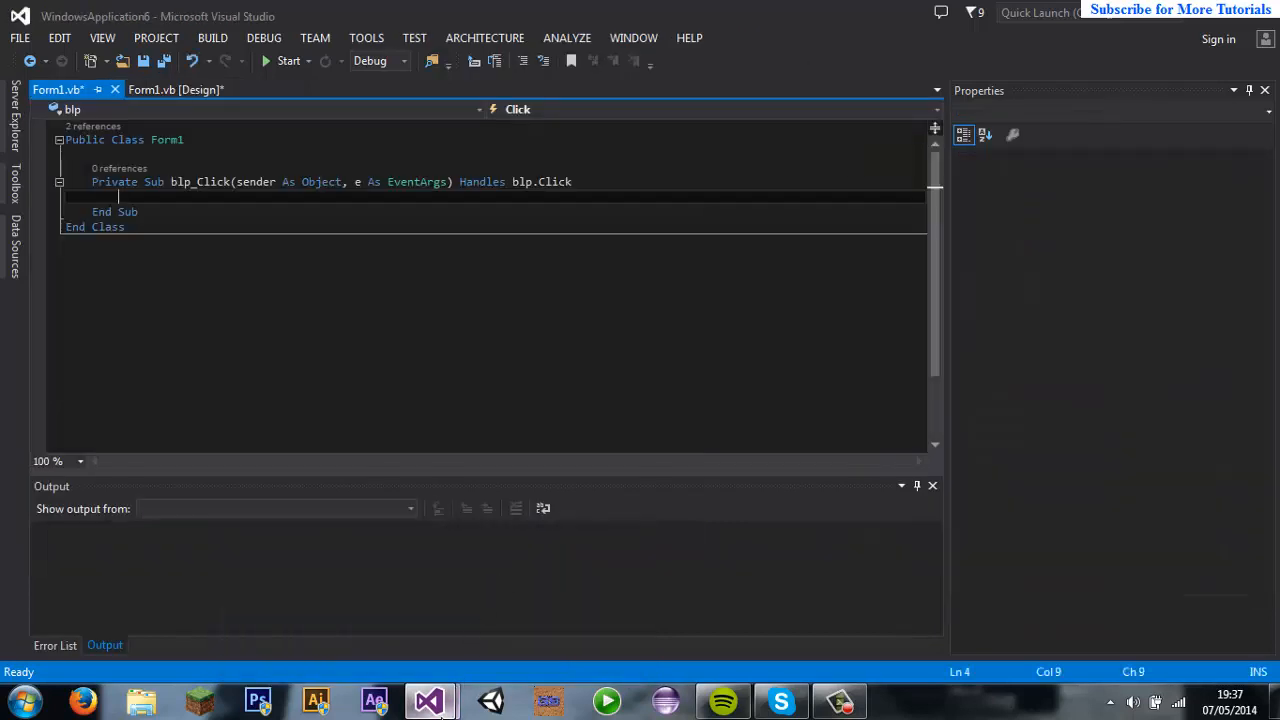
click(159, 89)
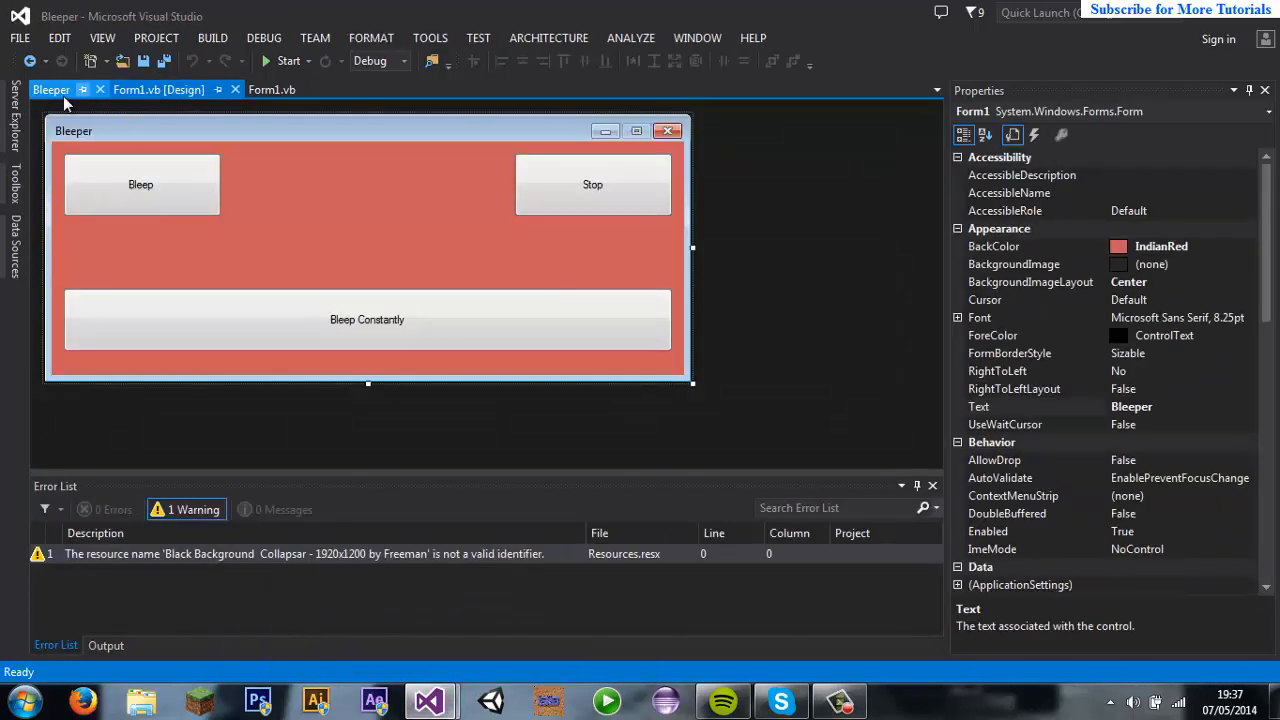
click(272, 89)
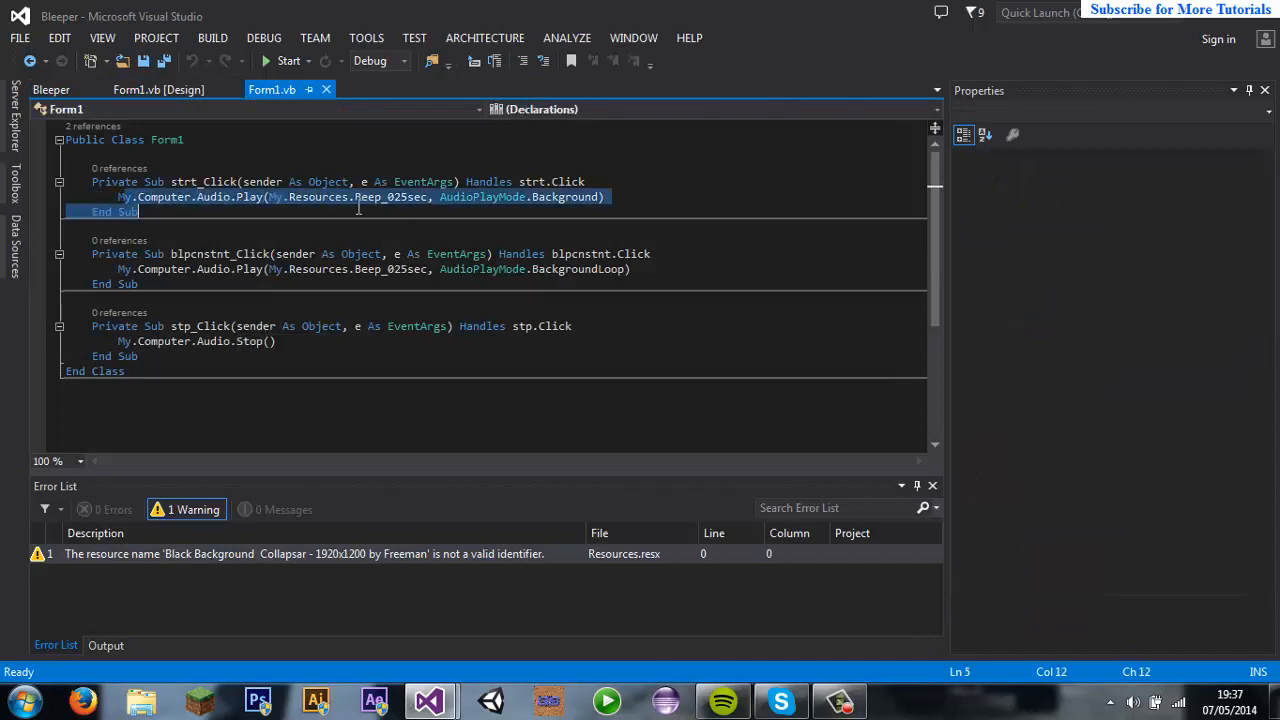
click(118, 196)
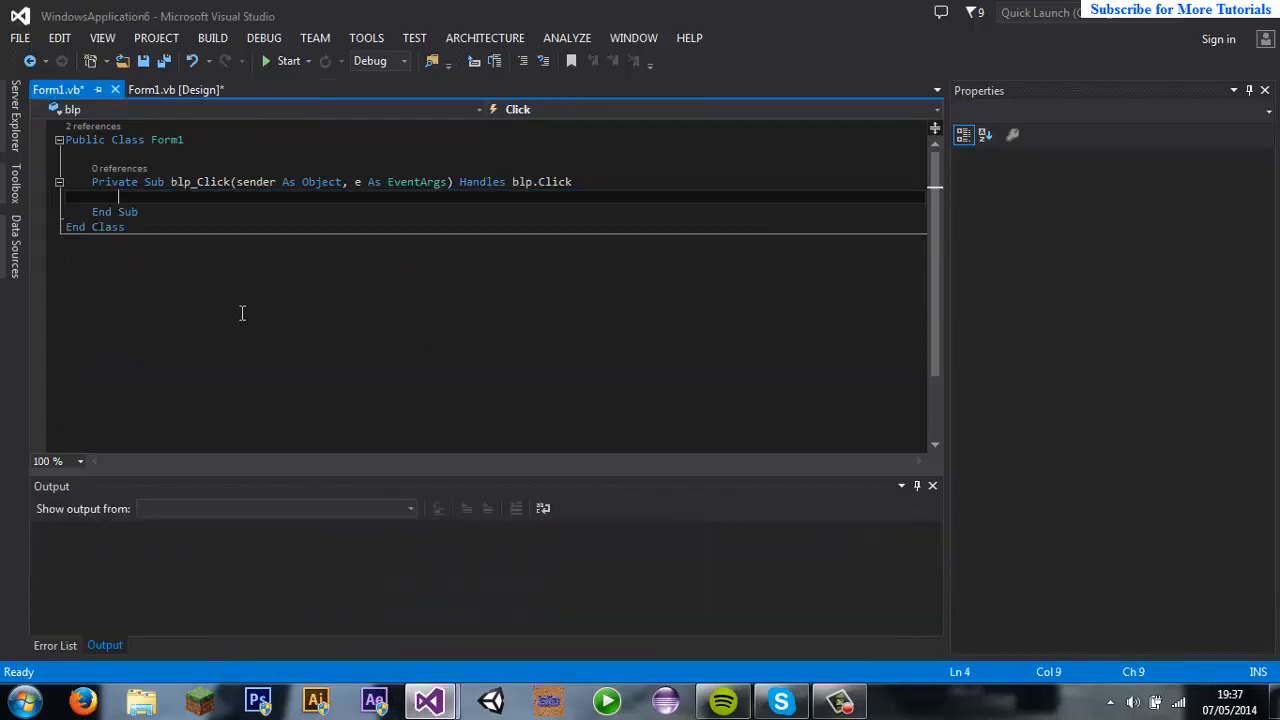
Step: Make blp_Click play My.Resources.Beep_025sec in Background mode, then view the form designer
text(My.Computer.Audio.Play(My.Resources.Beep_025sec, AudioPlayMode.Background))
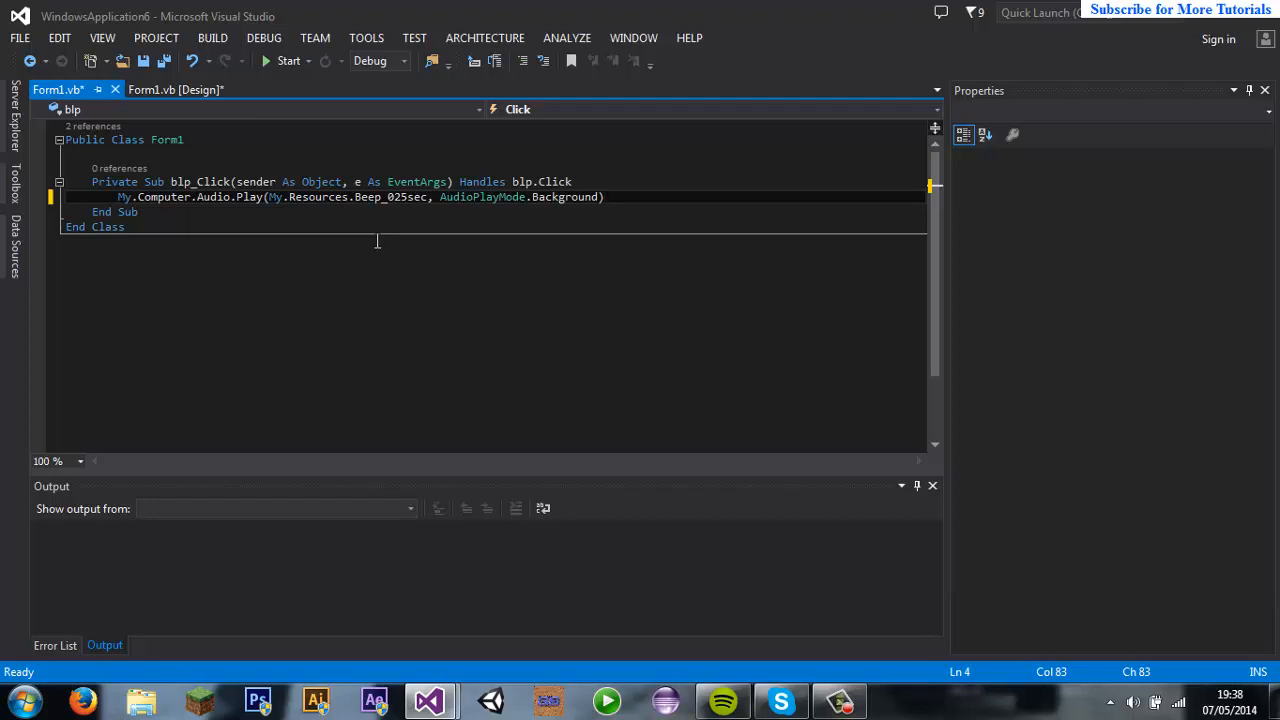
click(604, 197)
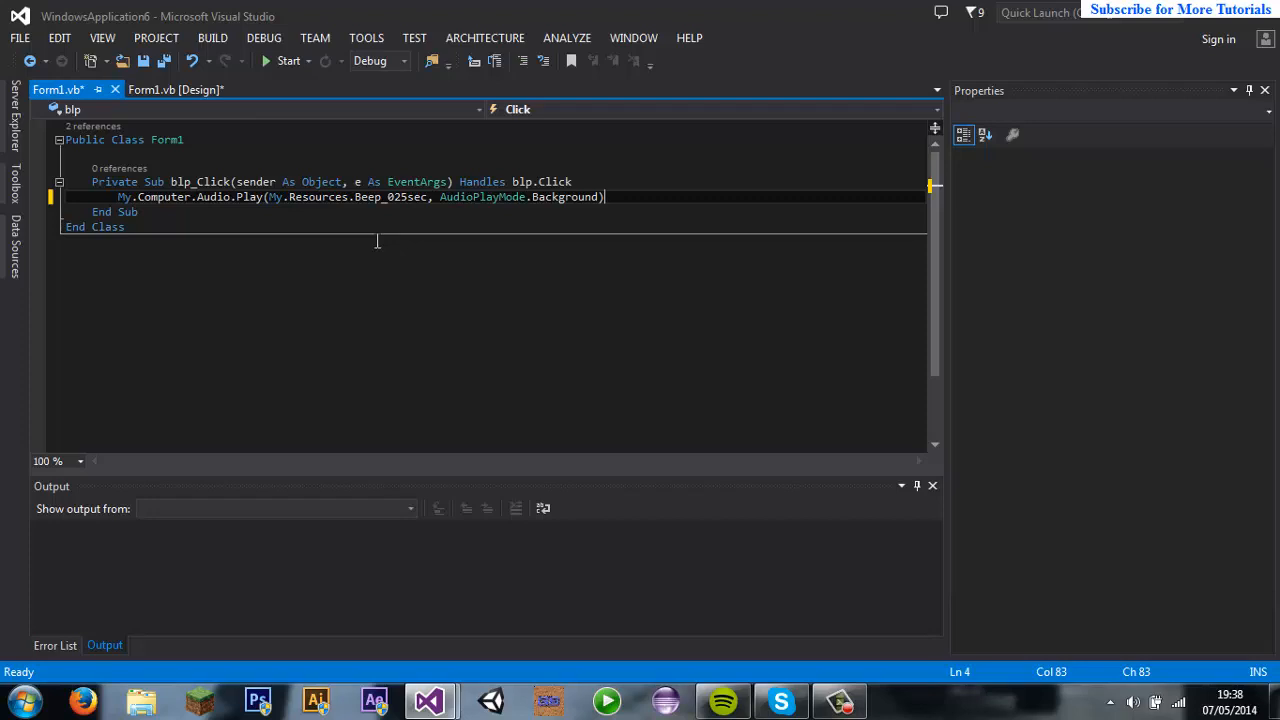
click(175, 89)
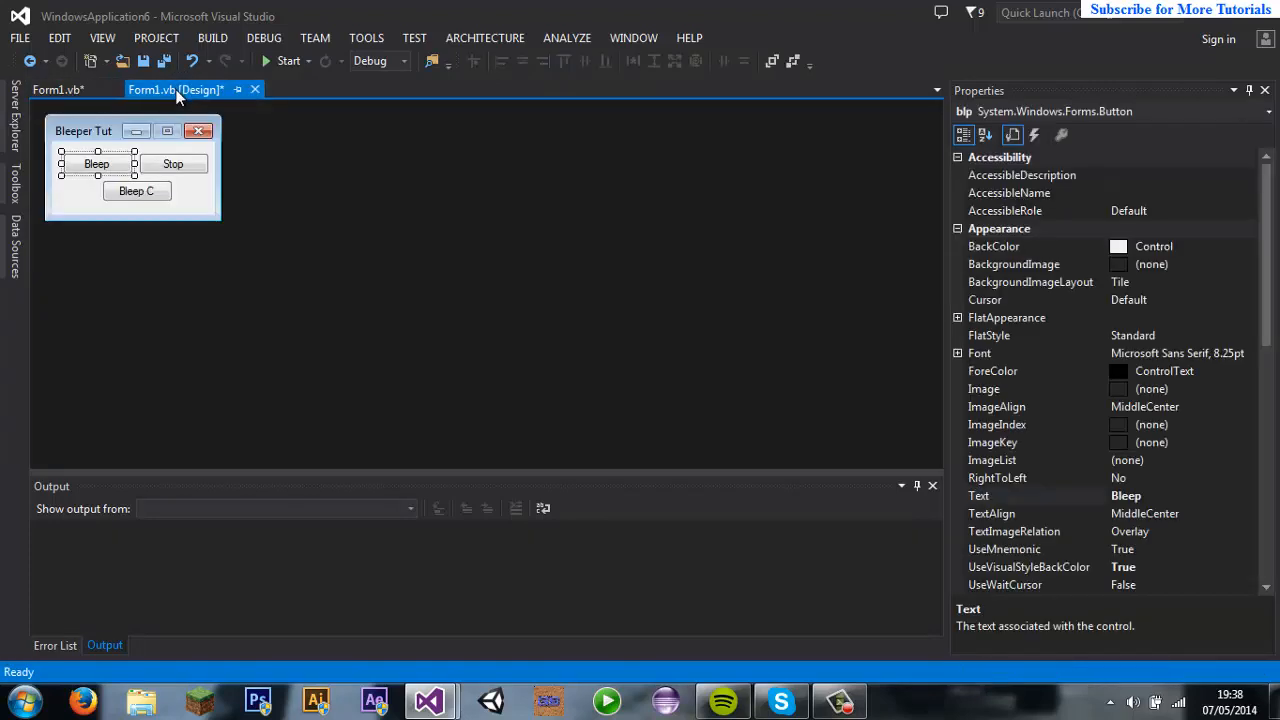
Step: Check the Beep_025sec error in Form1.vb, open the project's Resources page, and minimize Visual Studio
click(57, 89)
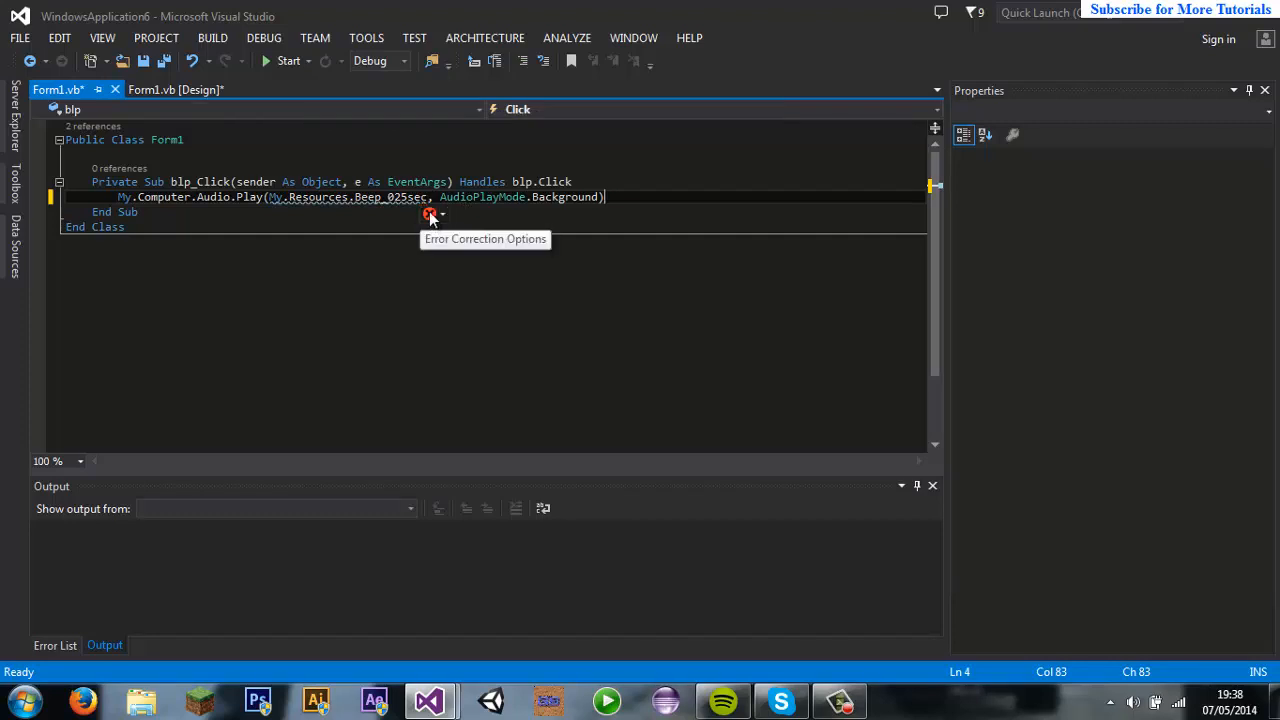
click(430, 215)
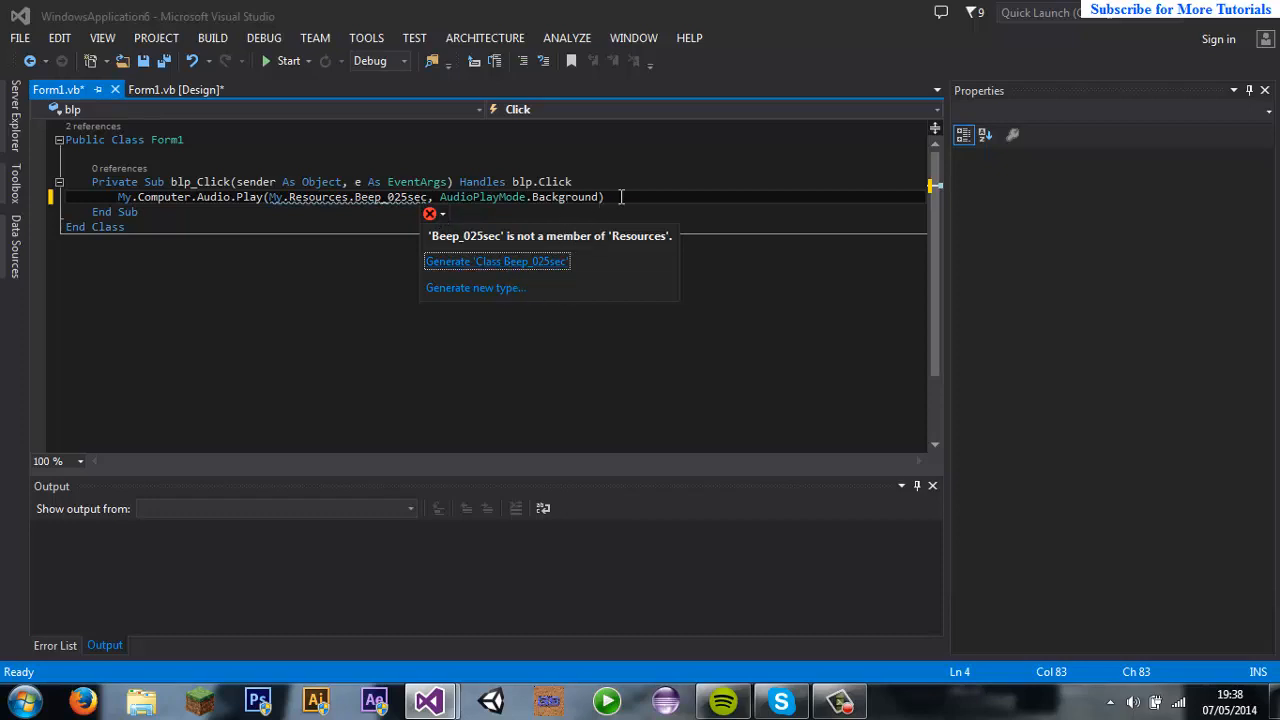
click(156, 38)
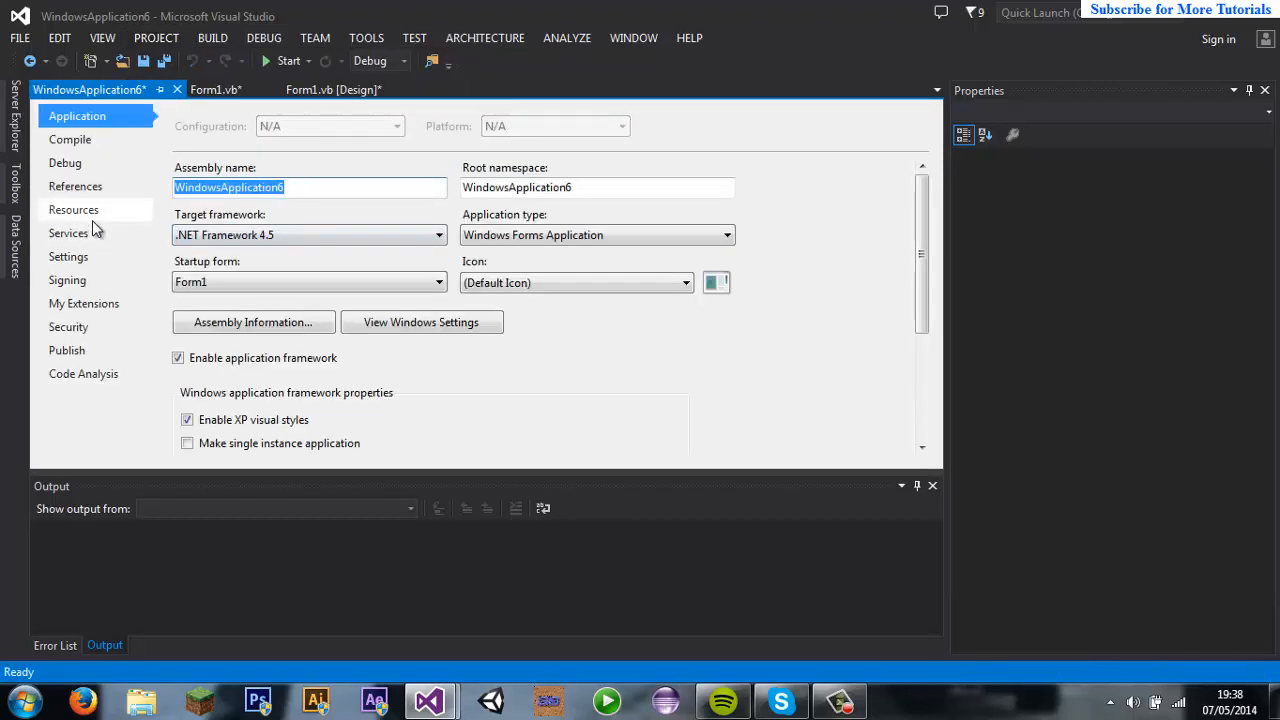
click(73, 209)
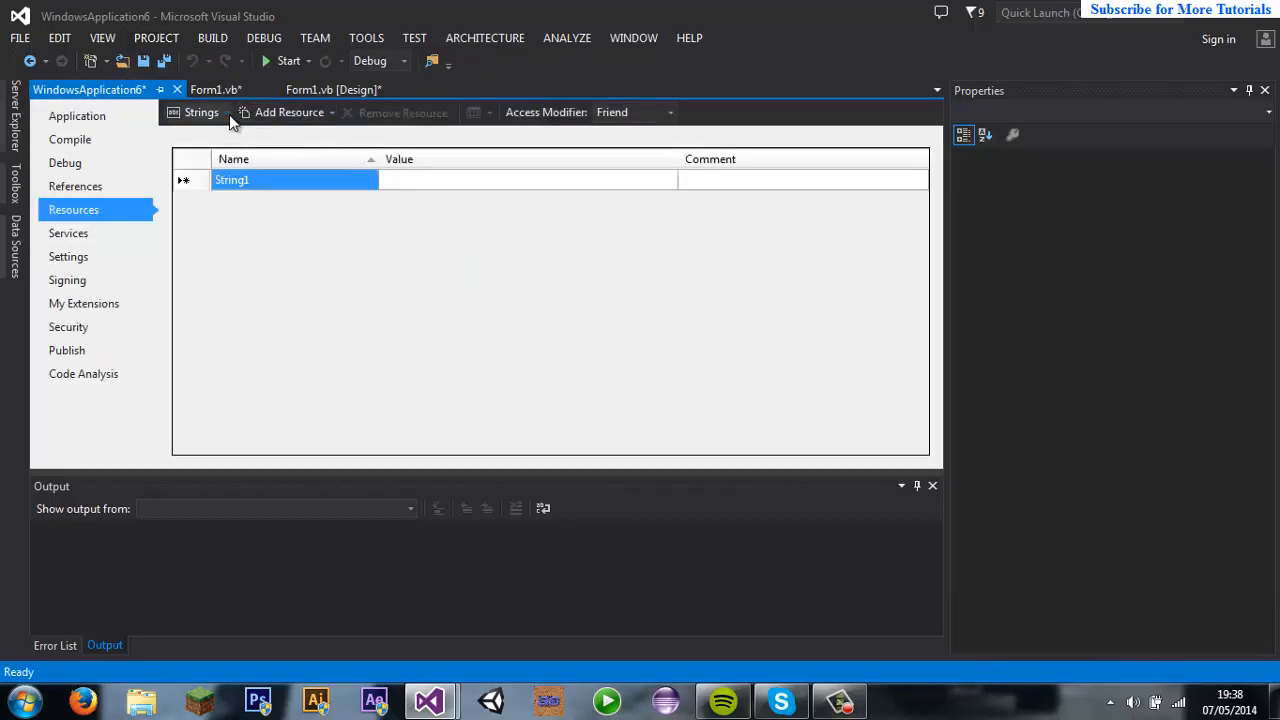
click(201, 112)
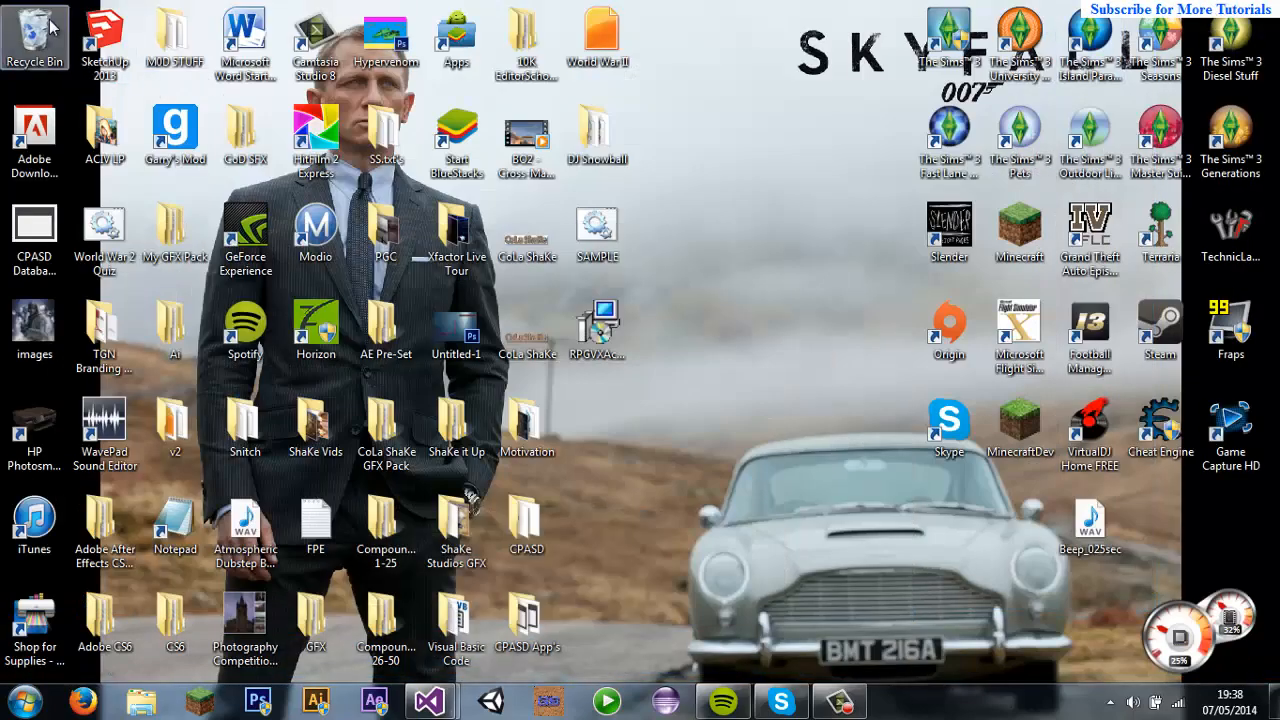
Step: Restore the Beep_025sec ZIP from the Recycle Bin to the desktop
double_click(34, 35)
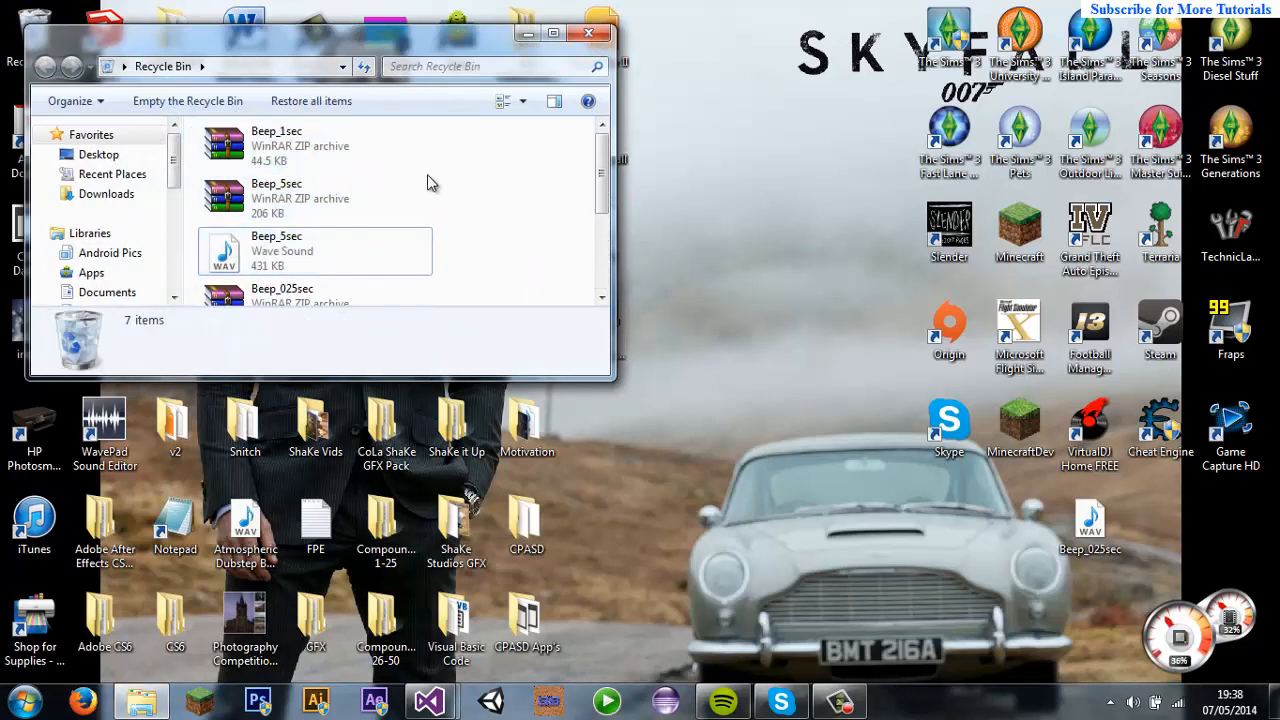
scroll(down, 3)
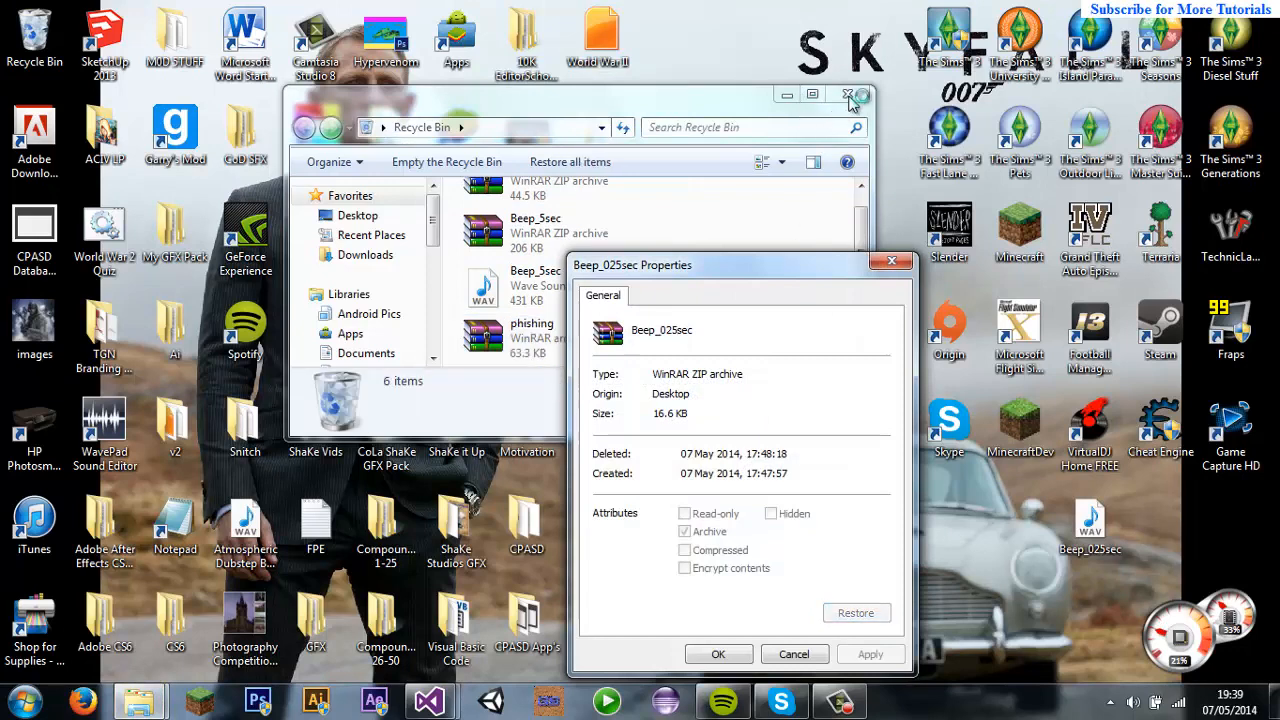
click(847, 94)
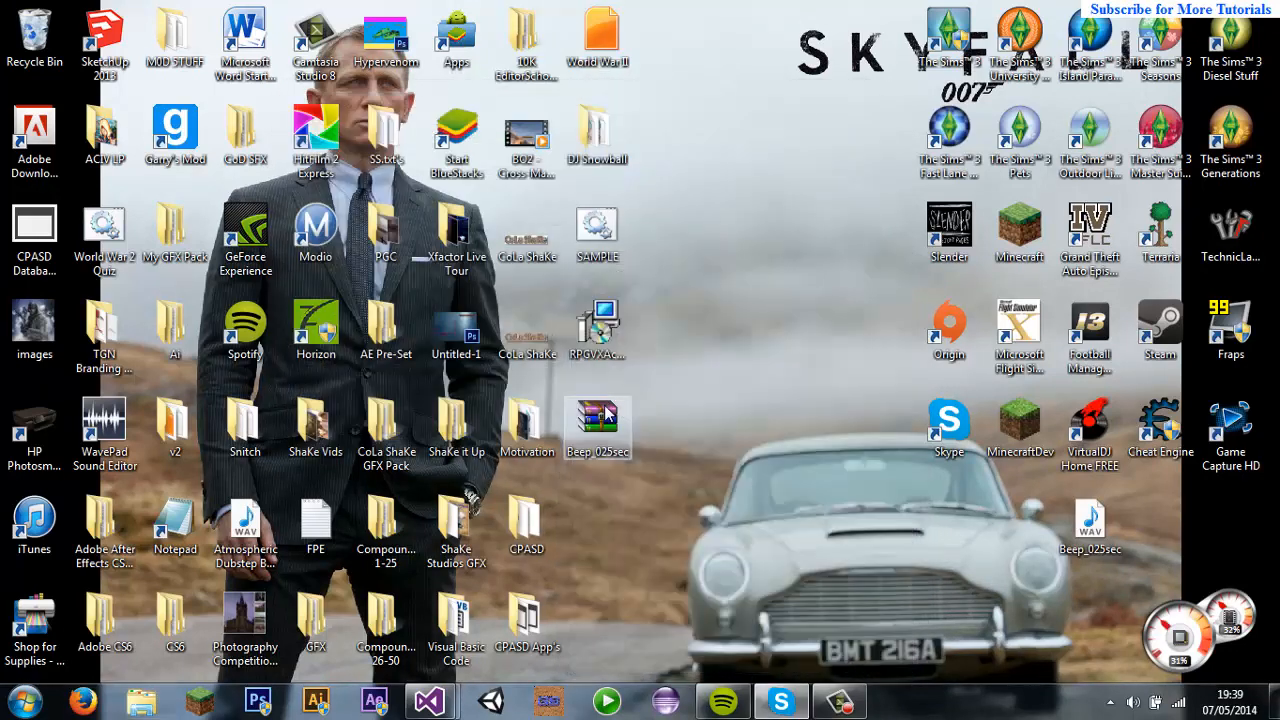
Step: Extract Beep_025sec.wav from the ZIP to the desktop, overwriting the old copy, then close WinRAR
double_click(597, 420)
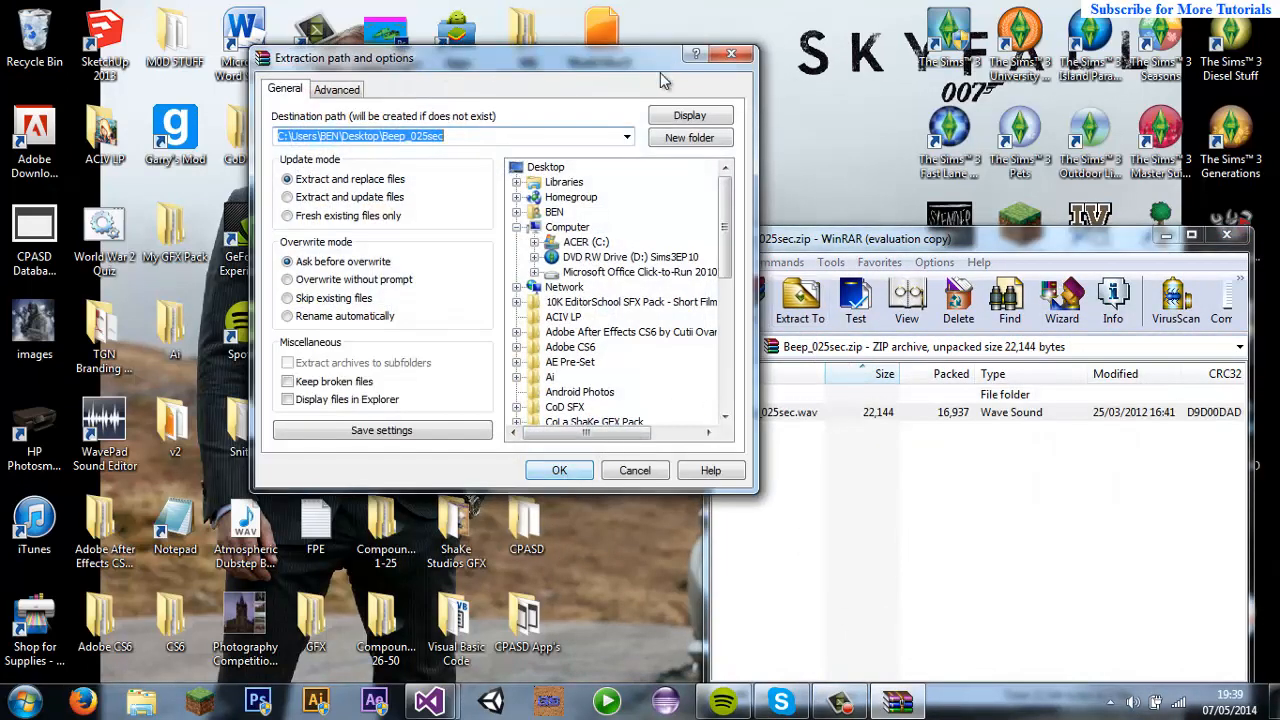
click(559, 470)
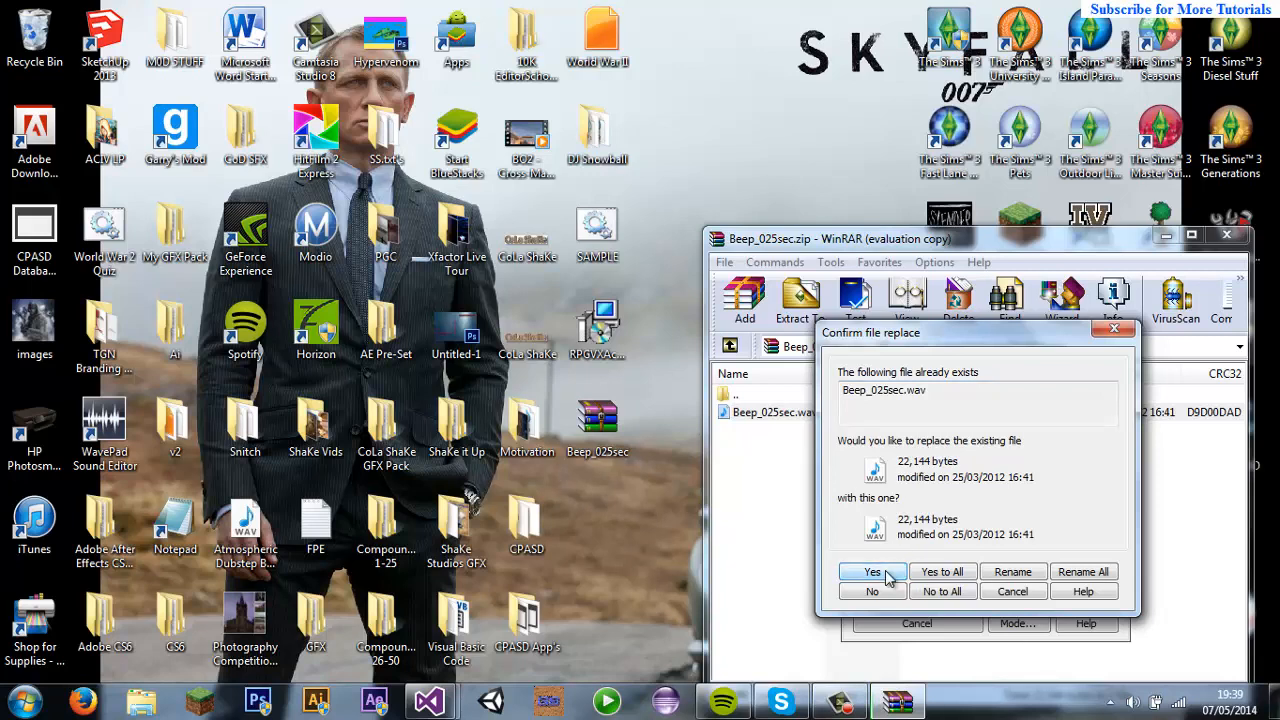
click(871, 571)
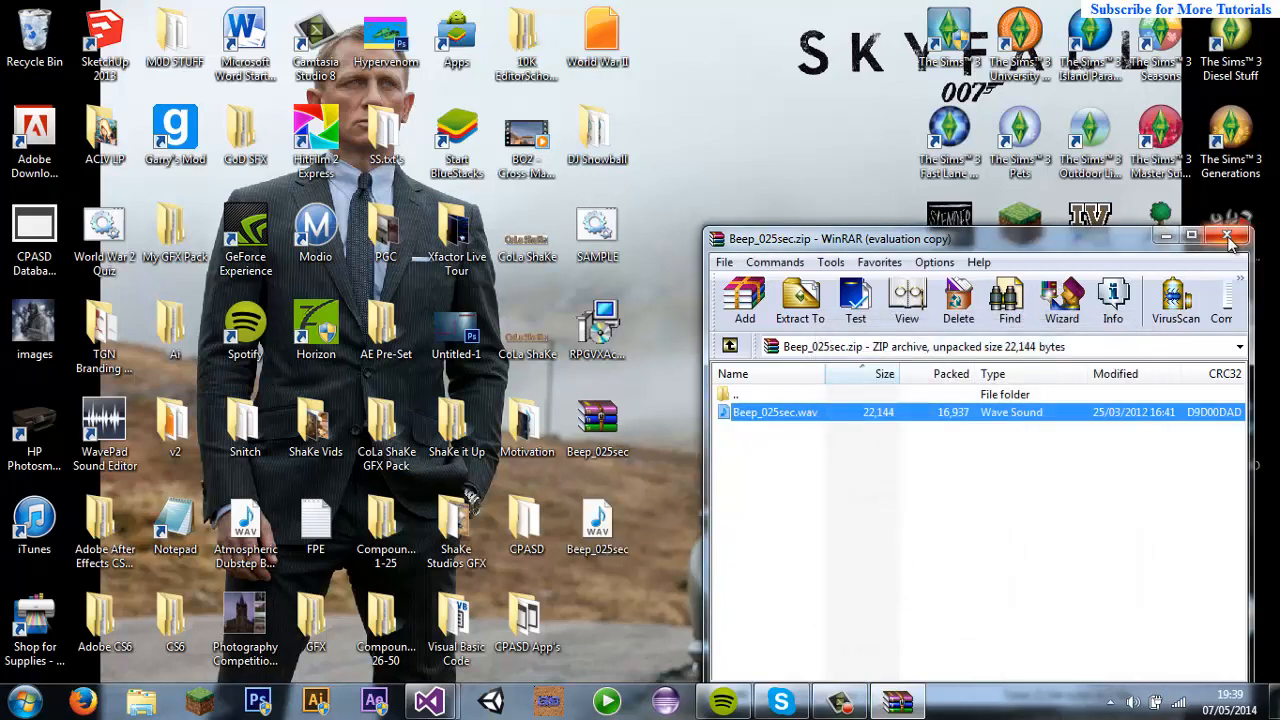
click(1231, 238)
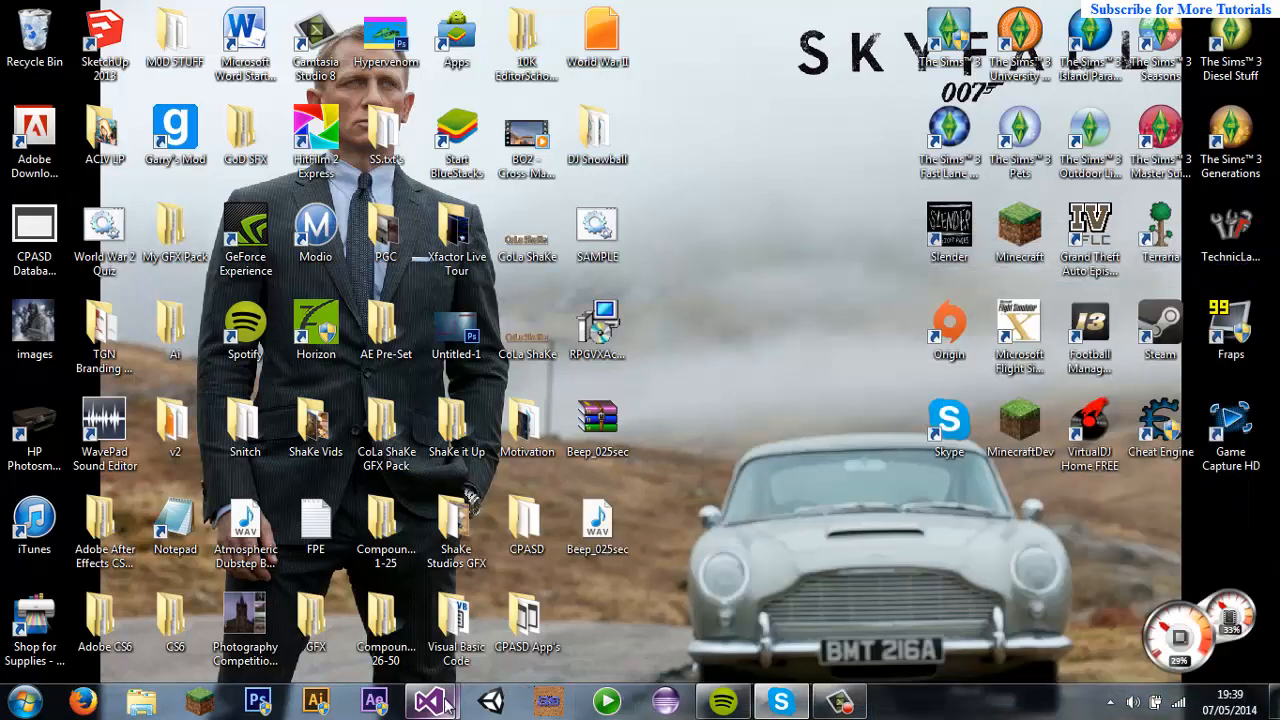
Step: Restore Visual Studio, close the Customize dialog, and return to the Form1.vb code
click(430, 700)
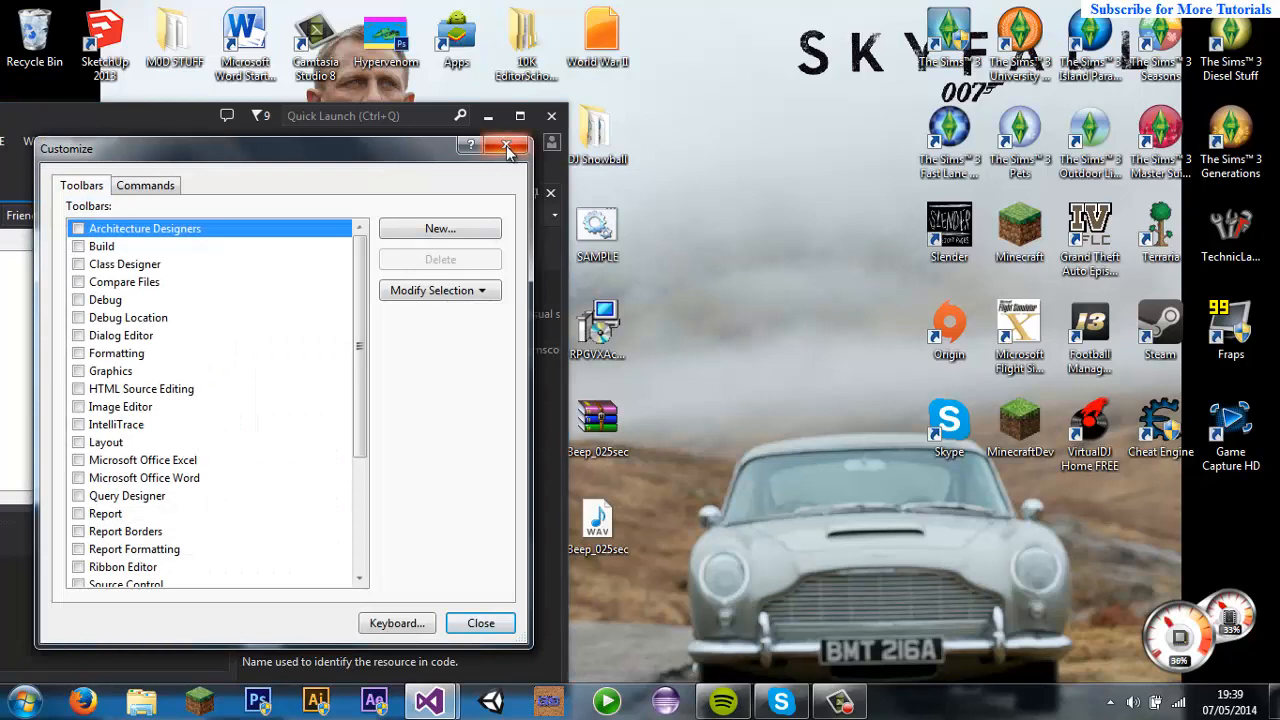
click(507, 148)
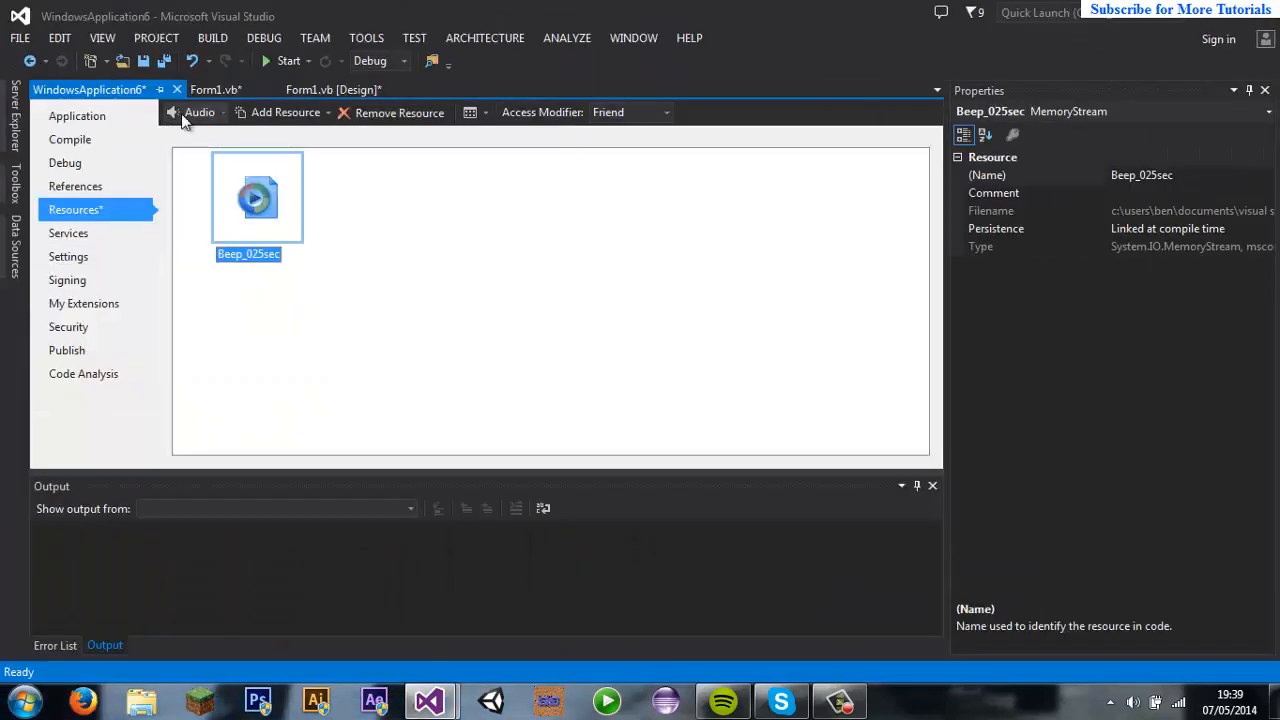
click(333, 89)
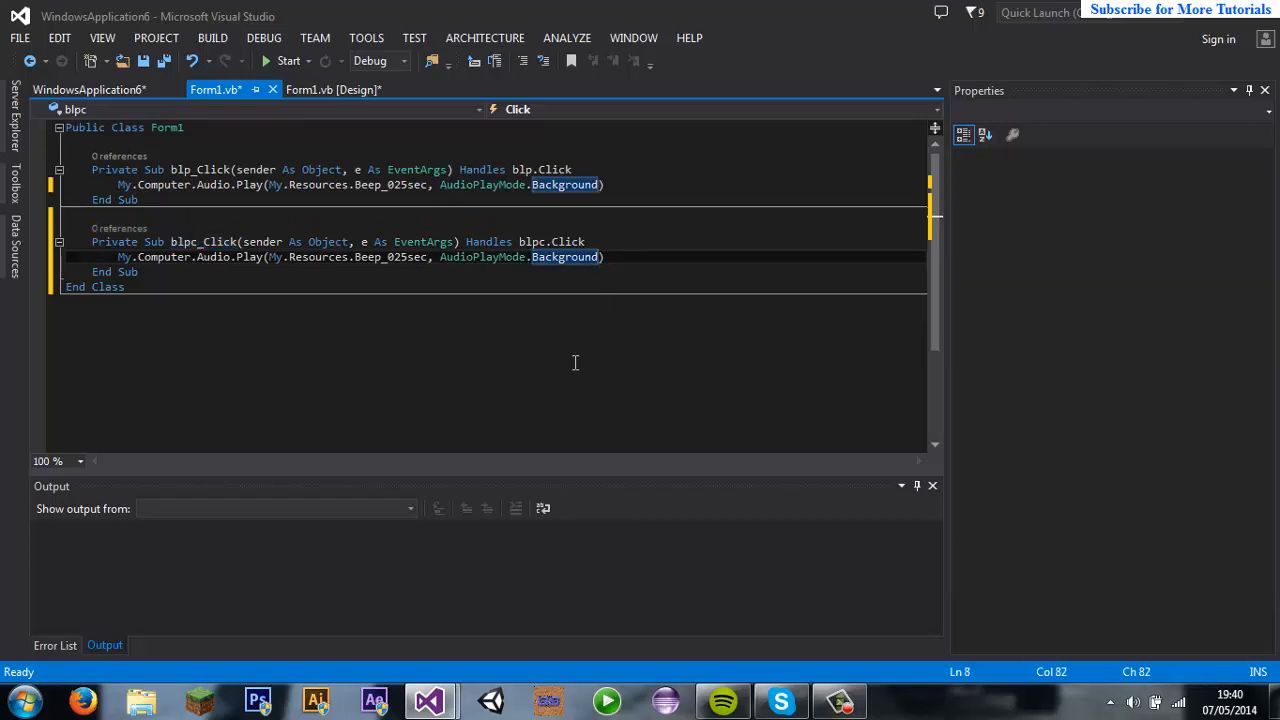
Step: Switch blpc_Click to BackgroundLoop, test-run the app, and create the stp_Click handler
text(Loop)
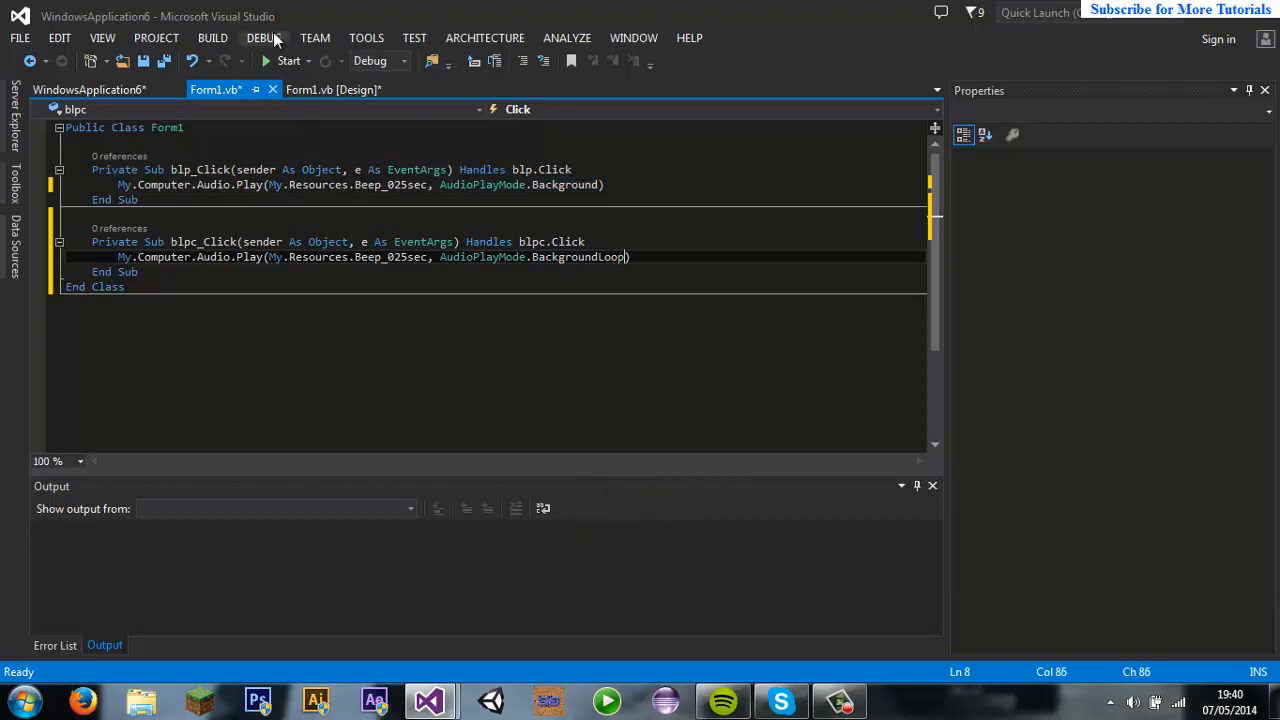
click(288, 60)
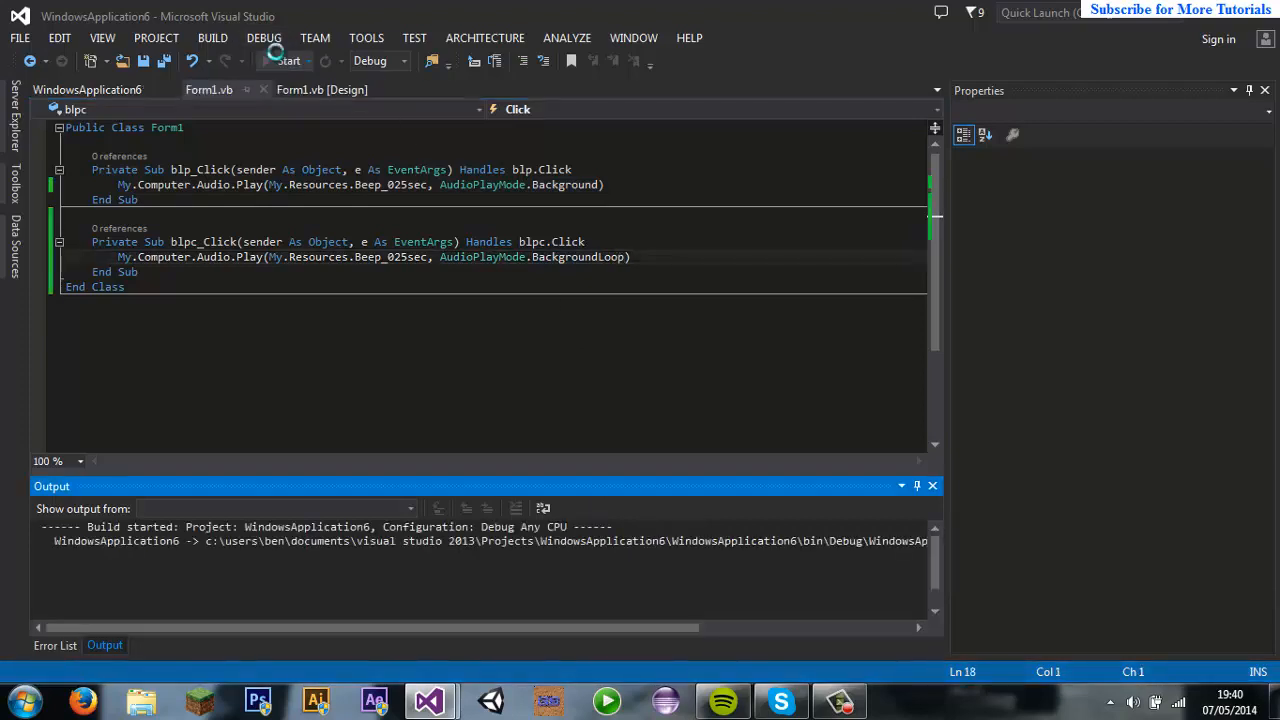
click(283, 61)
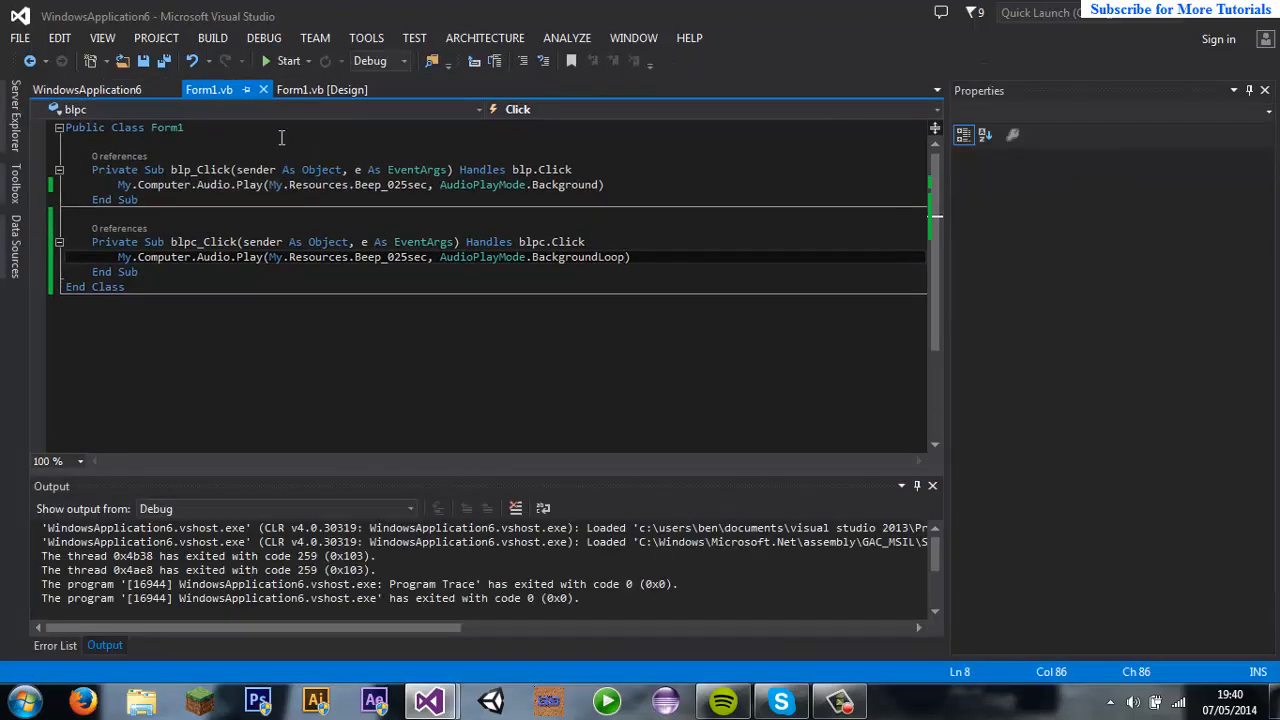
click(322, 89)
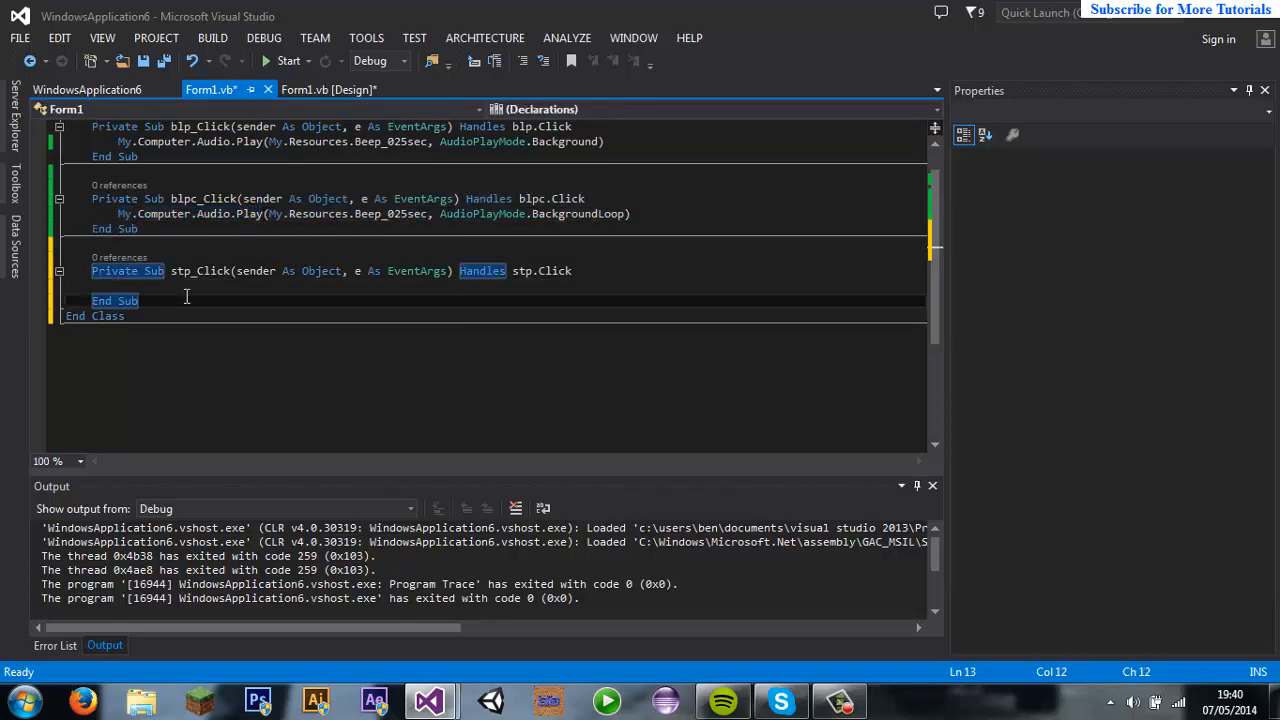
Step: Make stp_Click call My.Computer.Audio.Stop(), then return to the form designer
text(My.Computer.Audio.Play)
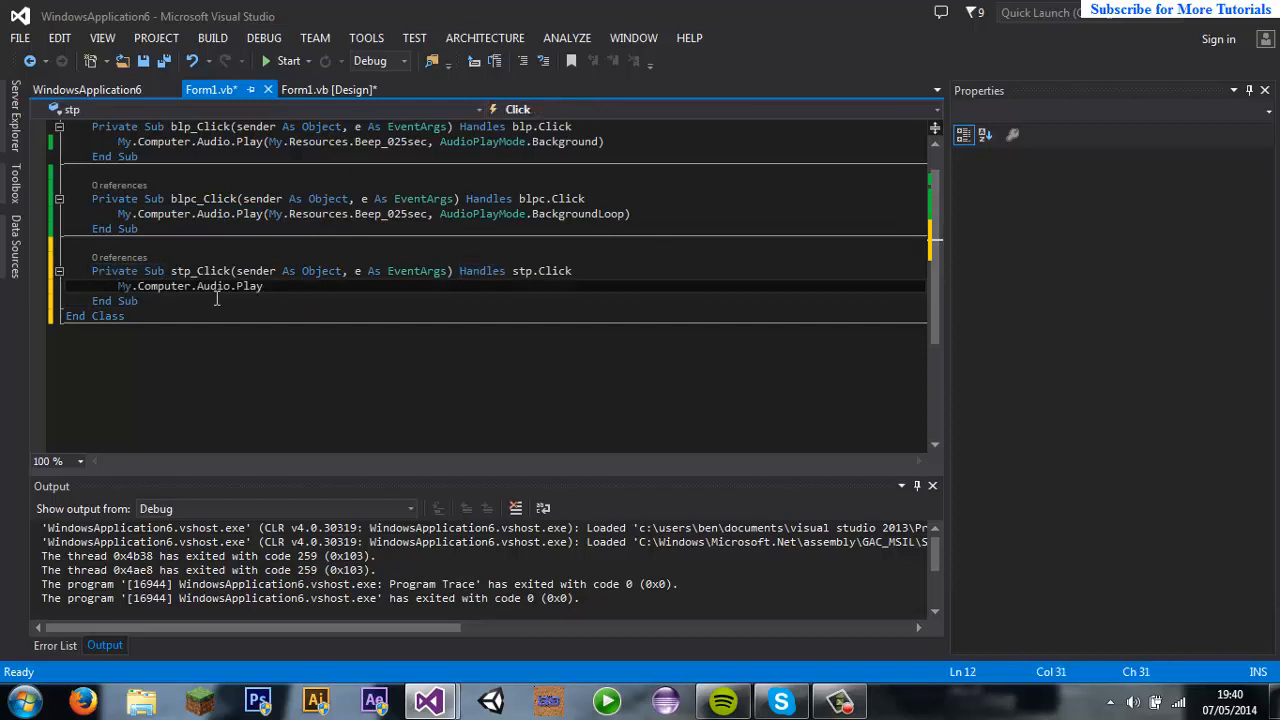
text(.)
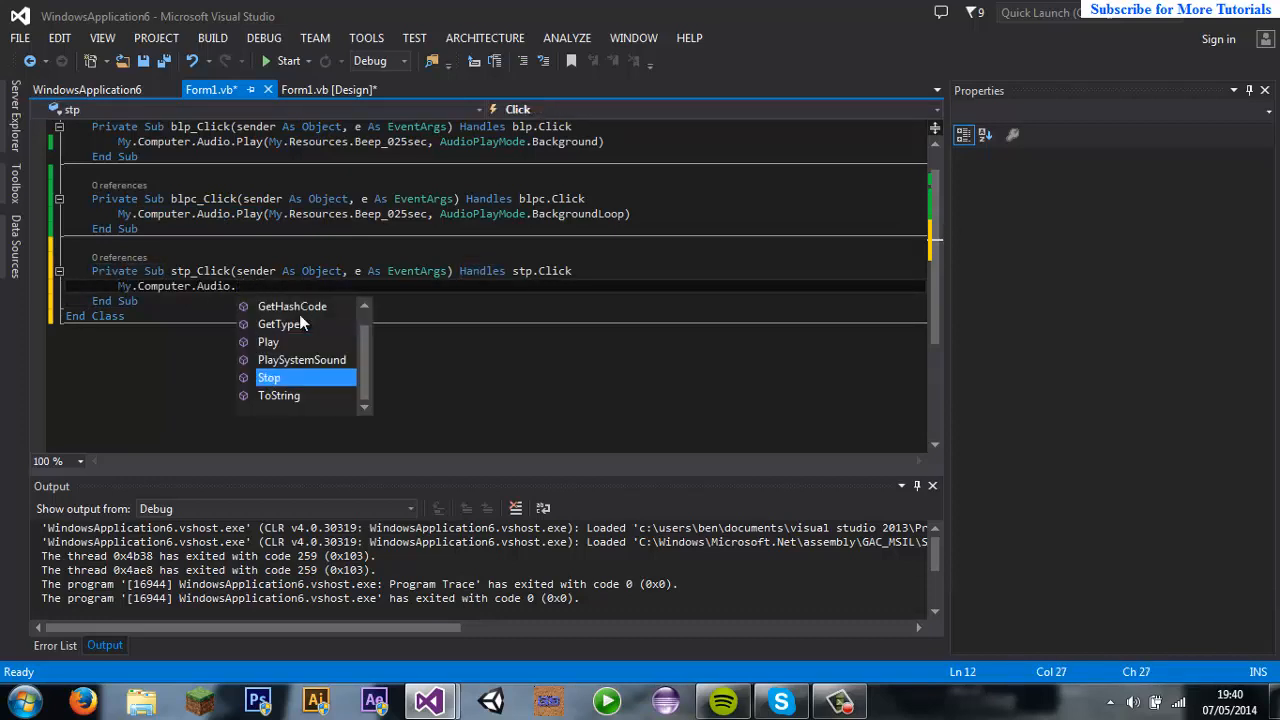
double_click(269, 377)
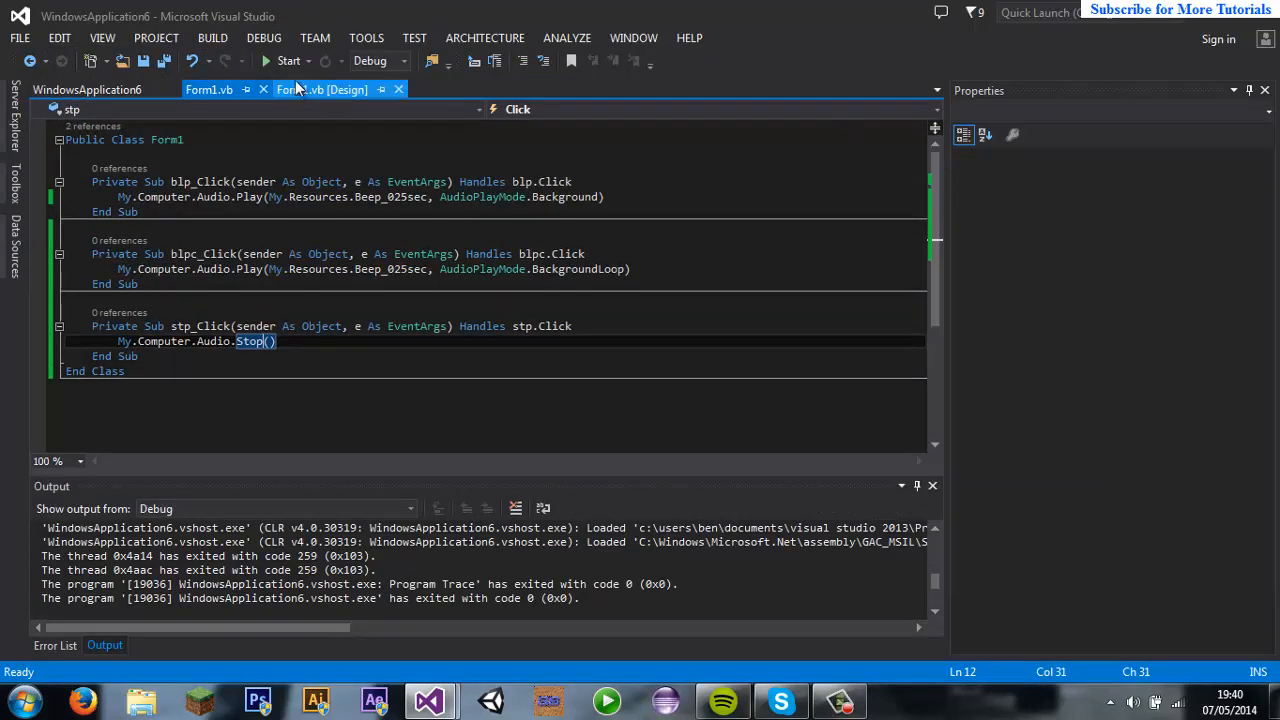
click(322, 89)
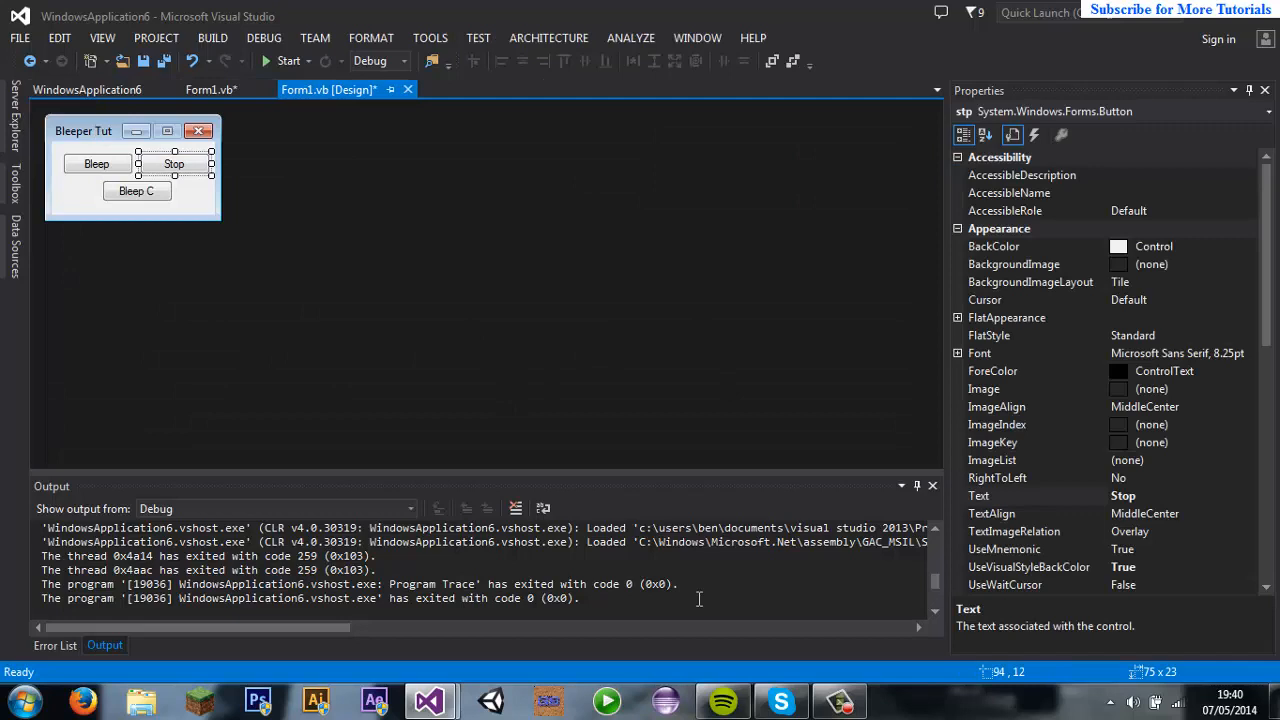
mouse_move(830, 660)
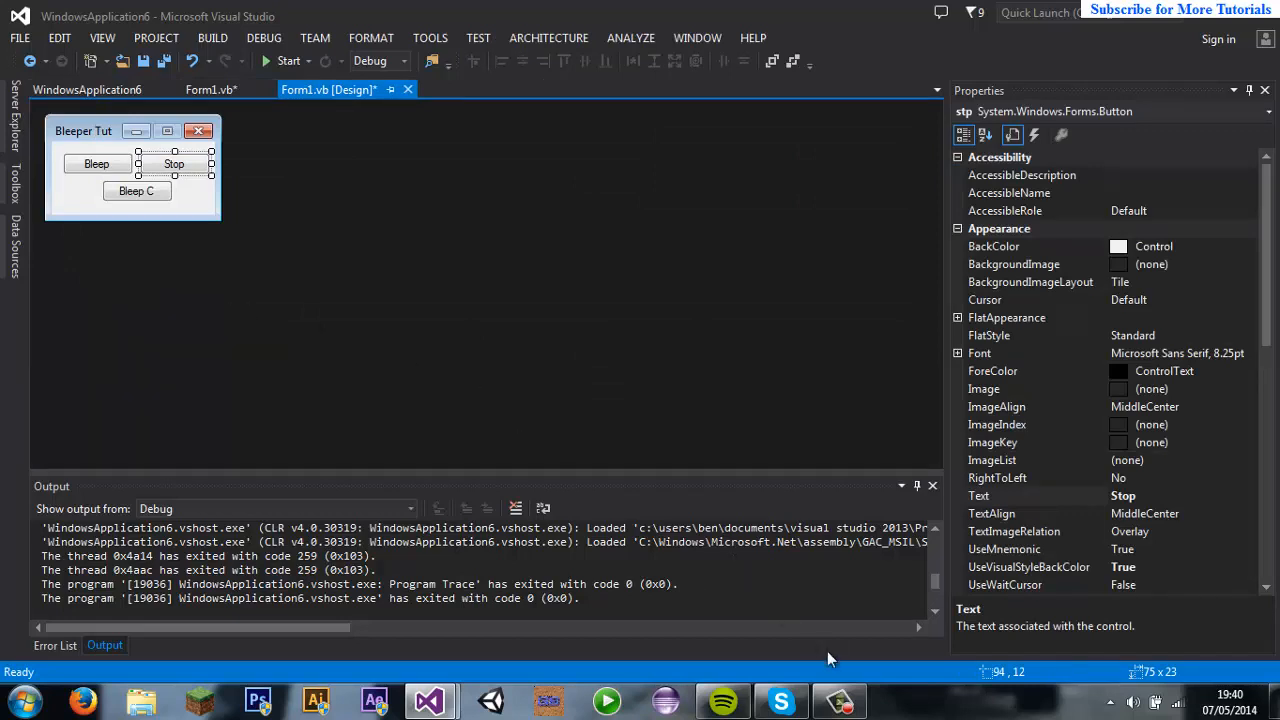